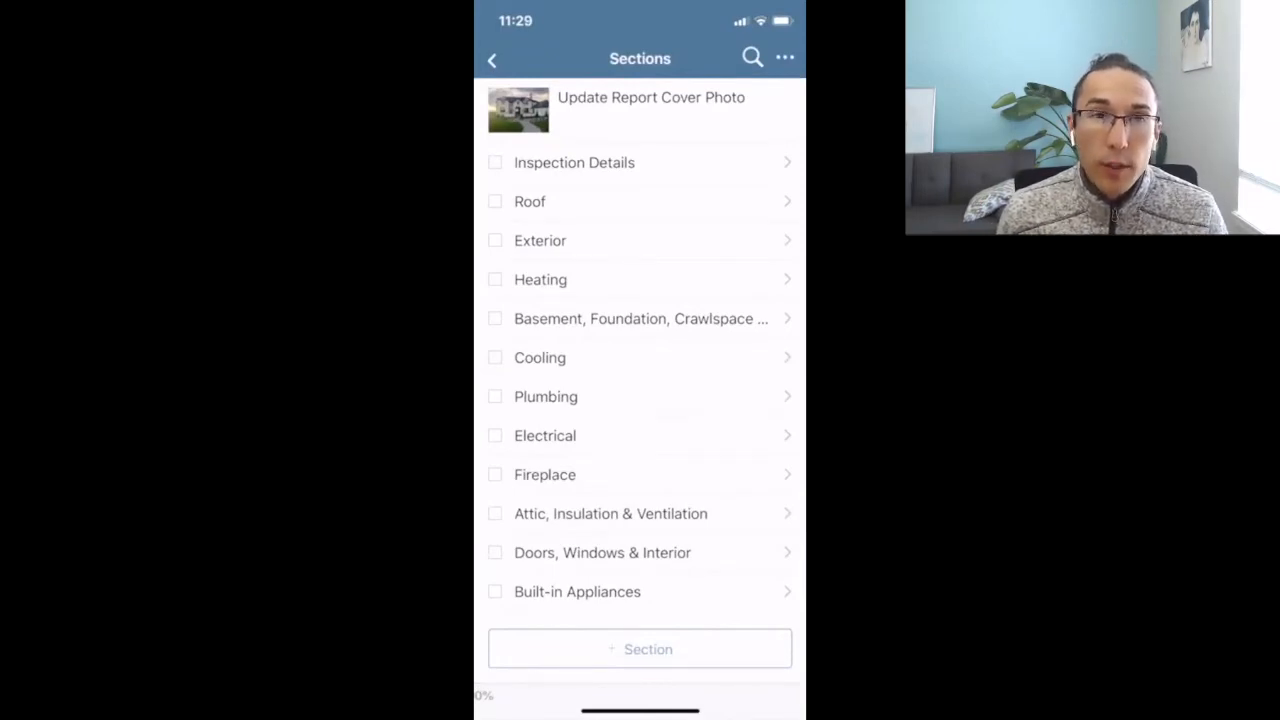
Step: Review Inspection Details > General, through In Attendance and Style, then return to Sections
left_click(574, 162)
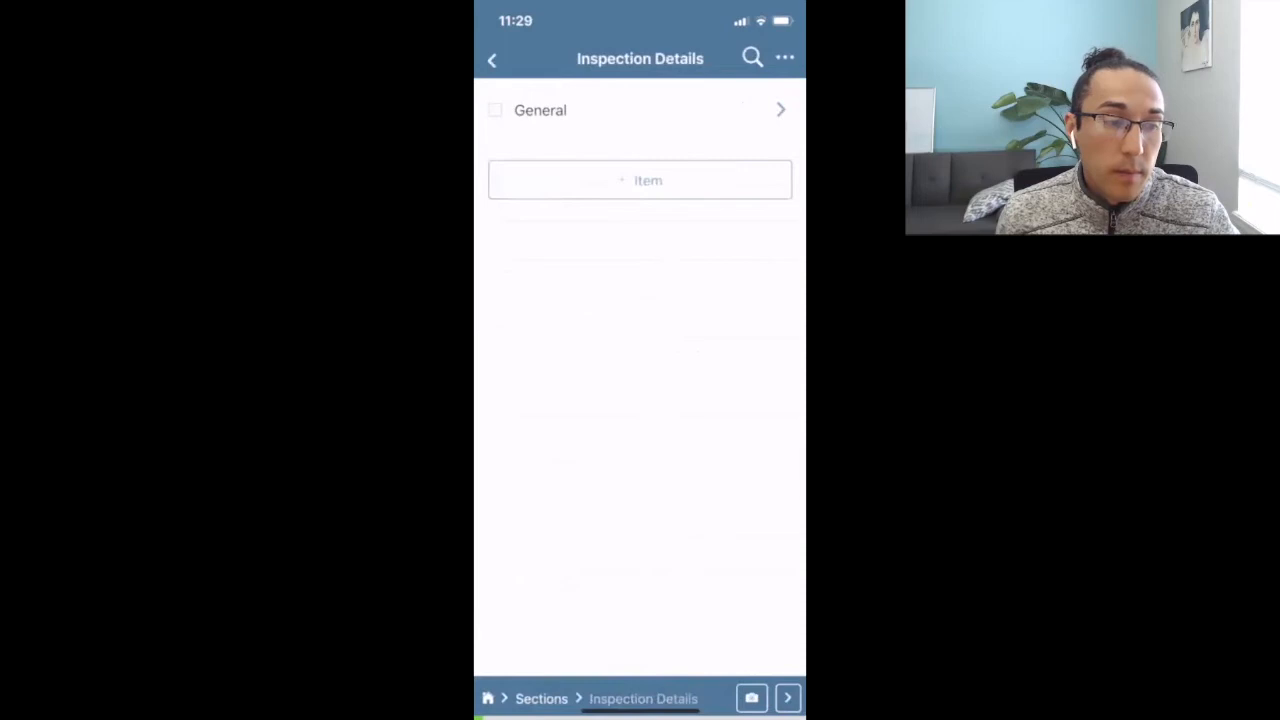
left_click(540, 110)
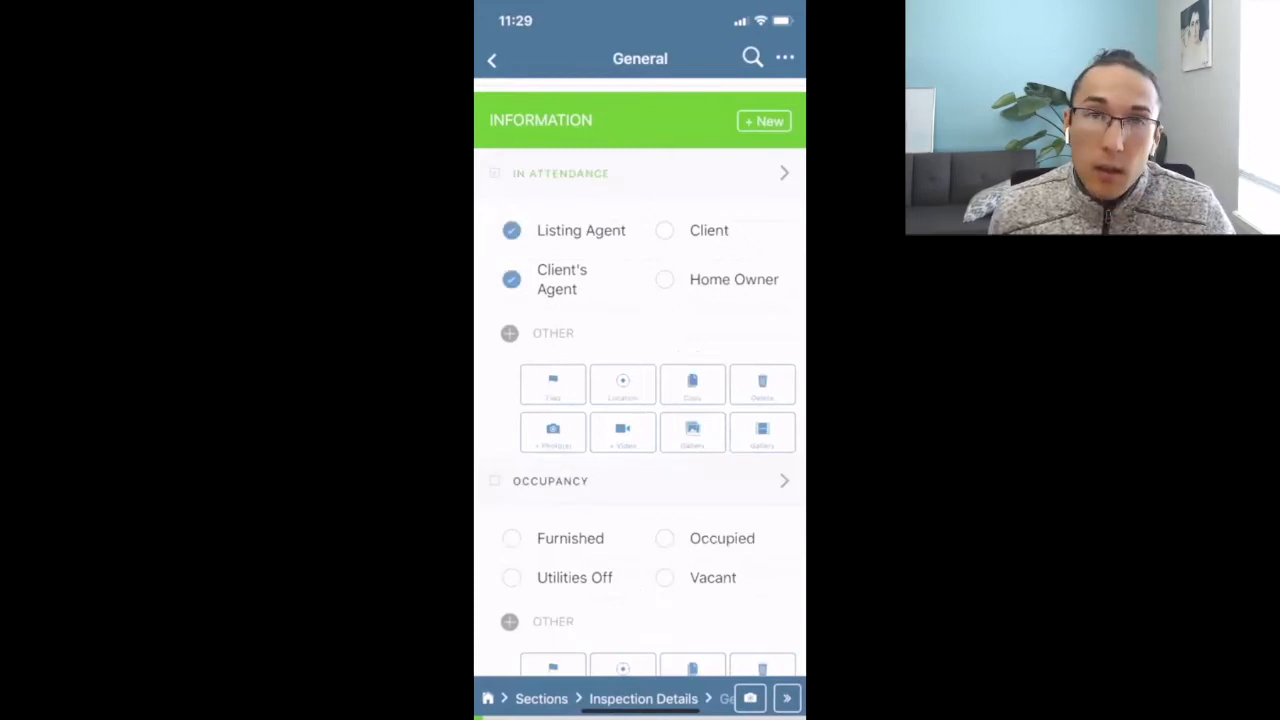
scroll("down", 3)
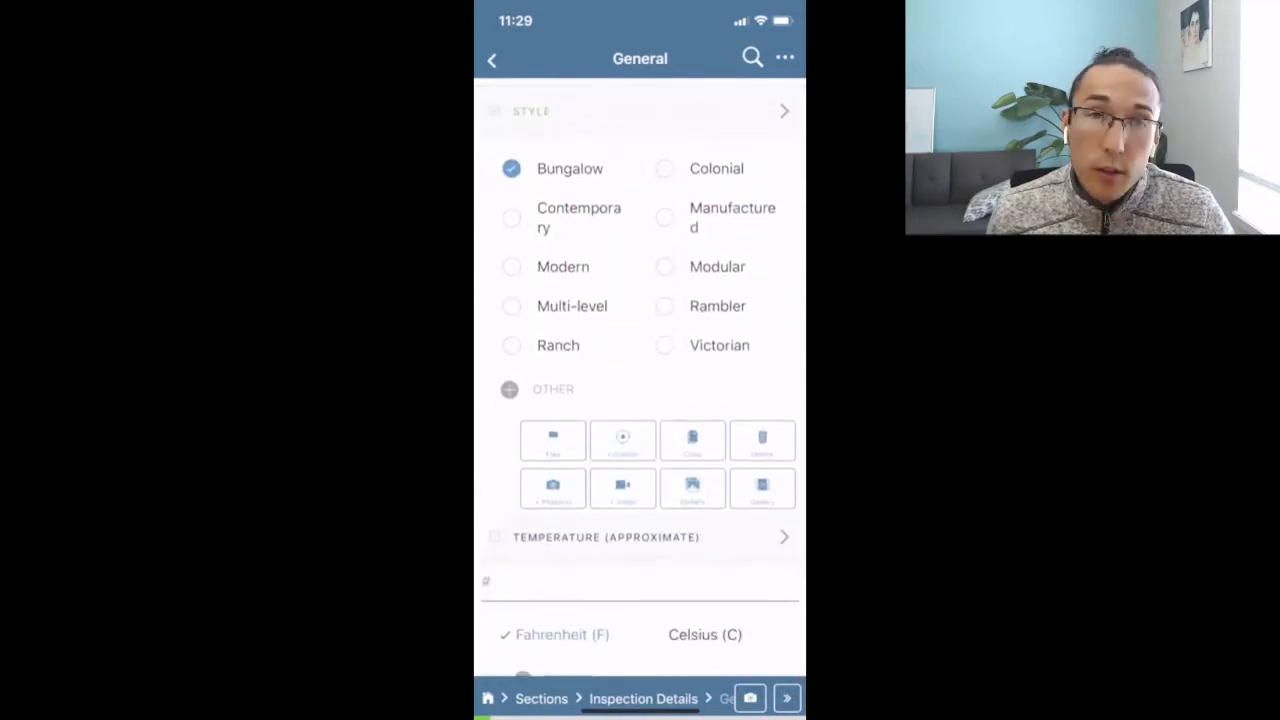
scroll("down", 3)
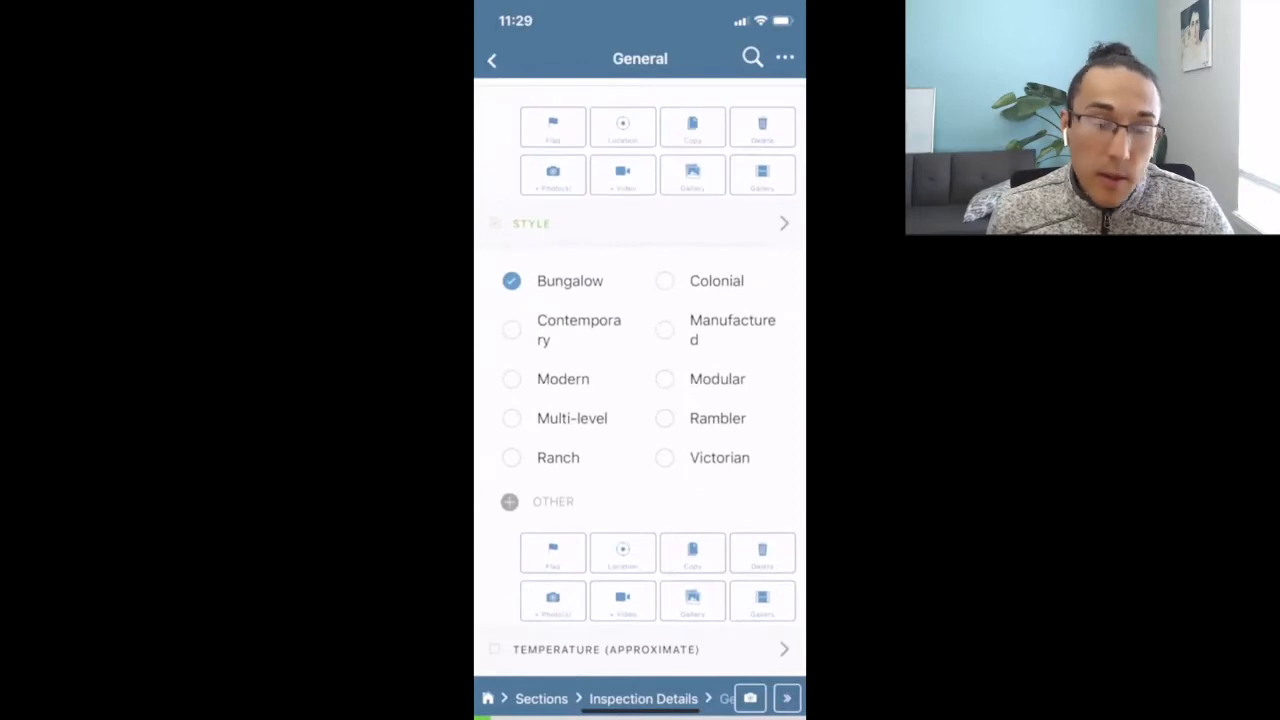
scroll("down", 3)
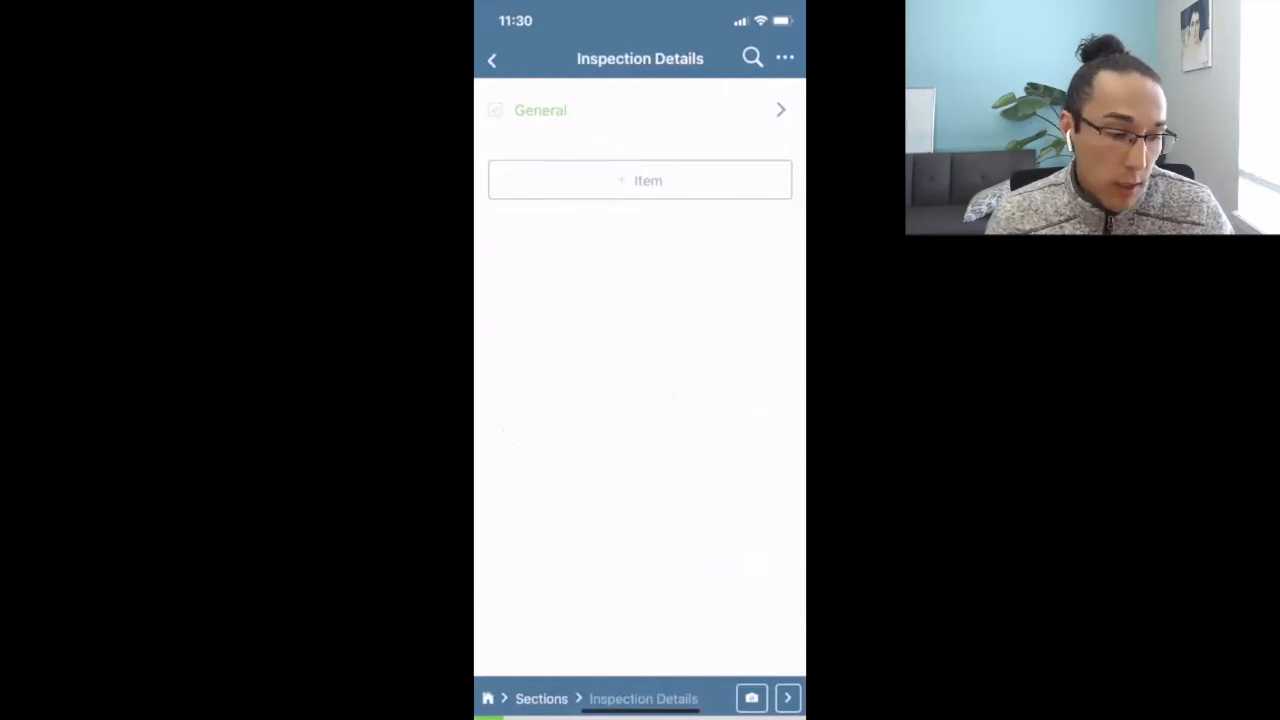
left_click(491, 58)
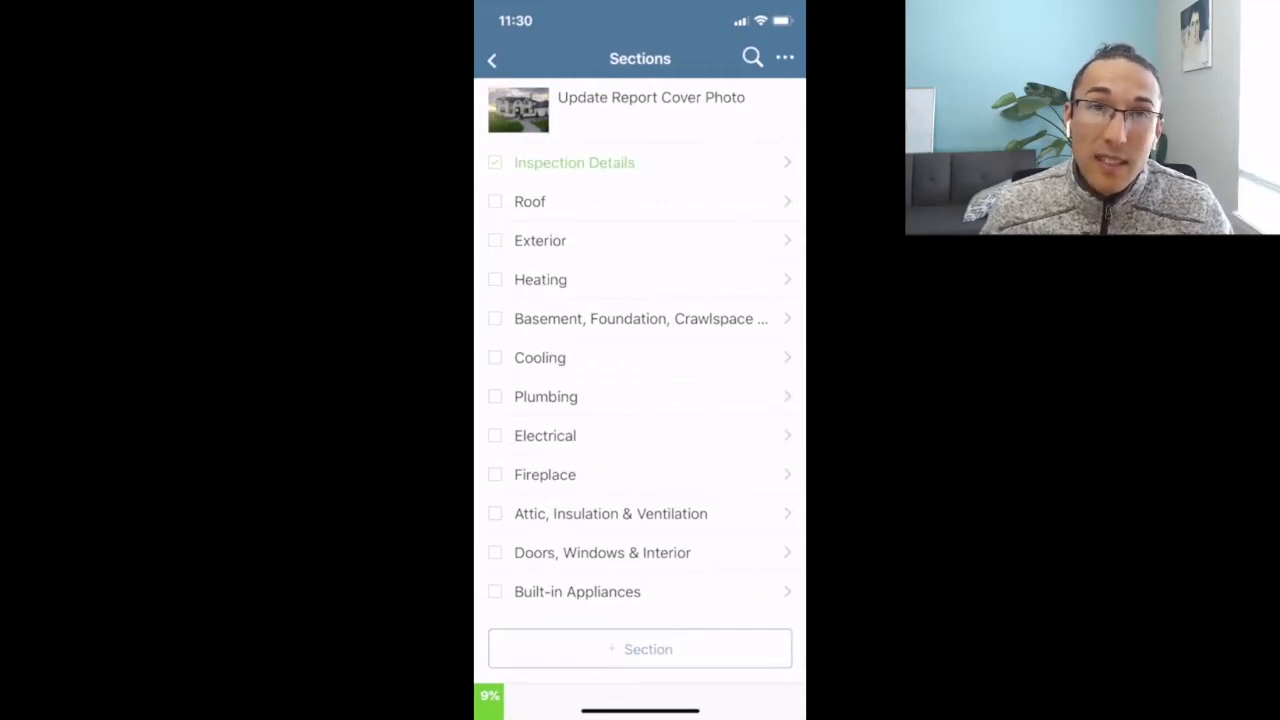
Step: Set the Roof Coverings material to Tile and add a note to Material
left_click(530, 201)
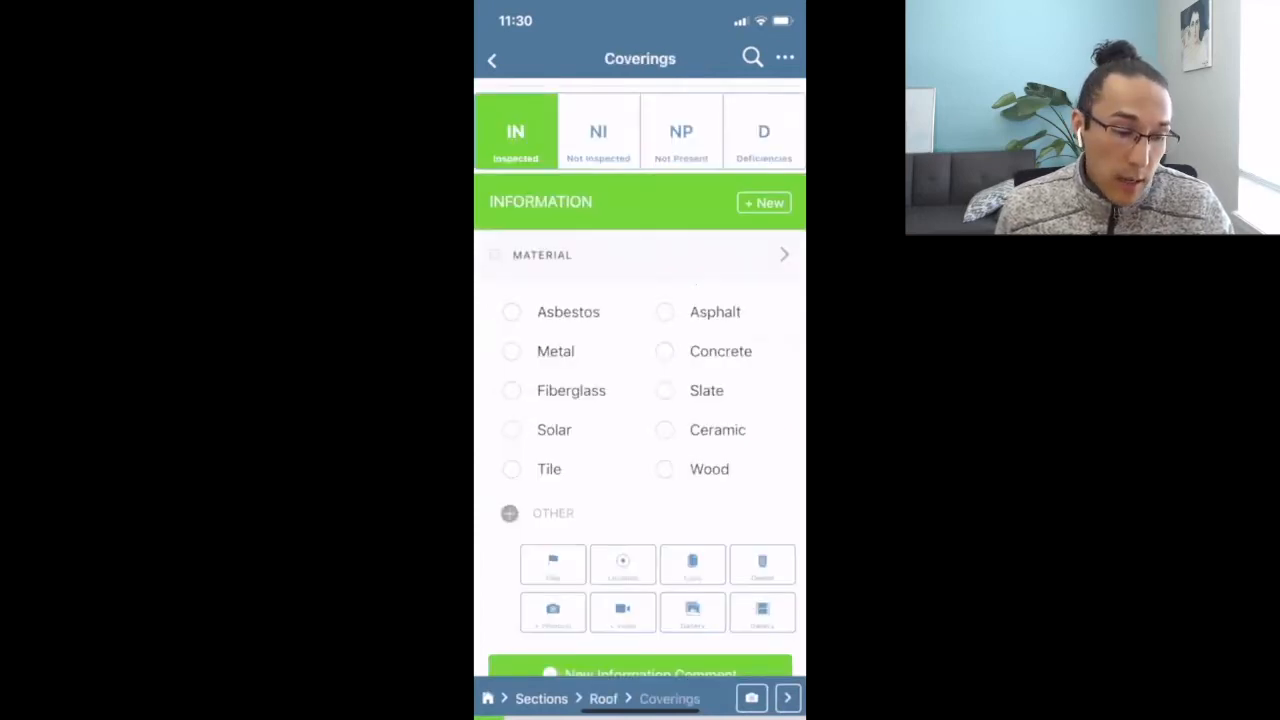
left_click(511, 433)
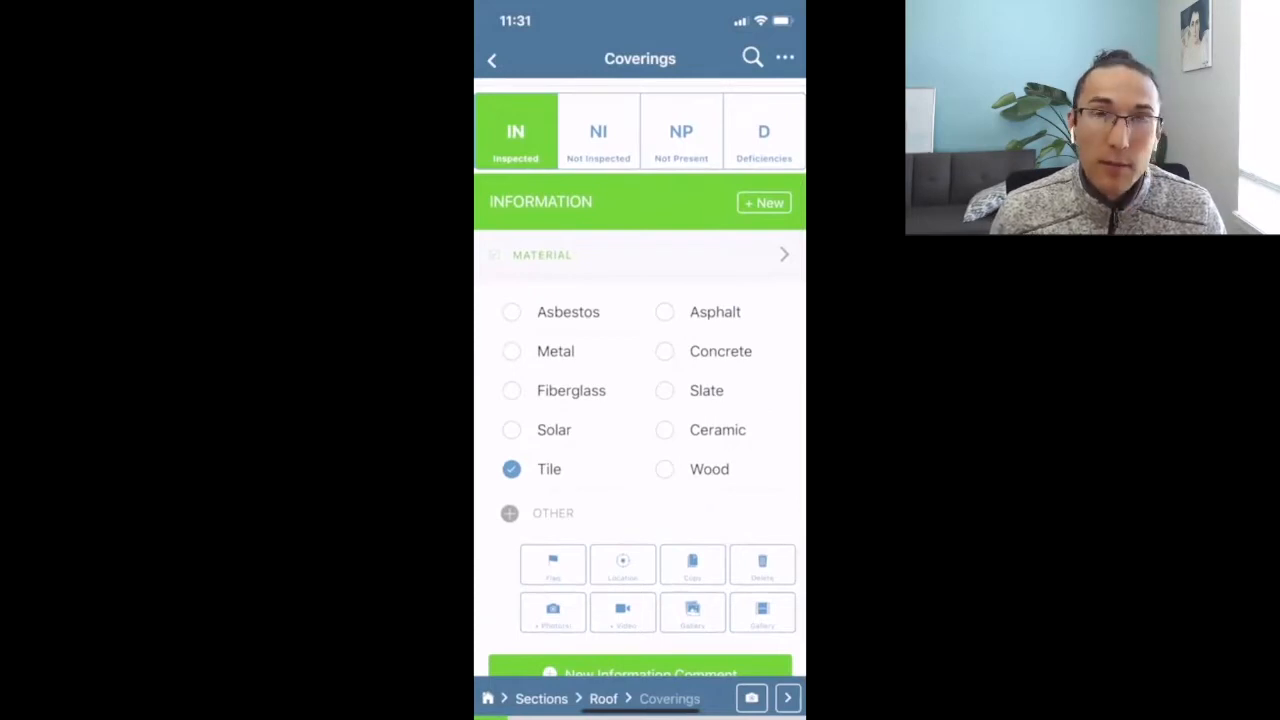
left_click(552, 612)
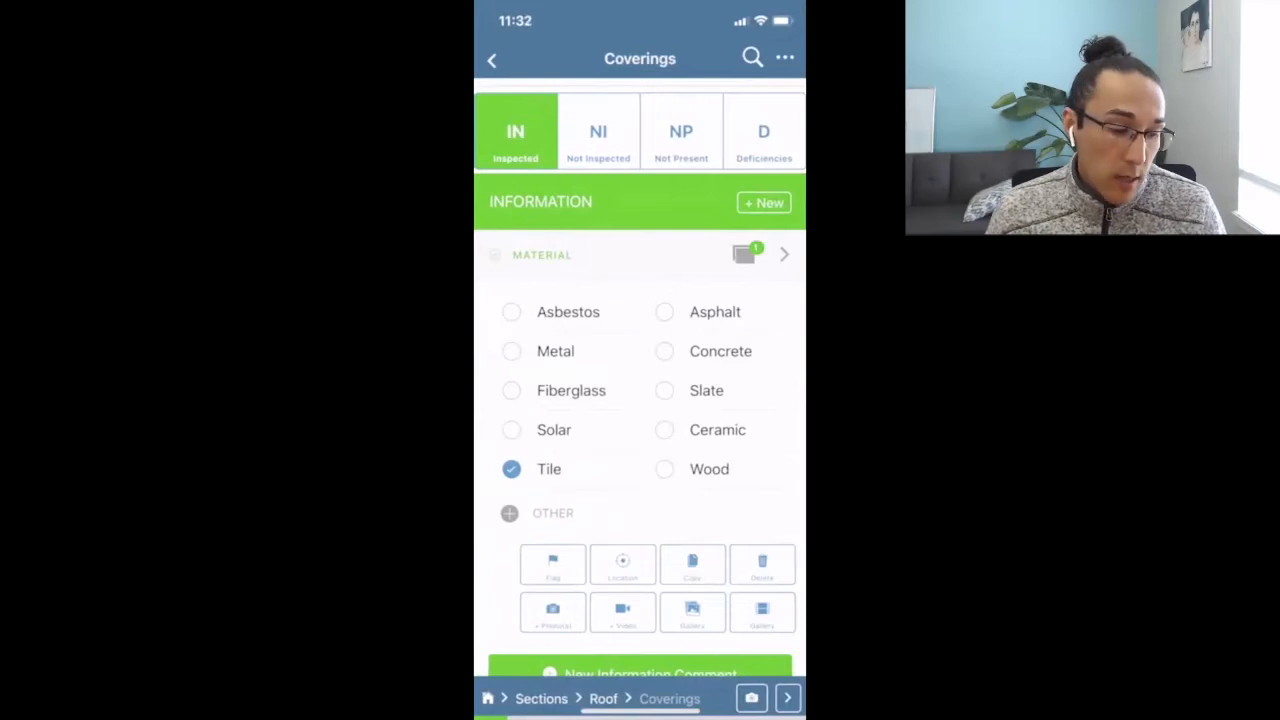
Step: Mark the roof coverings deficient and check the Damaged (General) deficiency
left_click(763, 131)
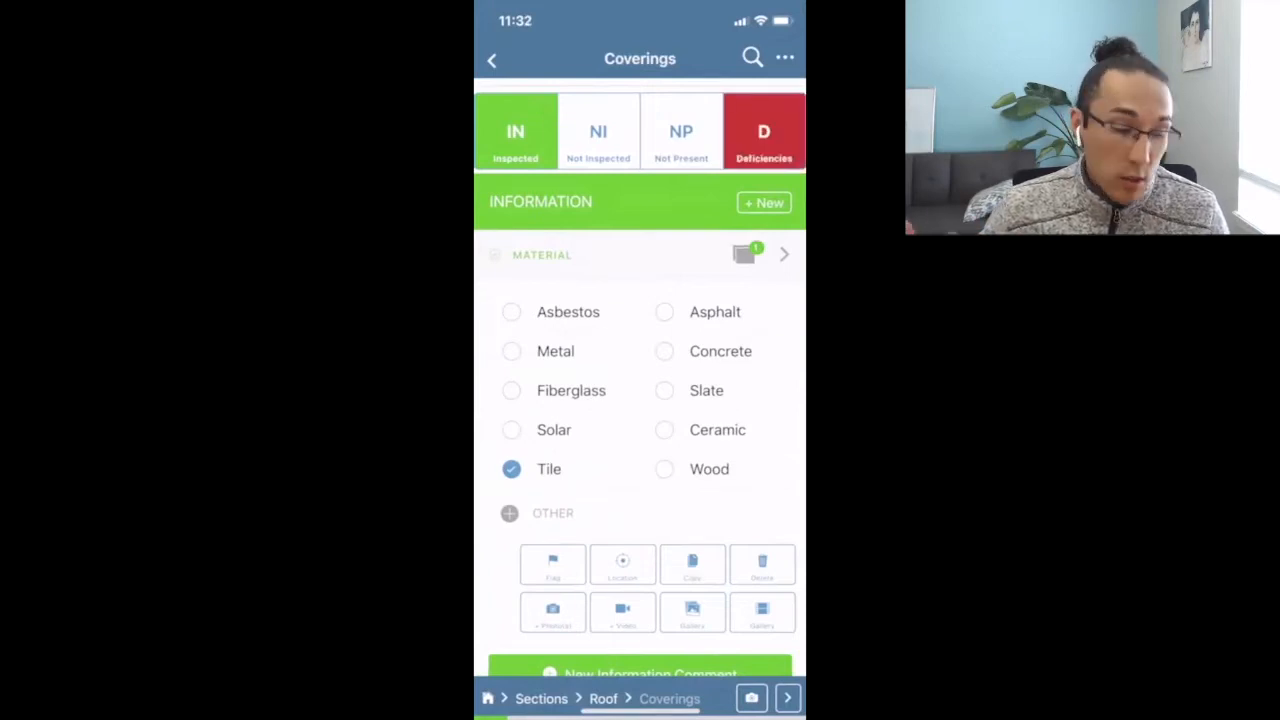
left_click(763, 131)
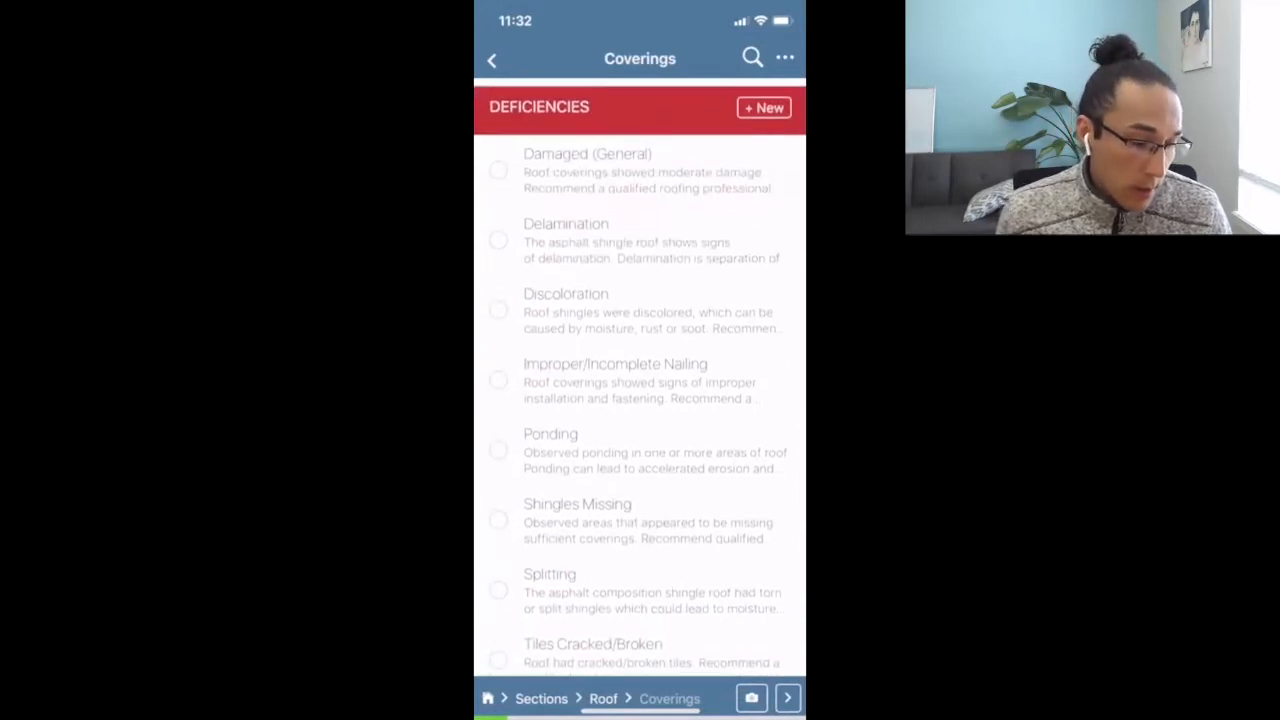
left_click(498, 170)
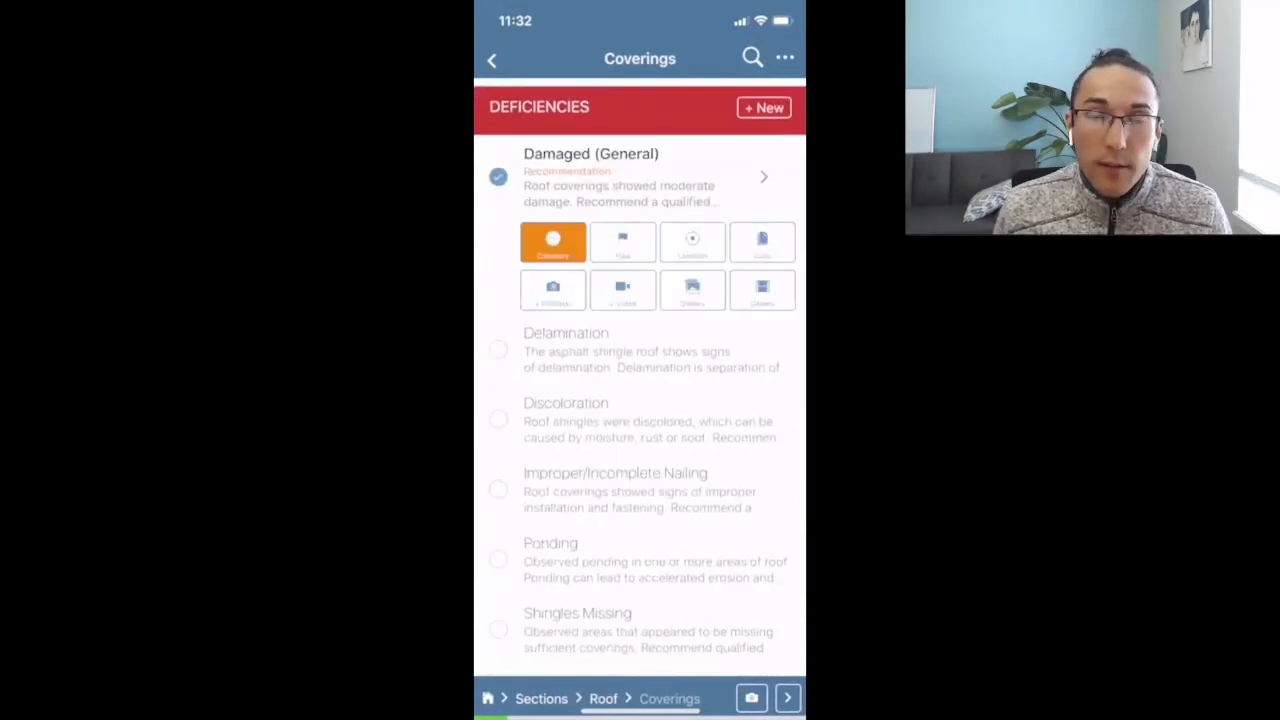
Step: Toggle the Damaged (General) category, leaving it set to Recommendation
left_click(553, 242)
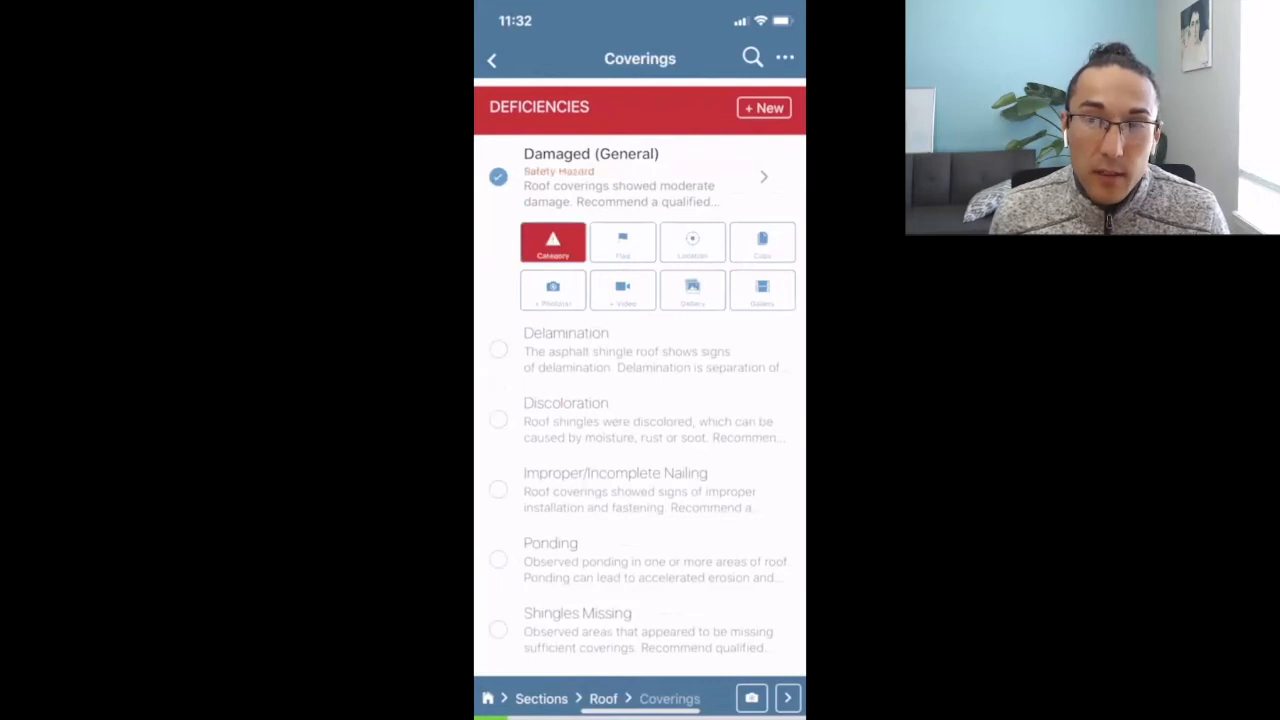
left_click(553, 242)
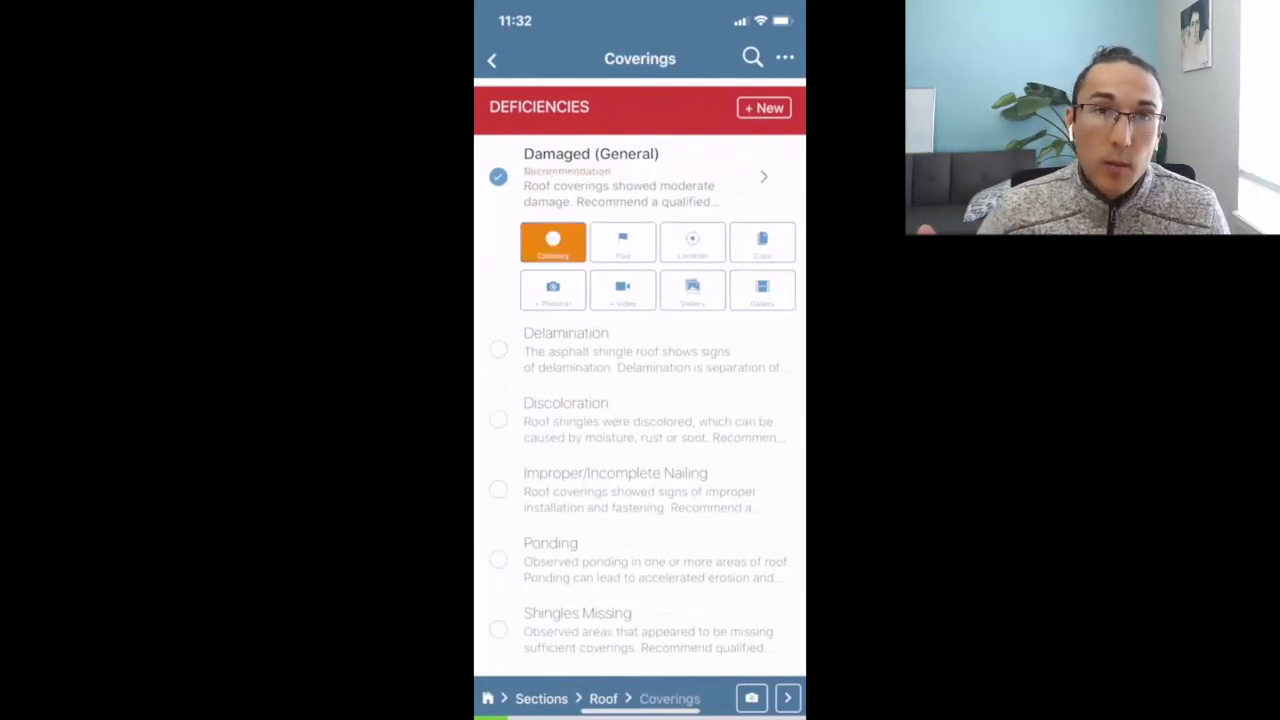
left_click(553, 242)
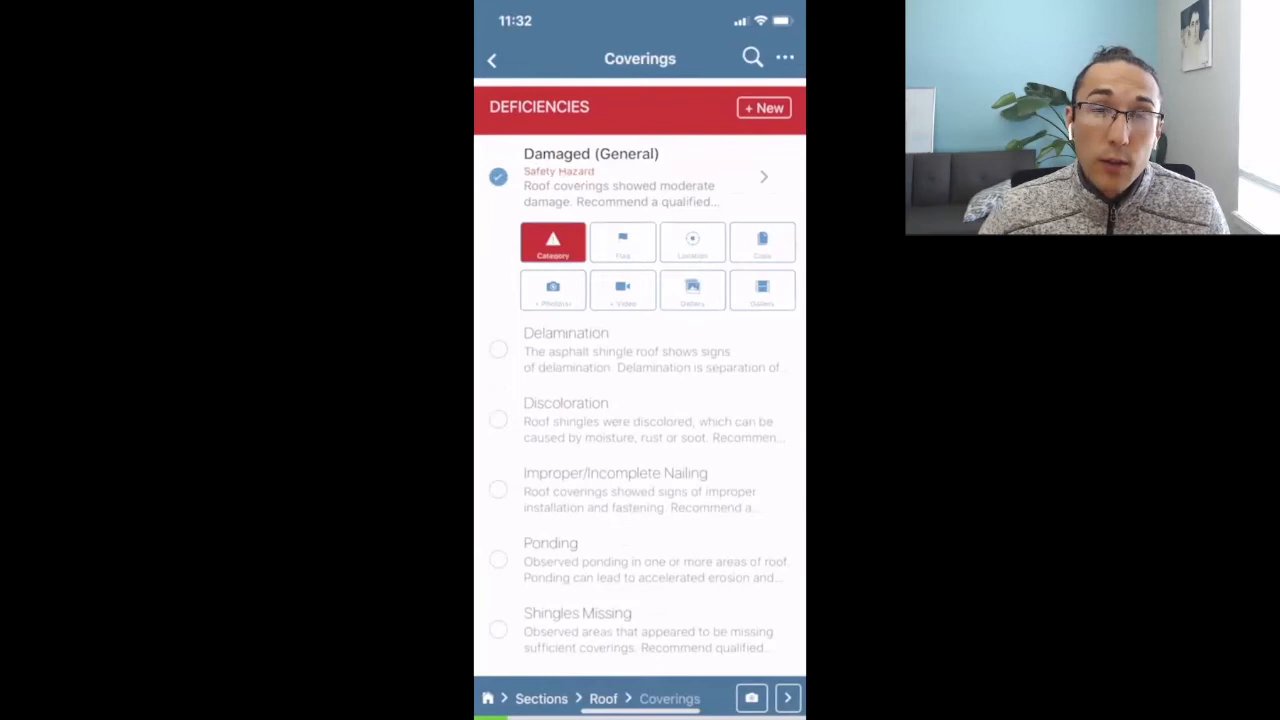
left_click(553, 242)
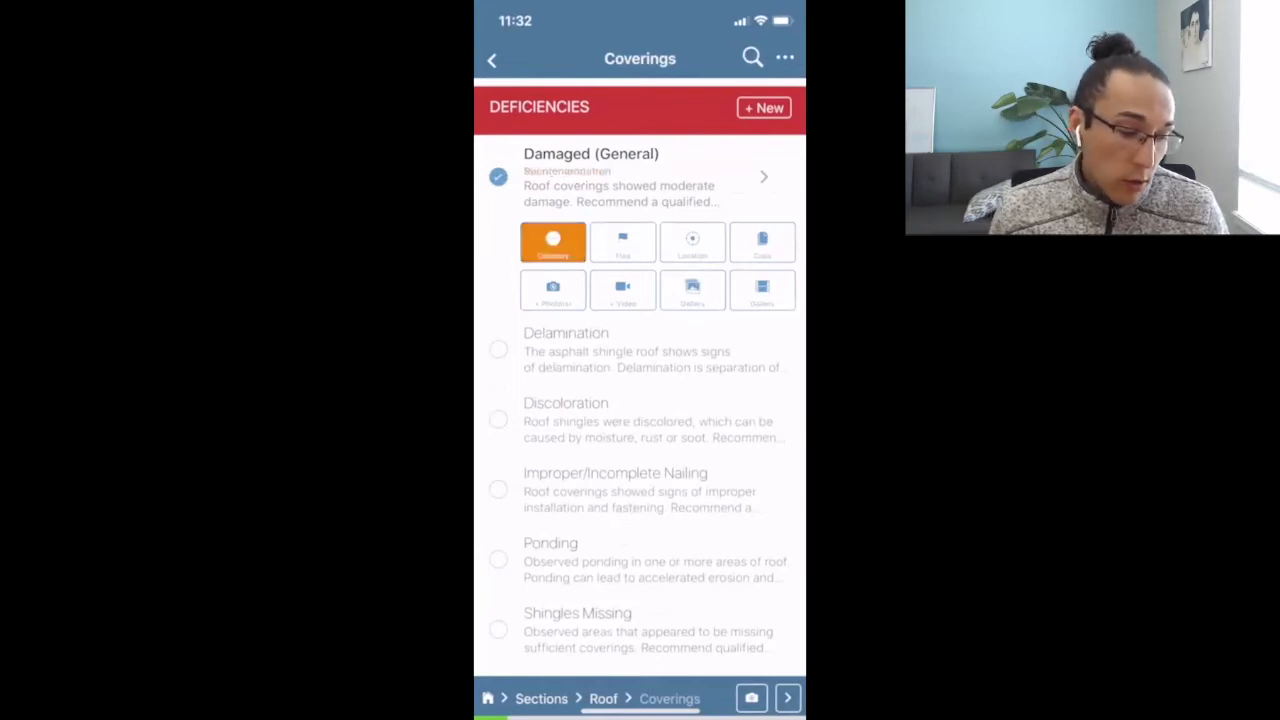
left_click(552, 242)
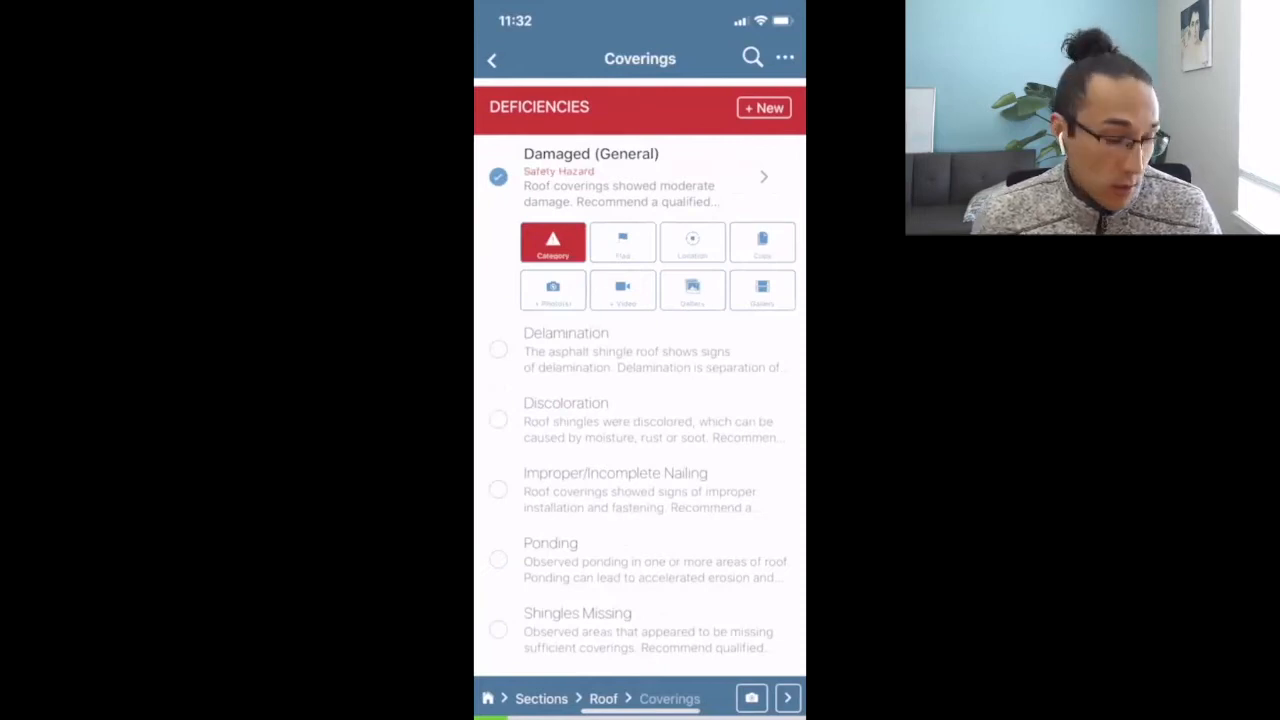
left_click(553, 242)
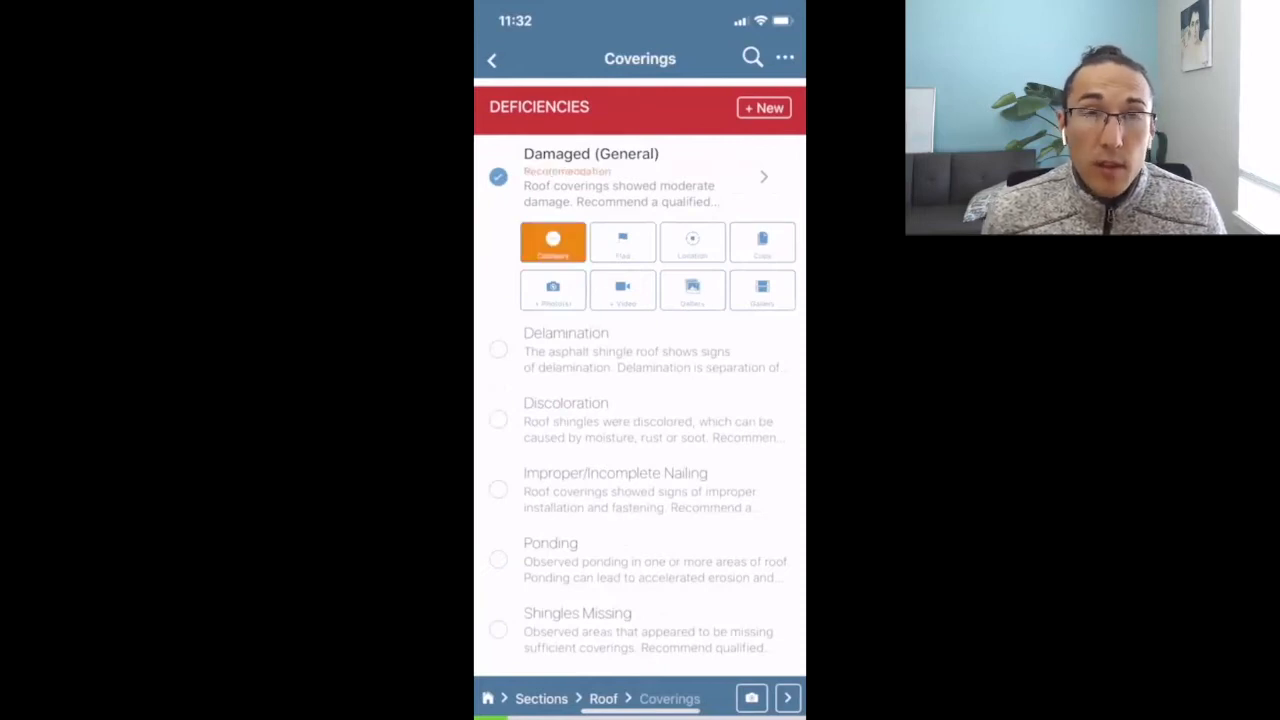
left_click(552, 290)
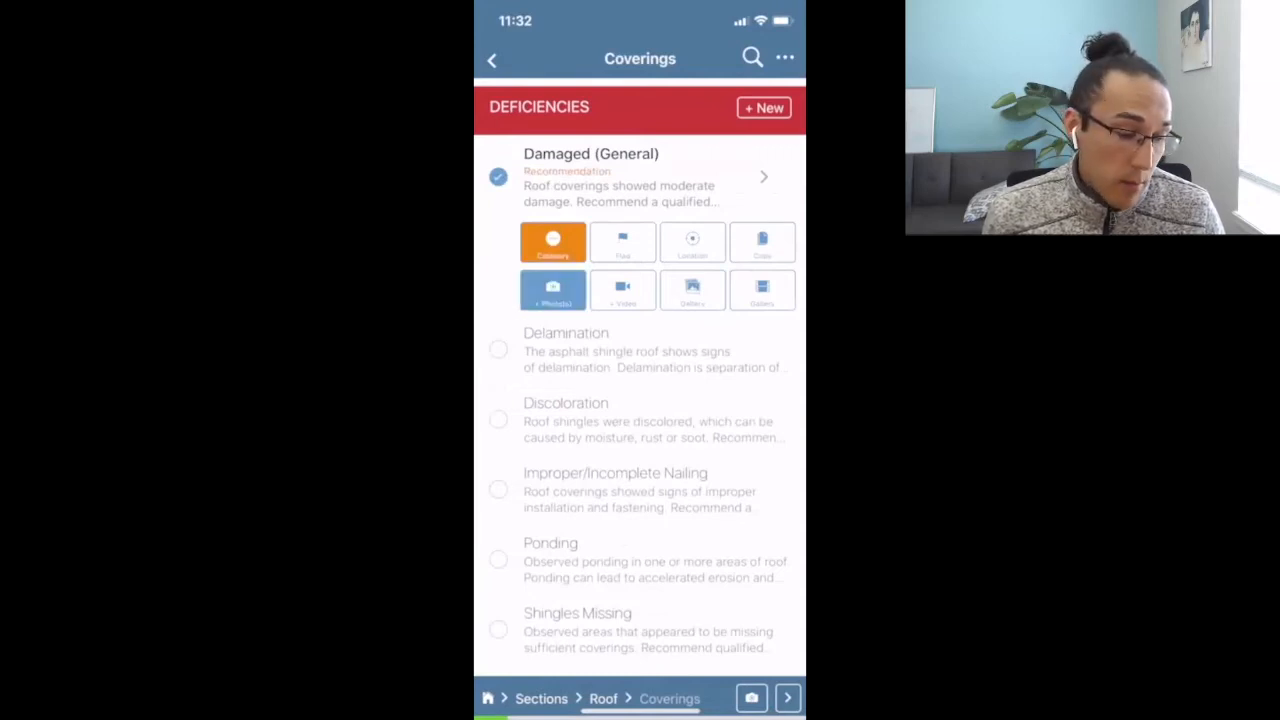
Step: Capture two photos and save them to the Damaged (General) deficiency
left_click(552, 290)
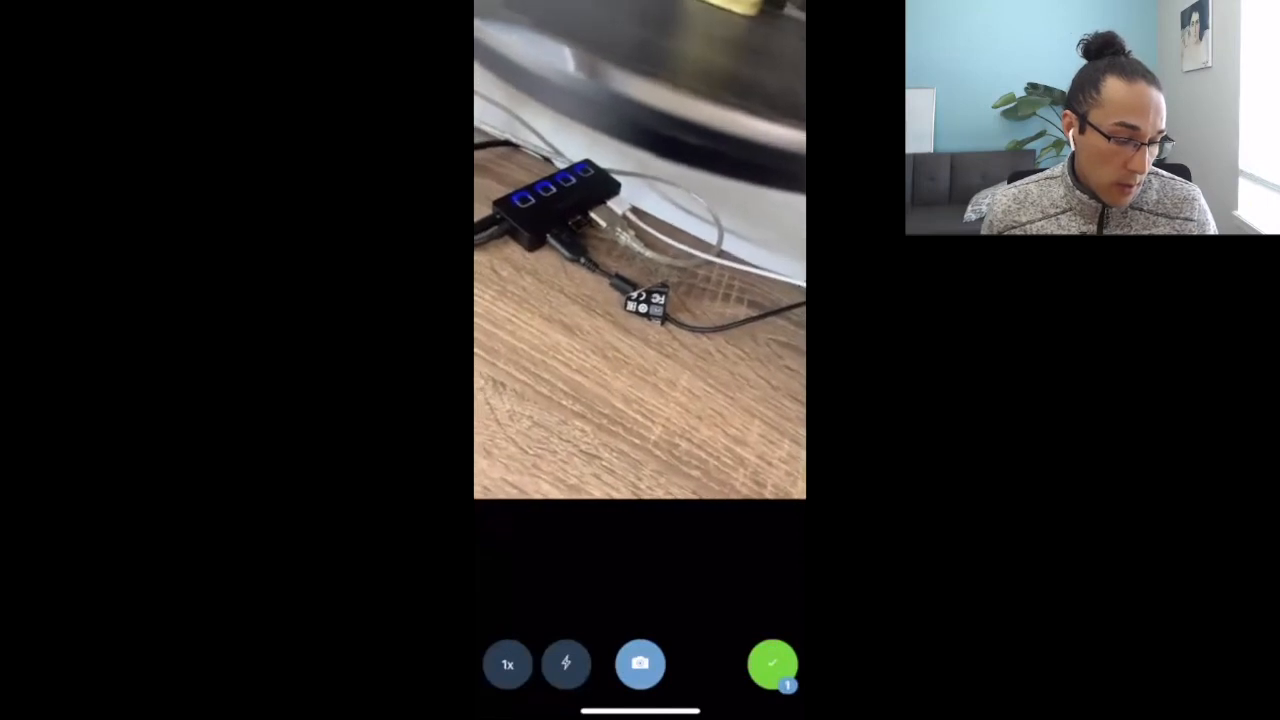
left_click(772, 663)
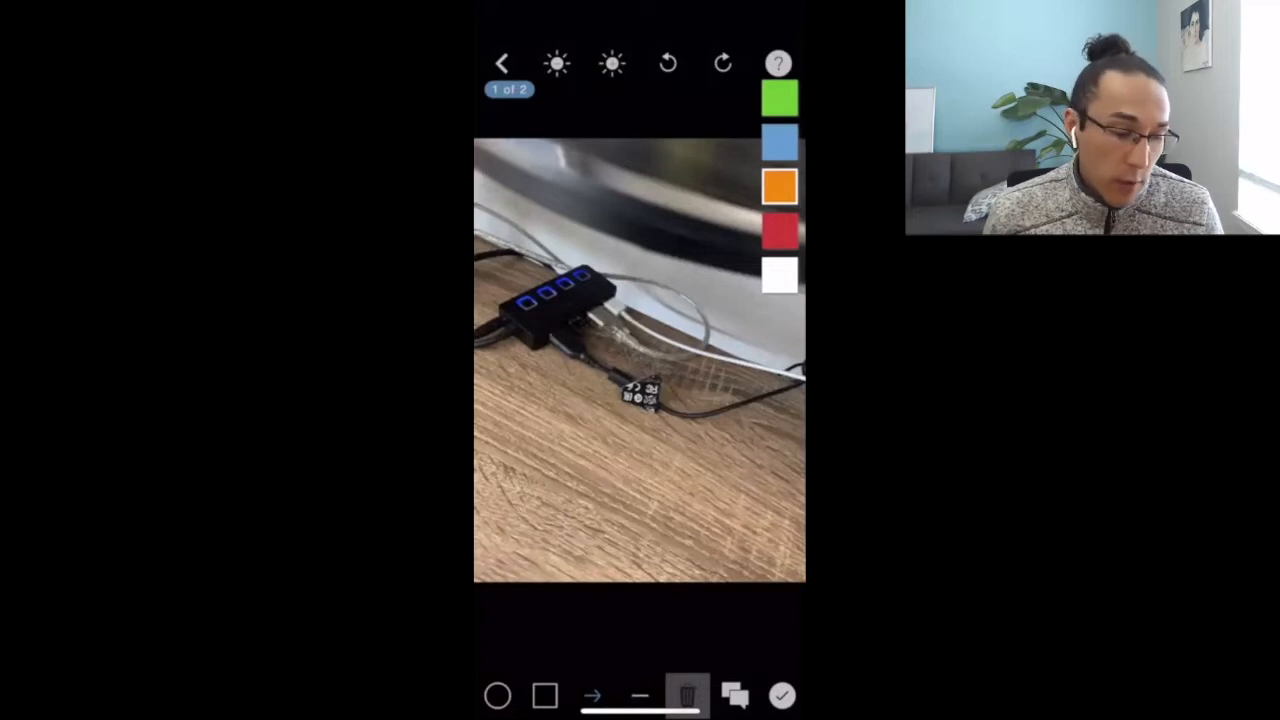
left_click_drag(560, 490, 545, 345)
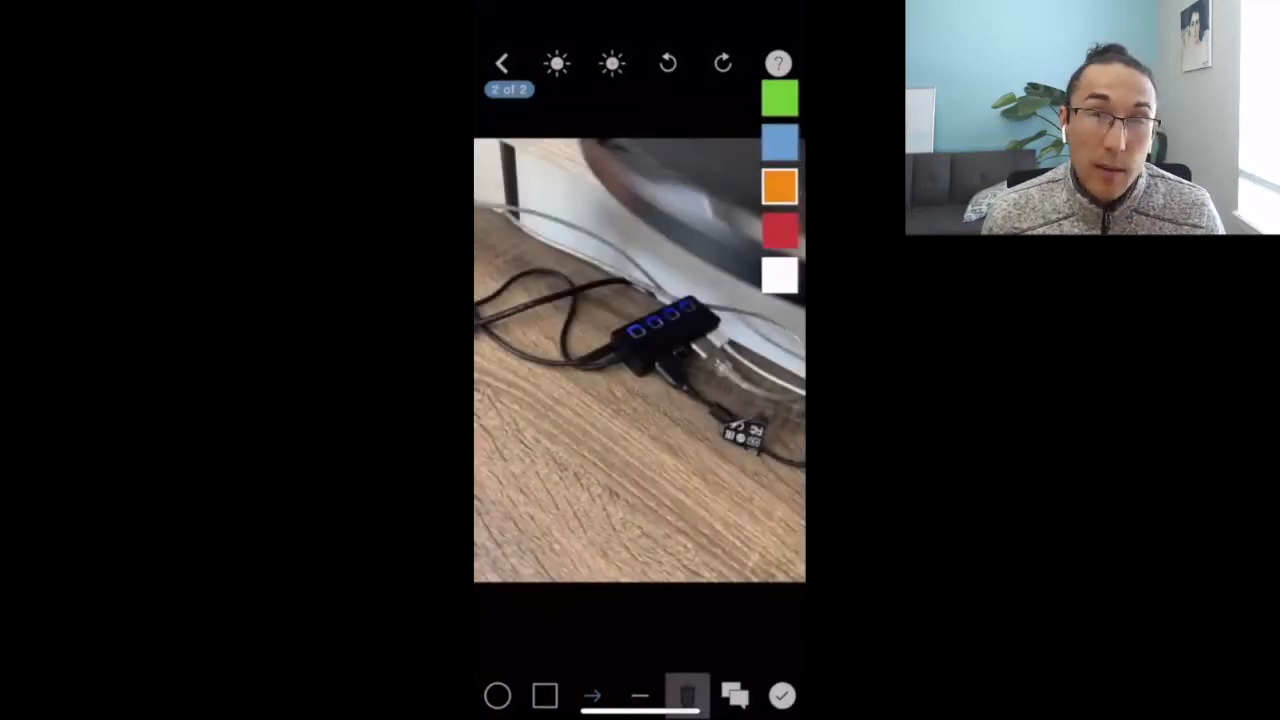
left_click_drag(540, 205, 630, 320)
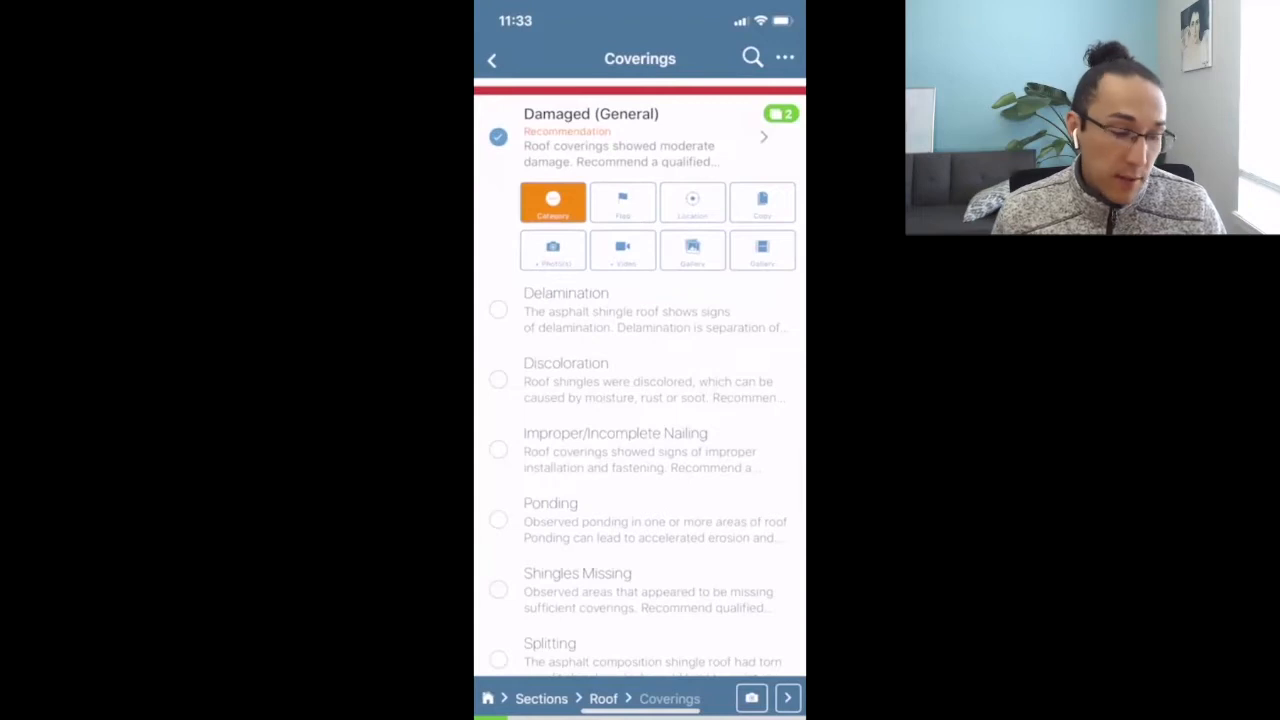
Step: Add the Delamination and Discoloration deficiencies to the roof coverings findings
left_click(498, 309)
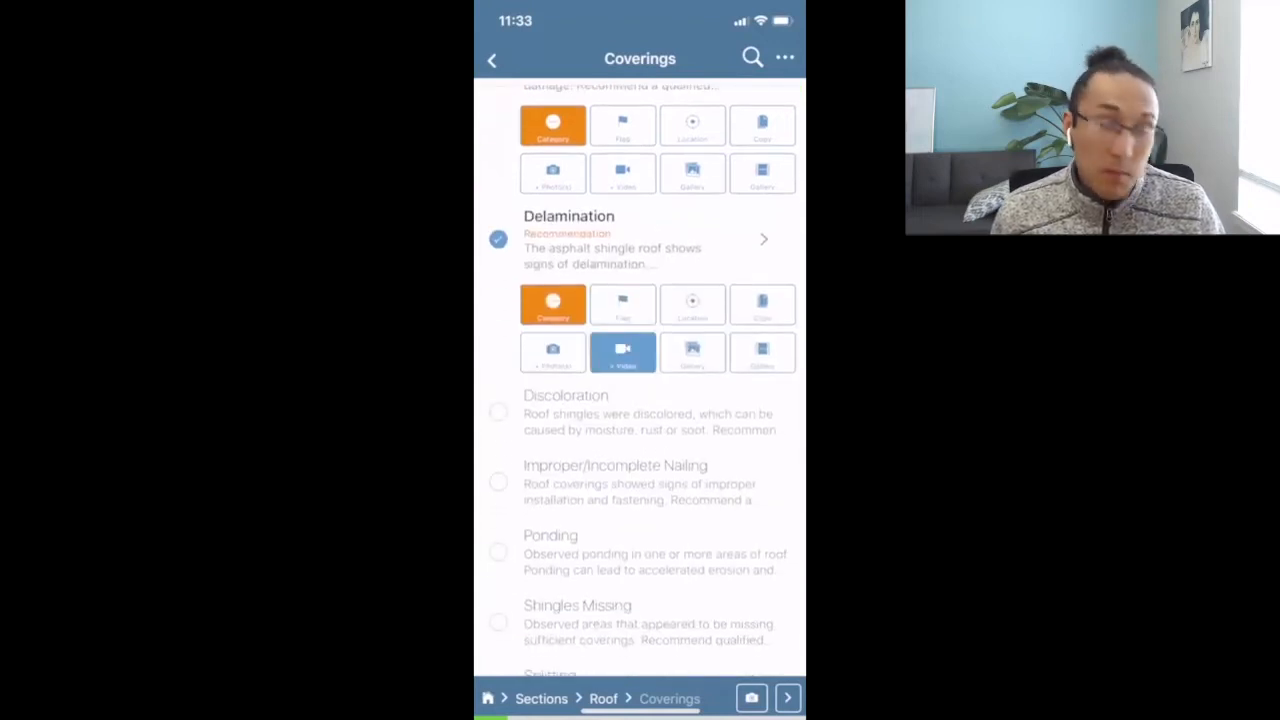
left_click(622, 351)
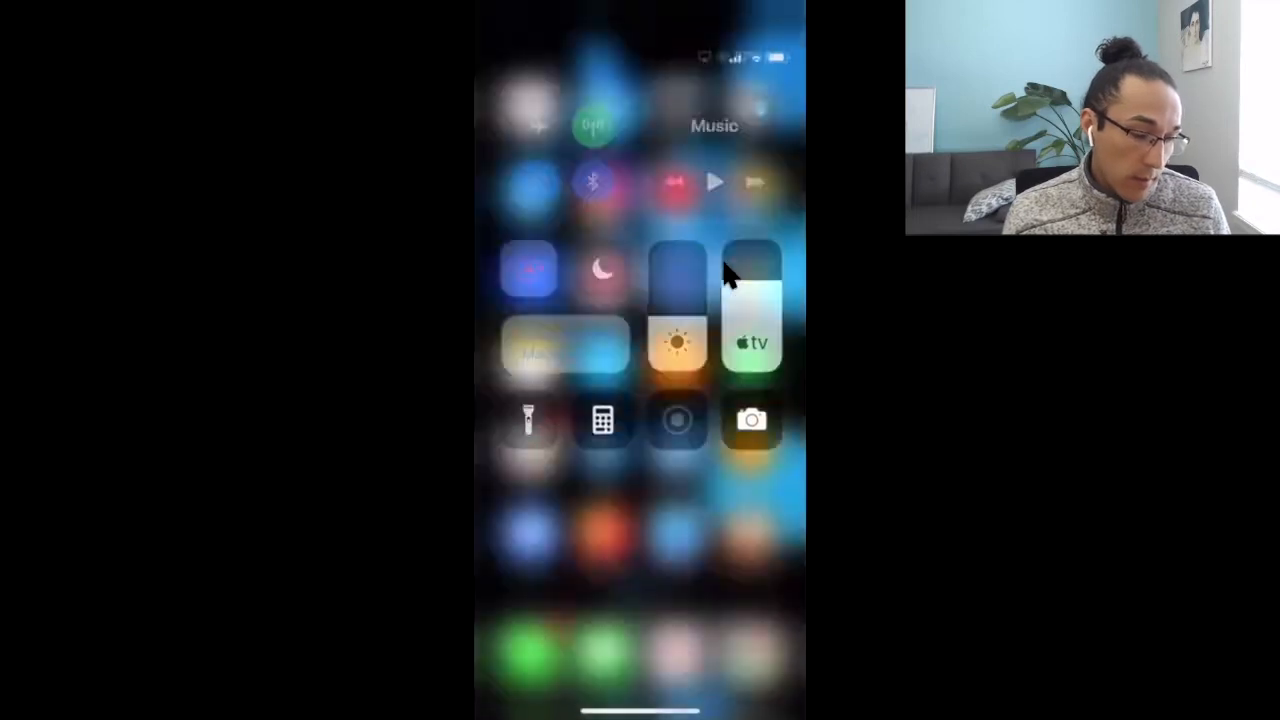
left_click(750, 420)
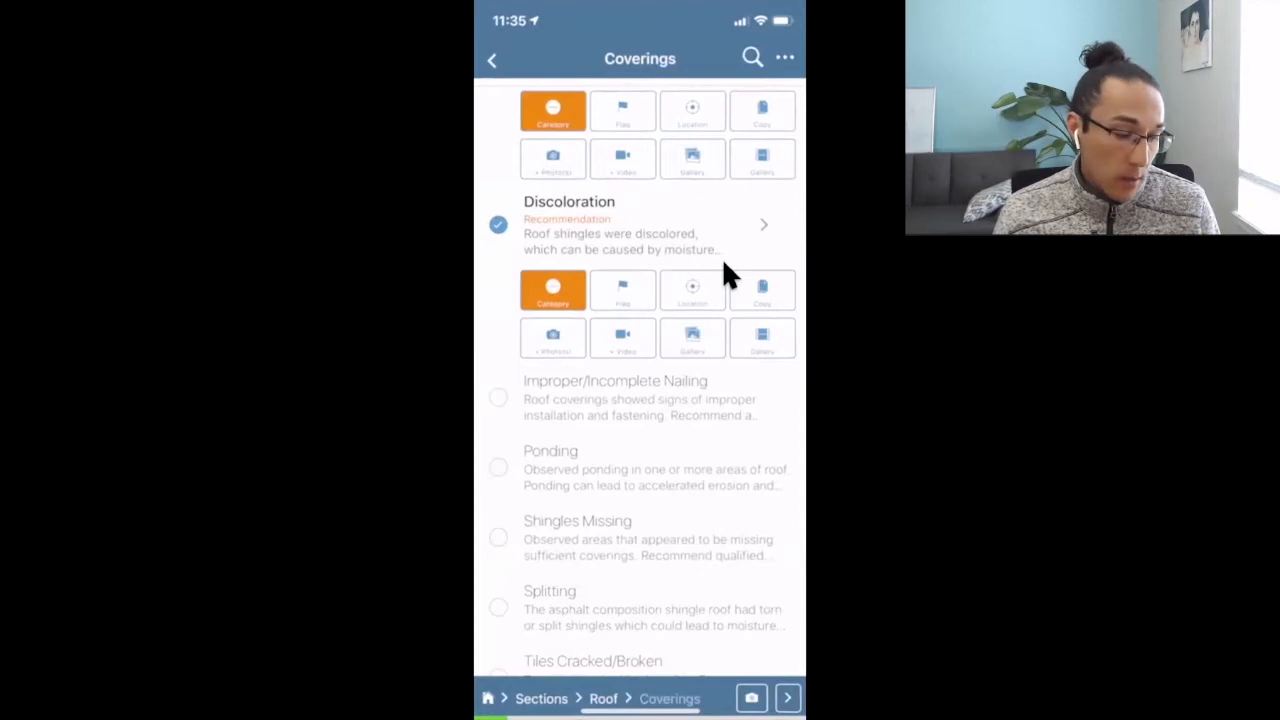
Step: Attach three album photos from the gallery to Discoloration
left_click(552, 290)
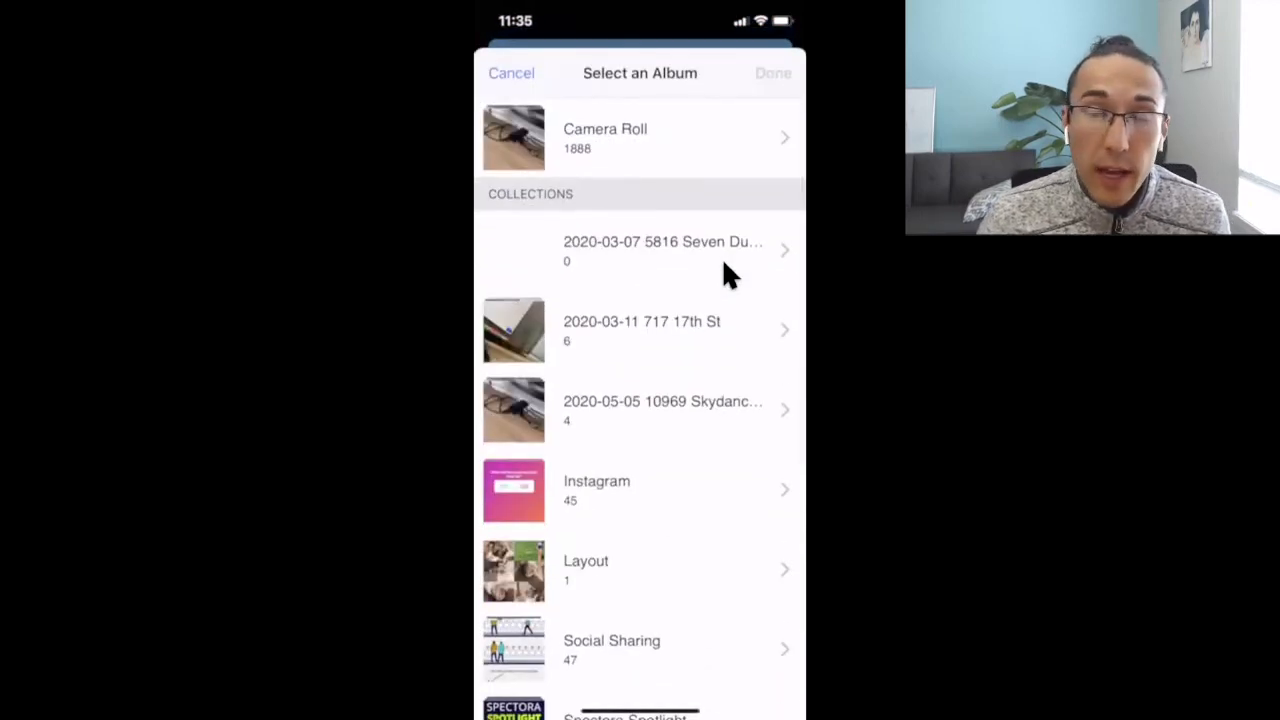
left_click(640, 138)
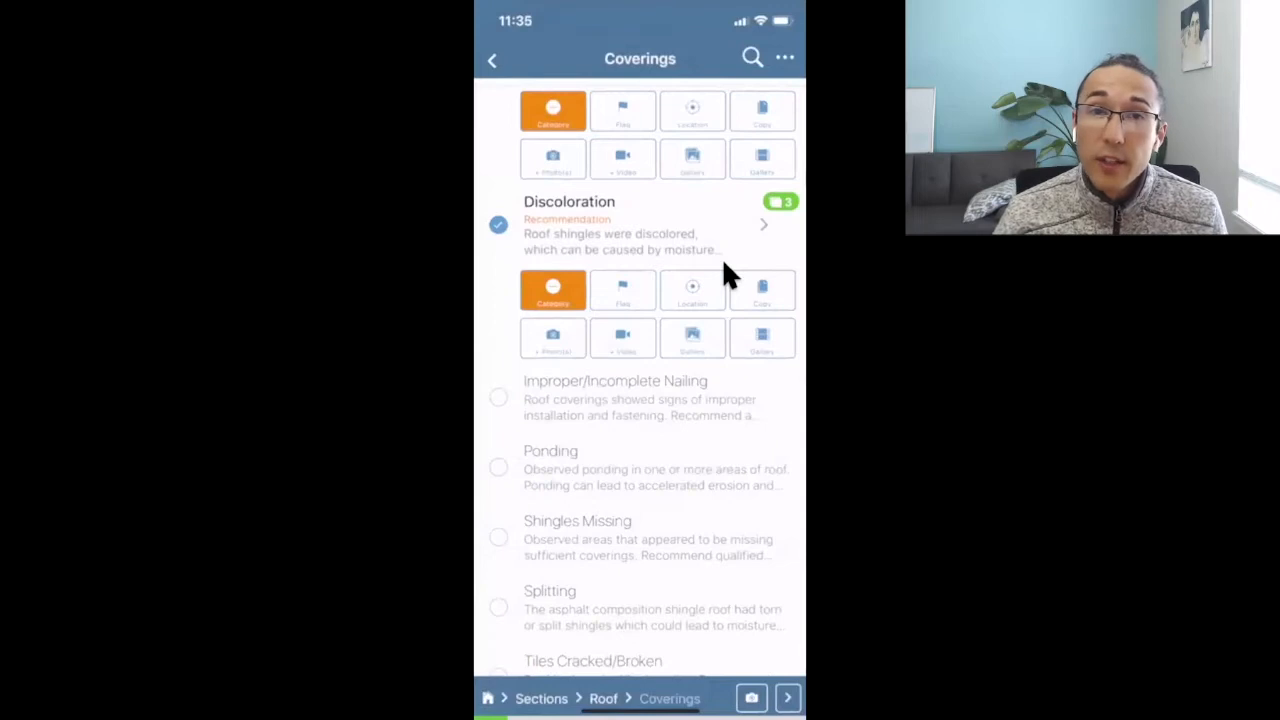
mouse_move(790, 235)
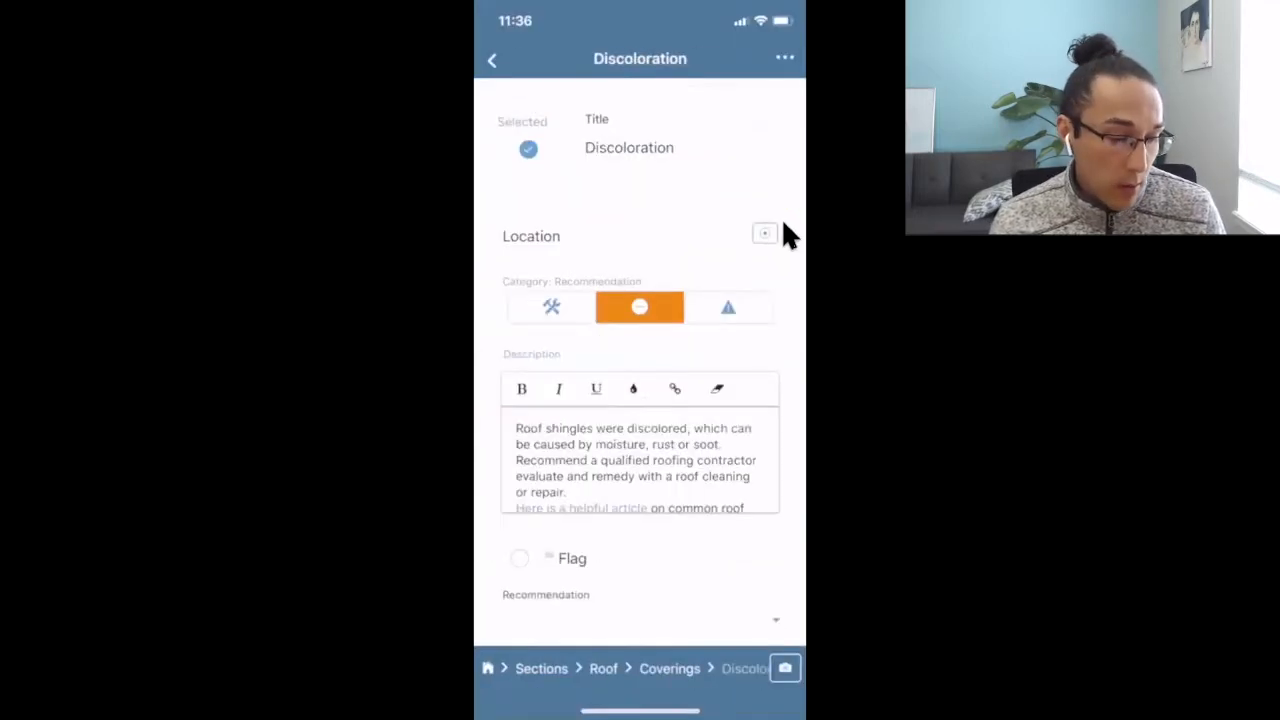
Step: Flag the Discoloration deficiency under Roof Coverings
scroll("down", 3)
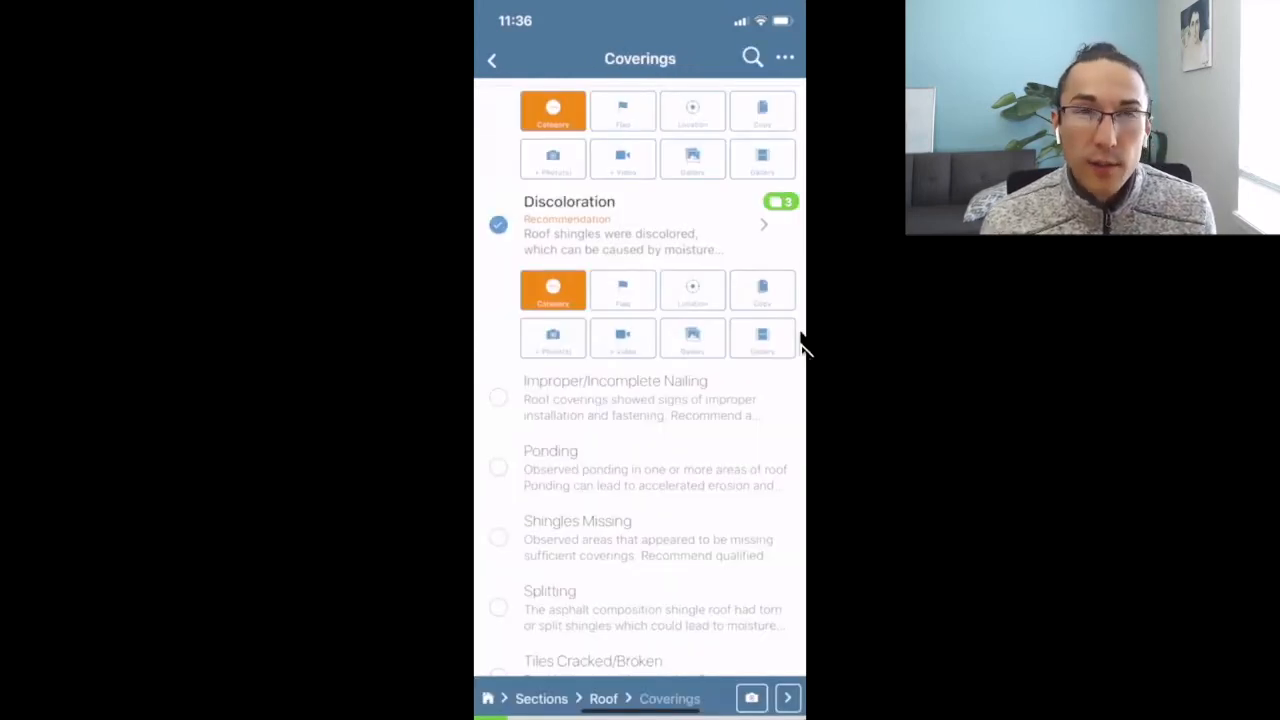
left_click(623, 290)
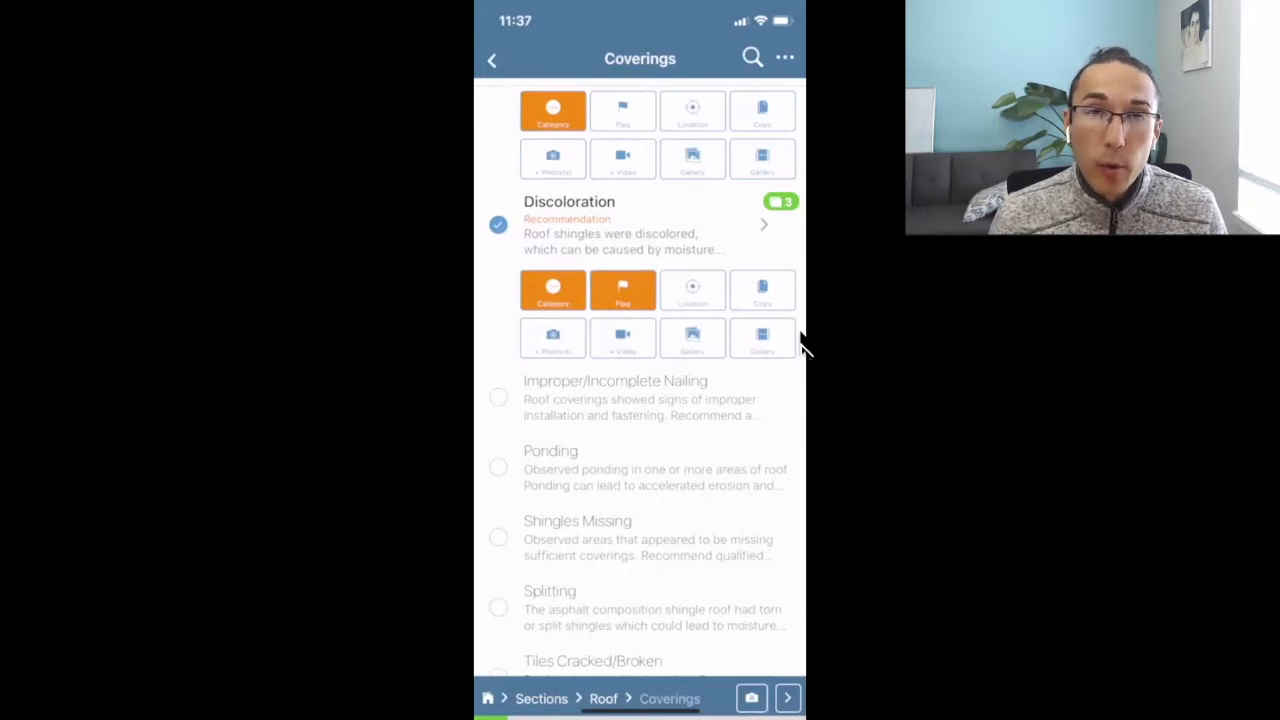
Step: Abandon a custom location for Discoloration without saving, then open the Electrical section
left_click(622, 290)
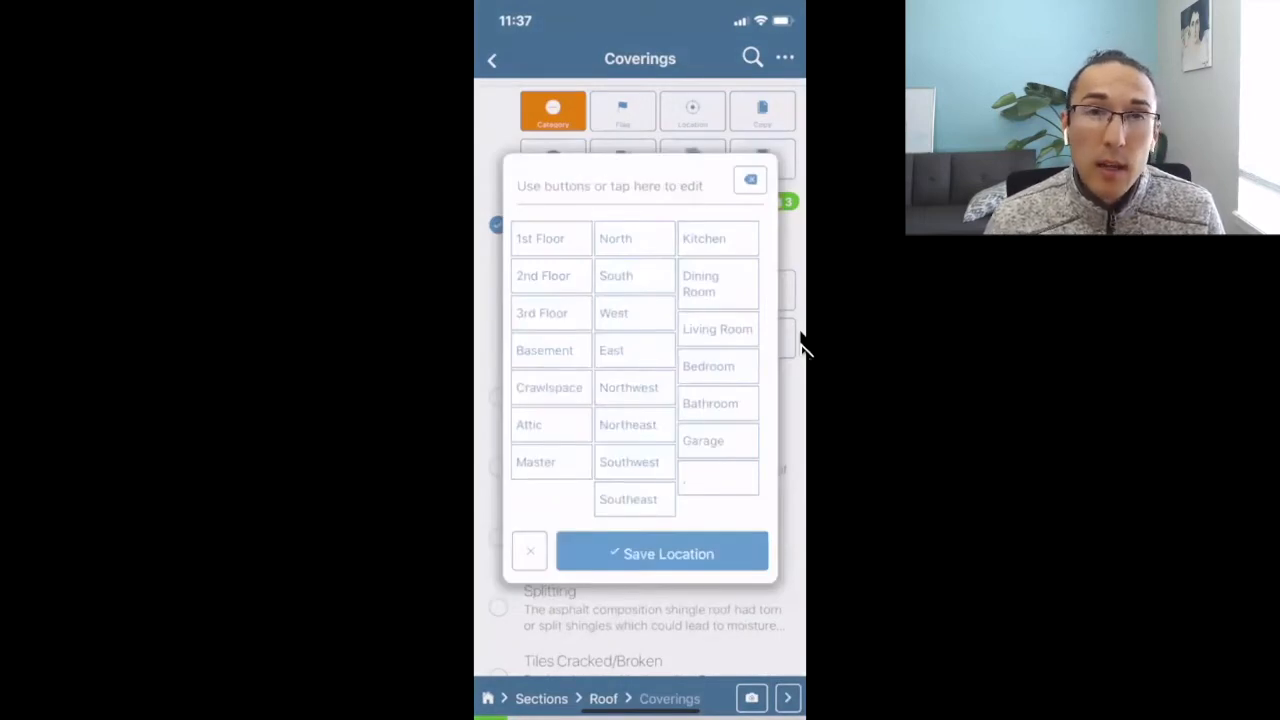
left_click(610, 186)
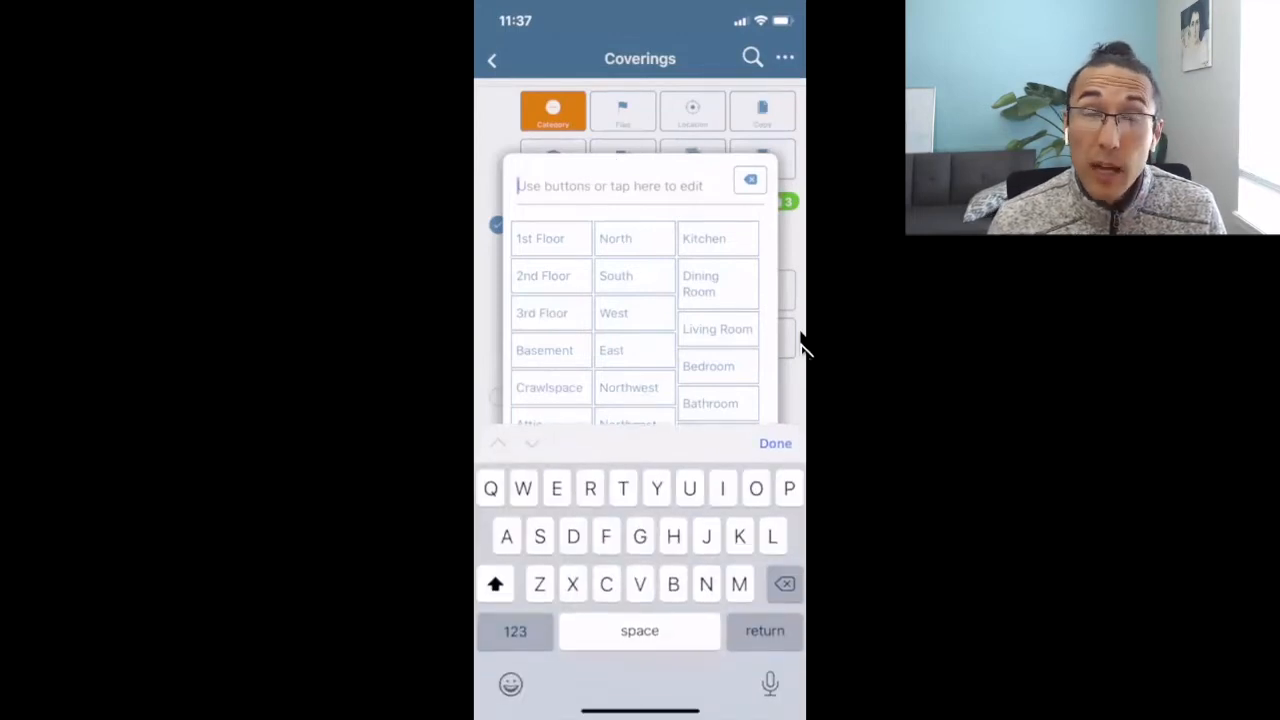
left_click(491, 58)
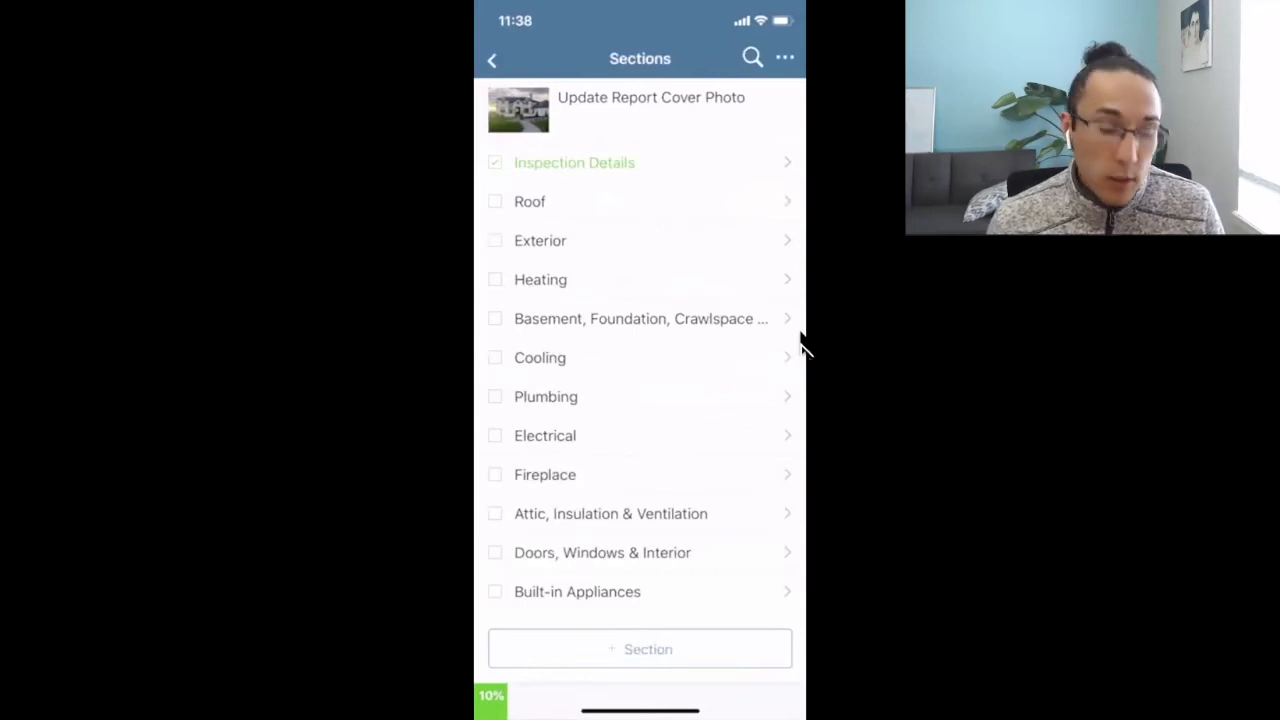
left_click(545, 435)
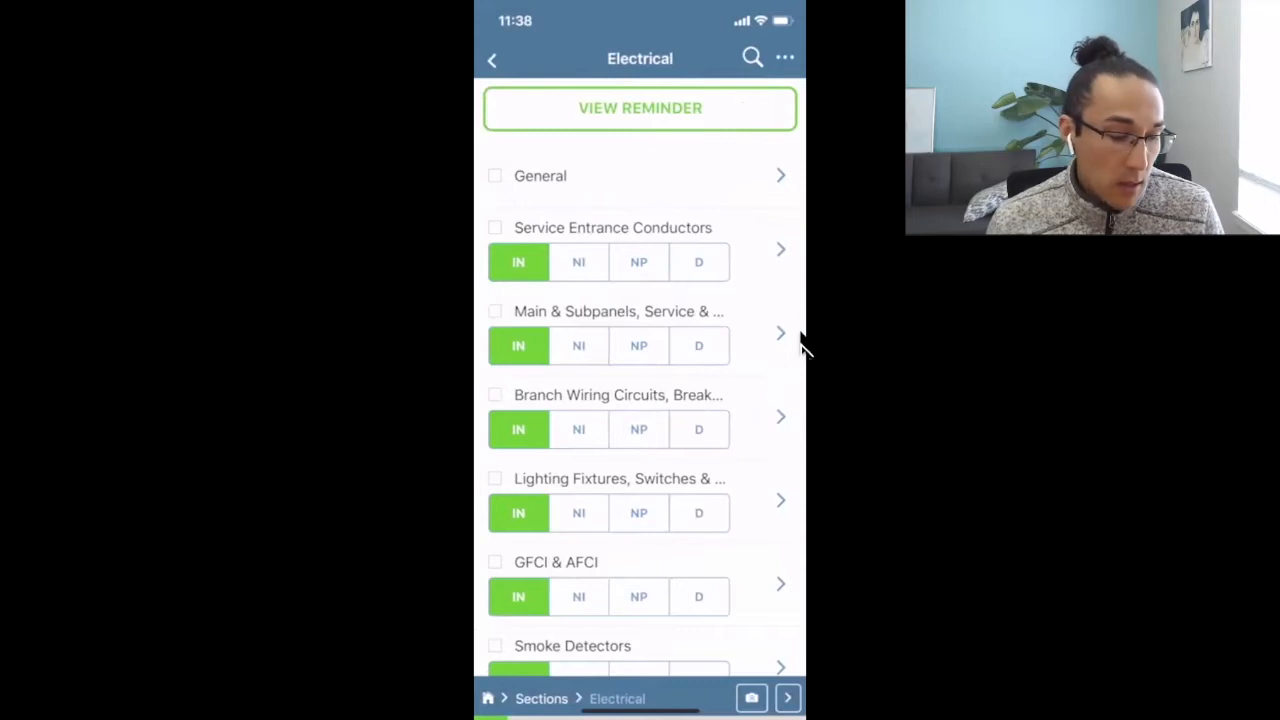
Step: Return from Electrical to the list of sections
left_click(639, 108)
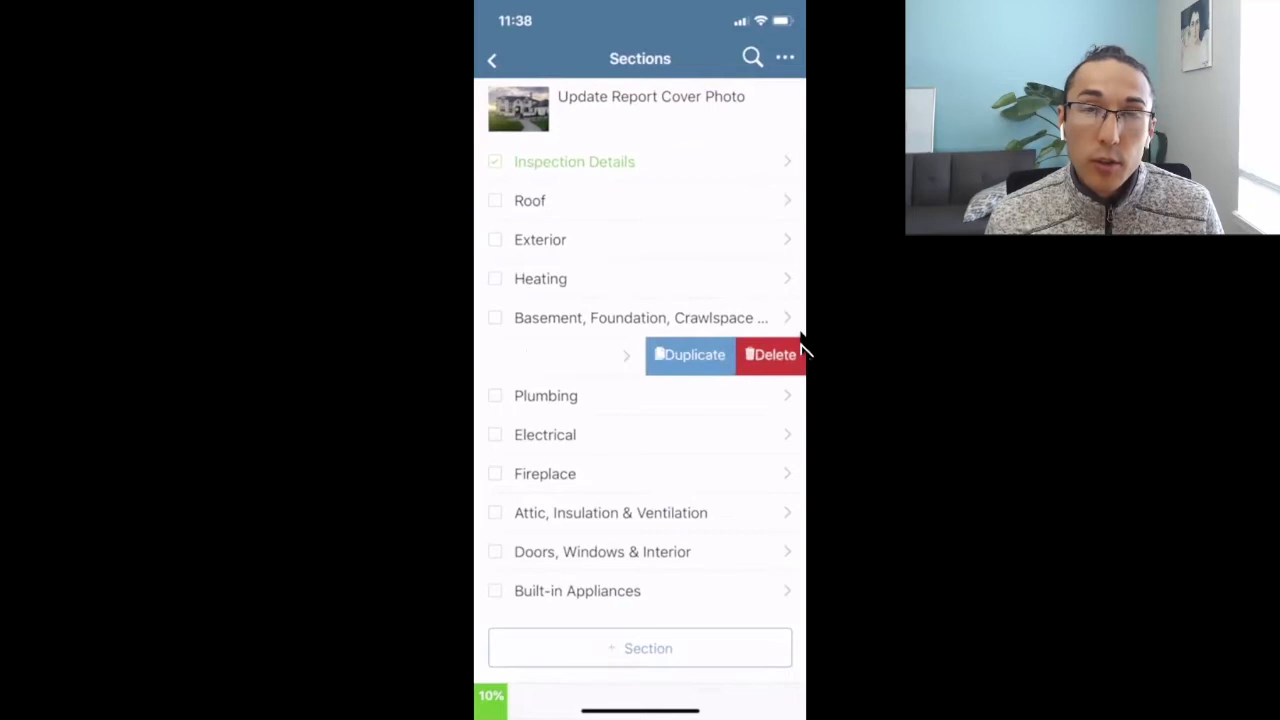
Step: Delete the Cooling section from the report
left_click(772, 354)
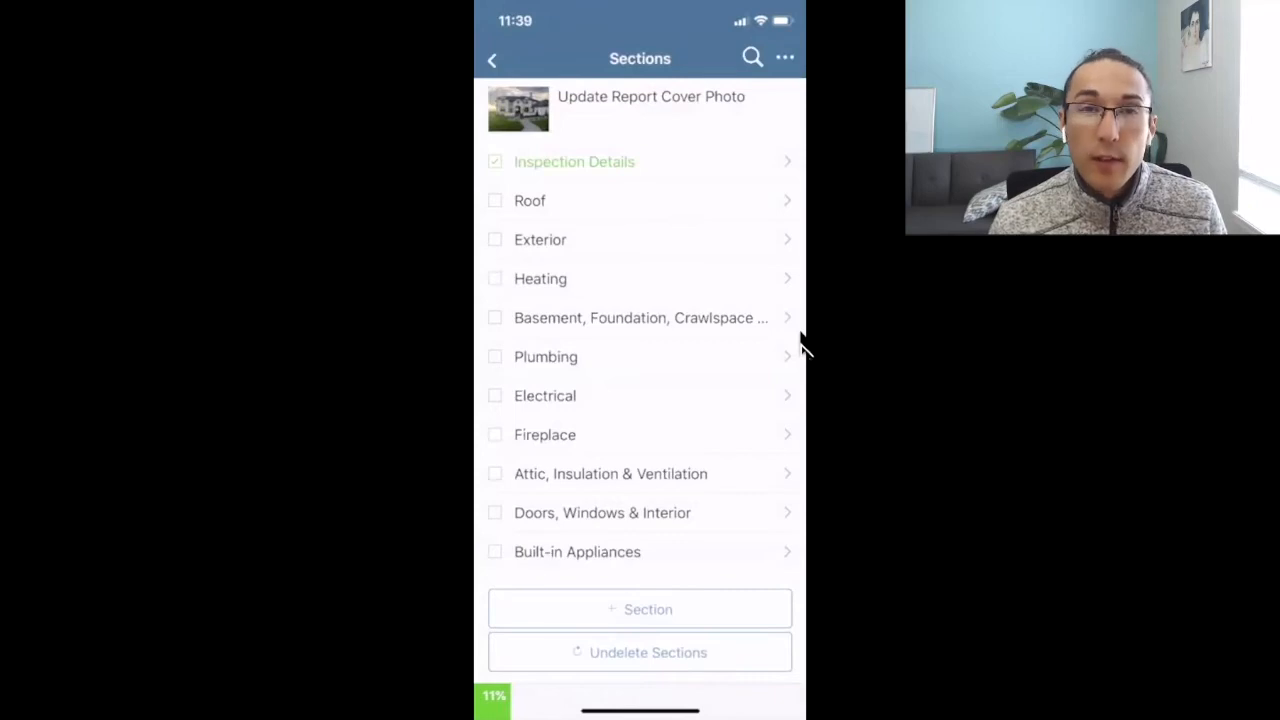
left_click(540, 239)
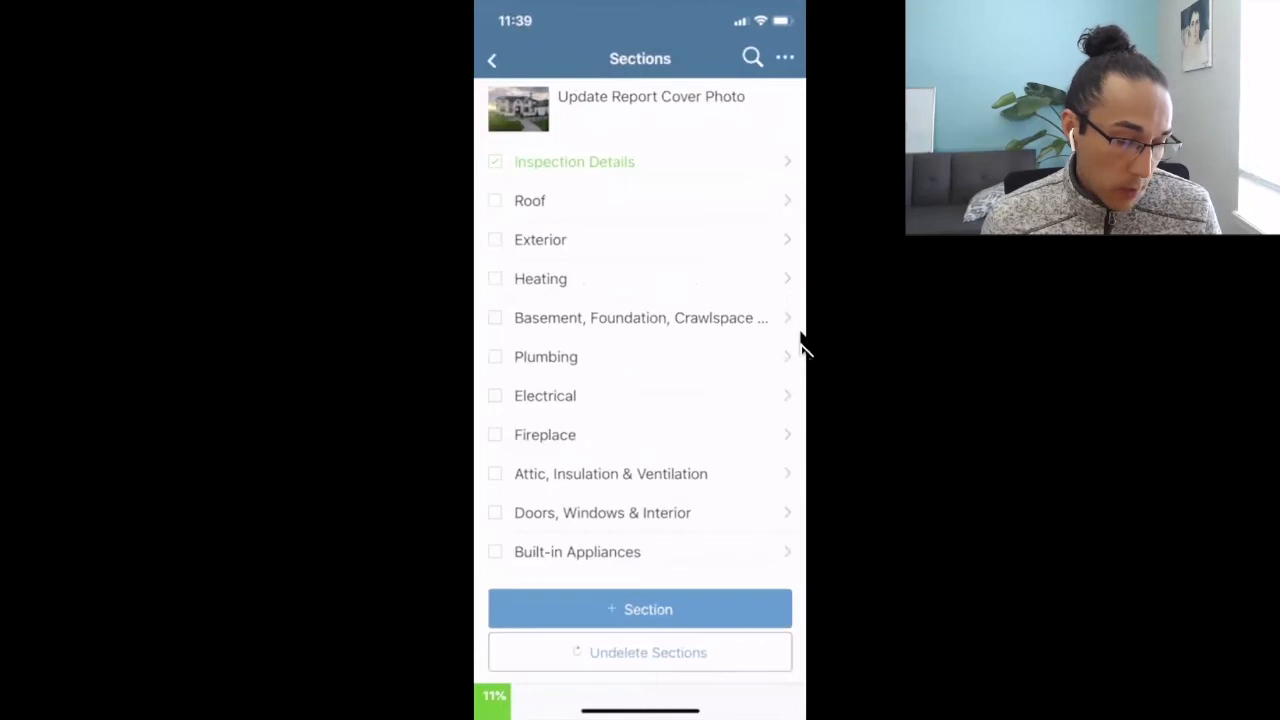
Step: Add a report section named 'New section', then reopen the Electrical section
left_click(639, 609)
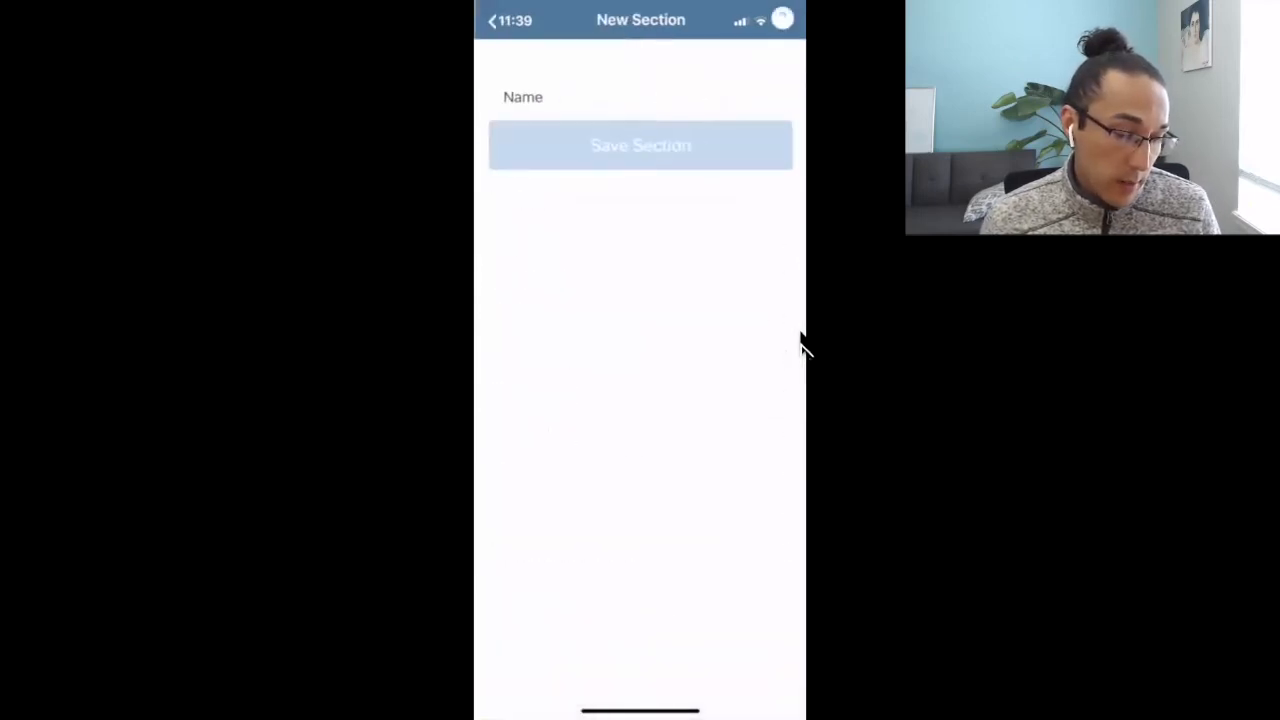
left_click(640, 97)
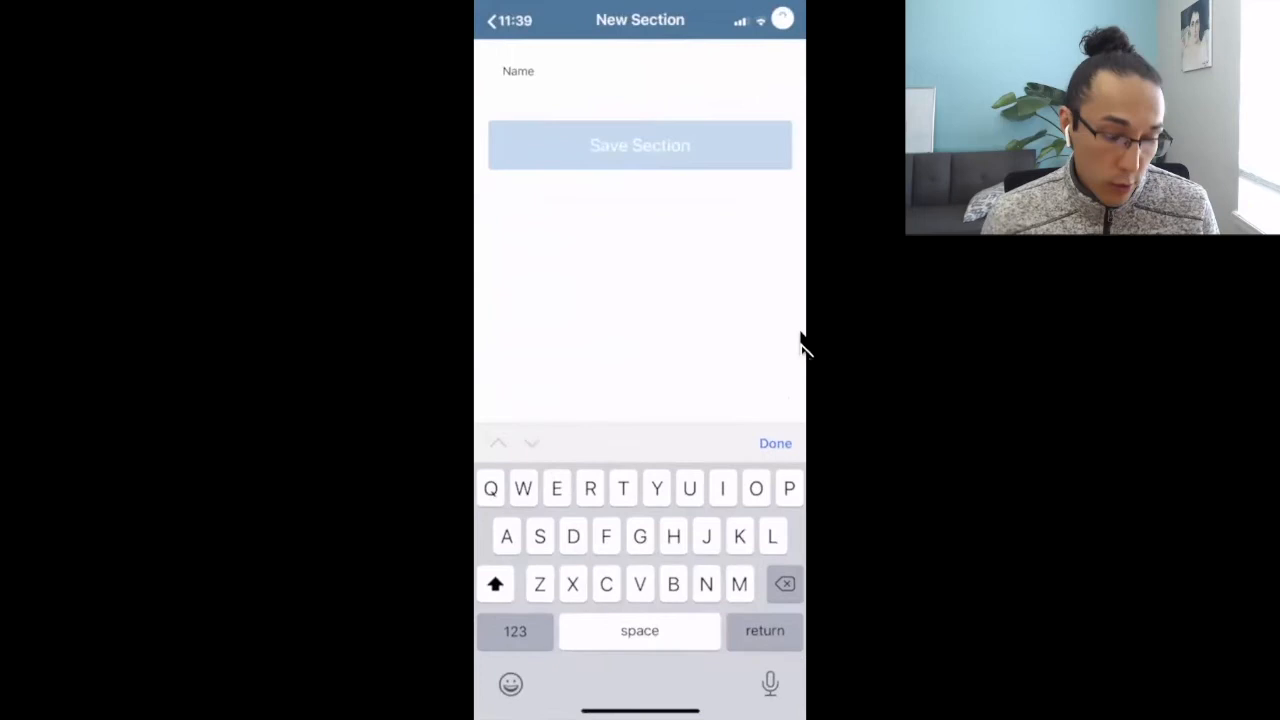
type("New s")
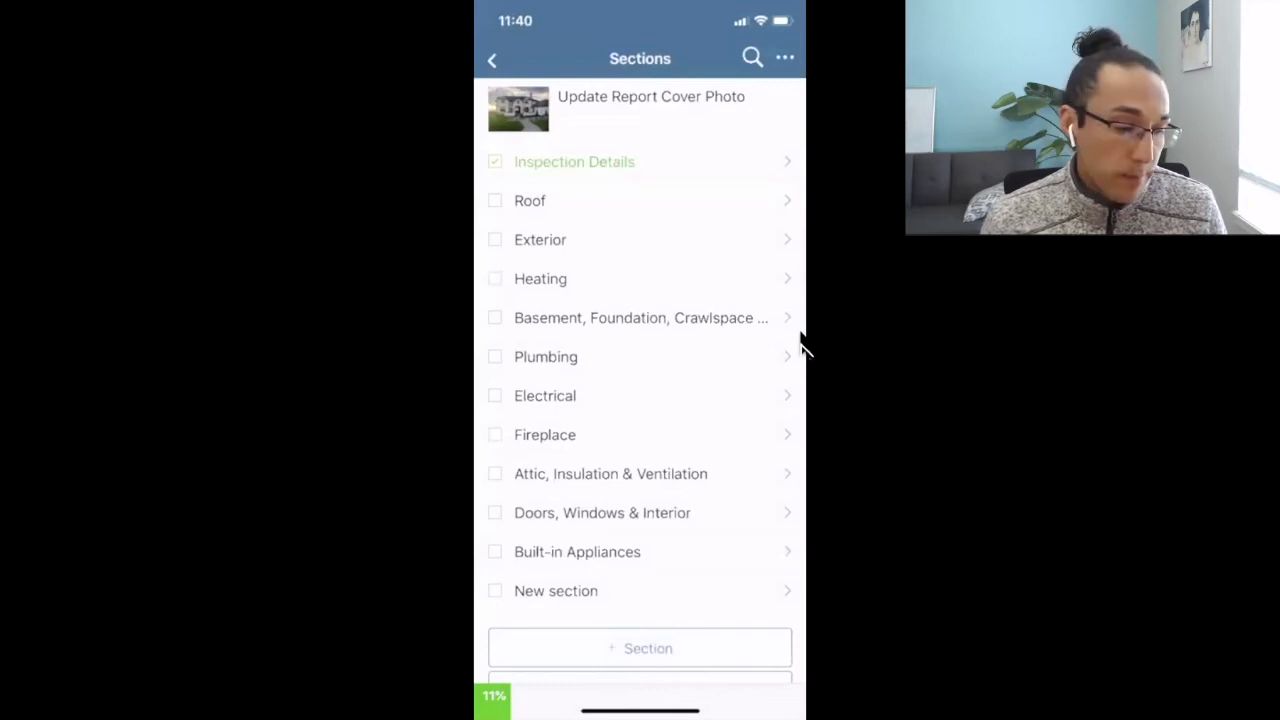
left_click(545, 395)
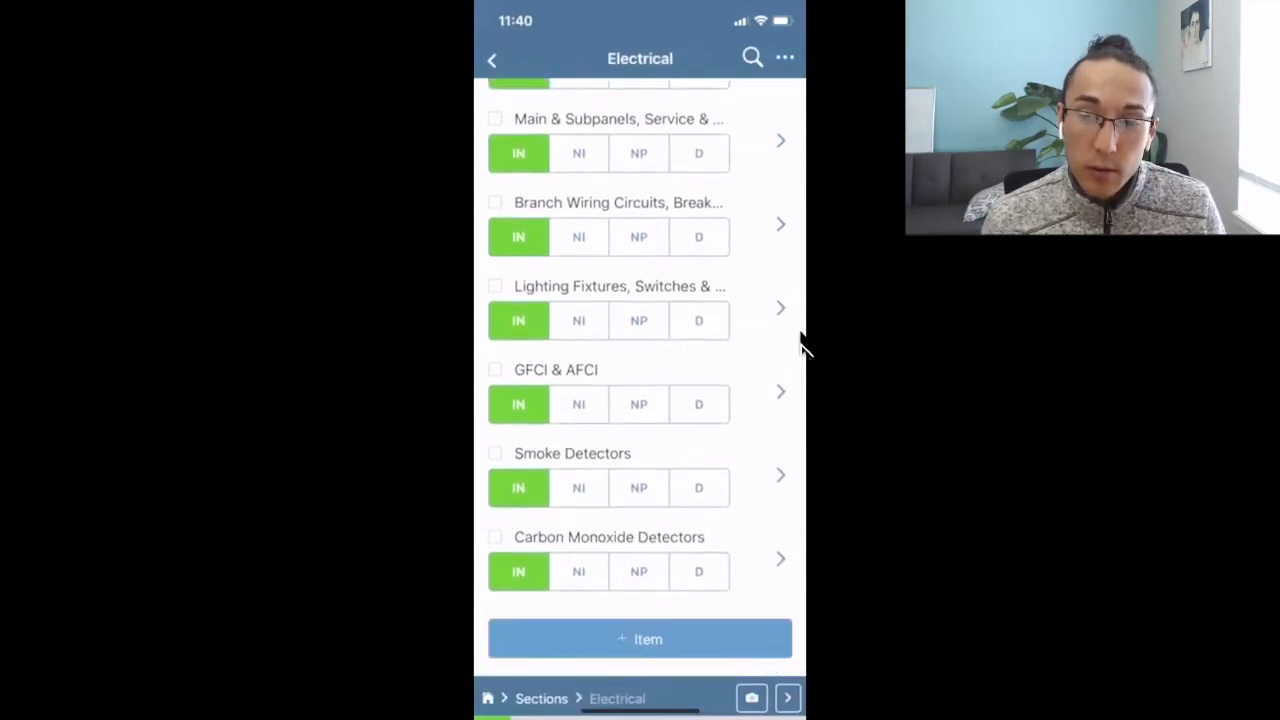
Step: Save a custom 'New defect' recommendation under GFCI & AFCI, then open the Electrical search
left_click(640, 639)
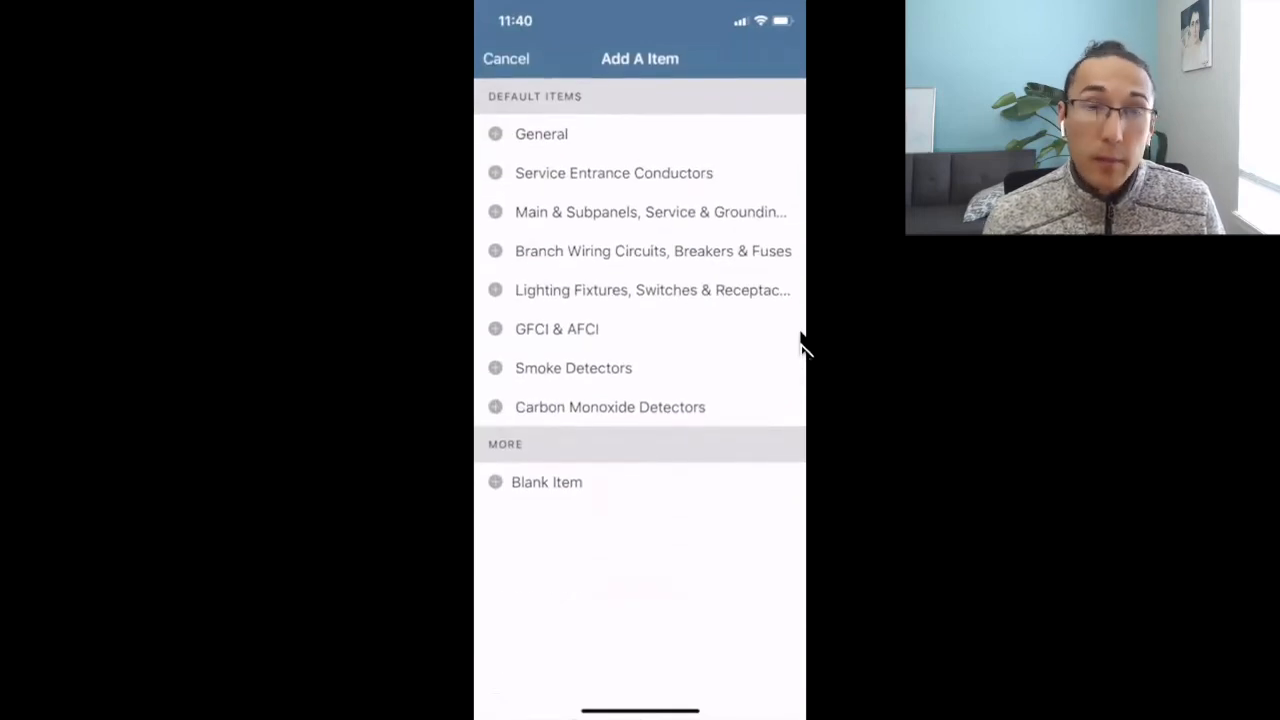
left_click(556, 328)
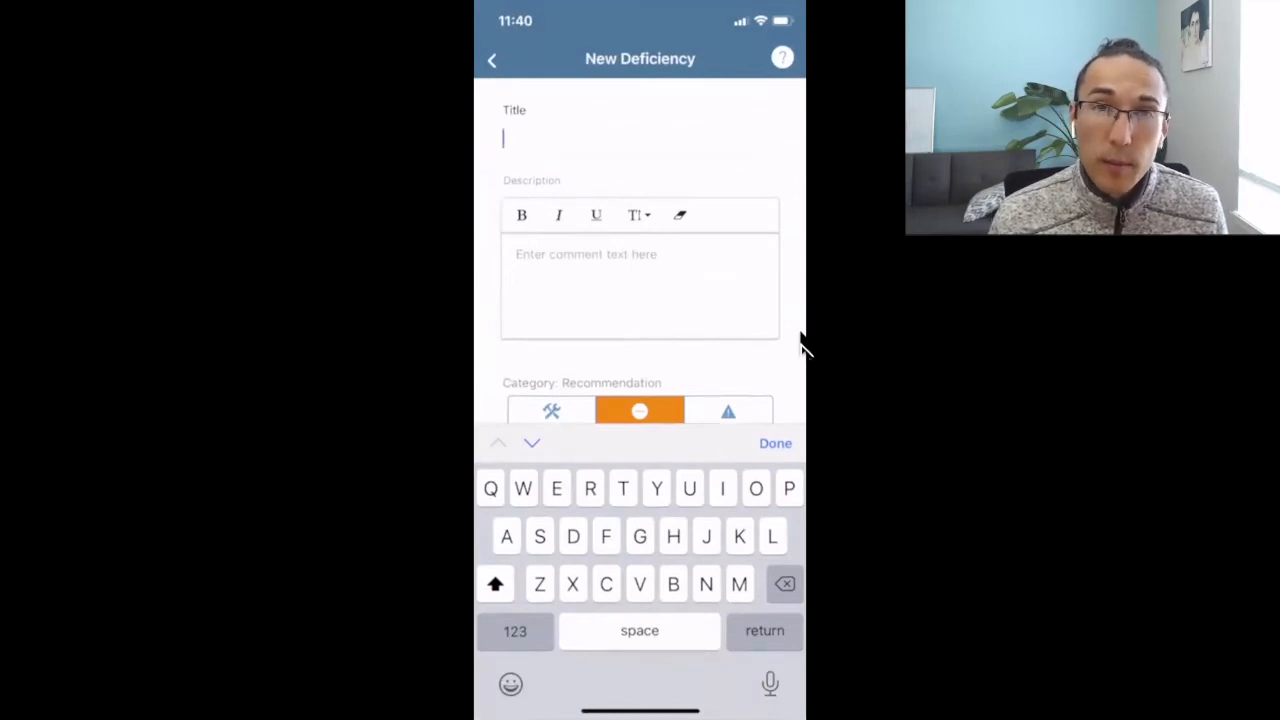
type("New de")
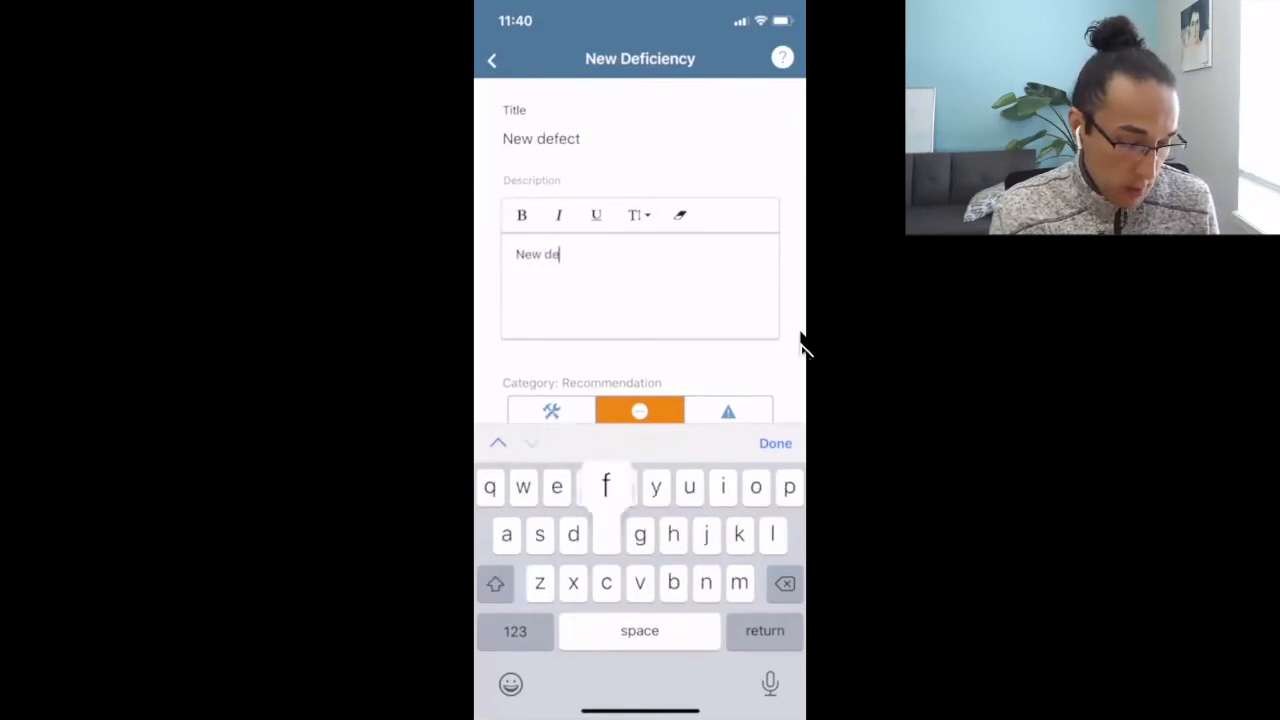
type("fect.")
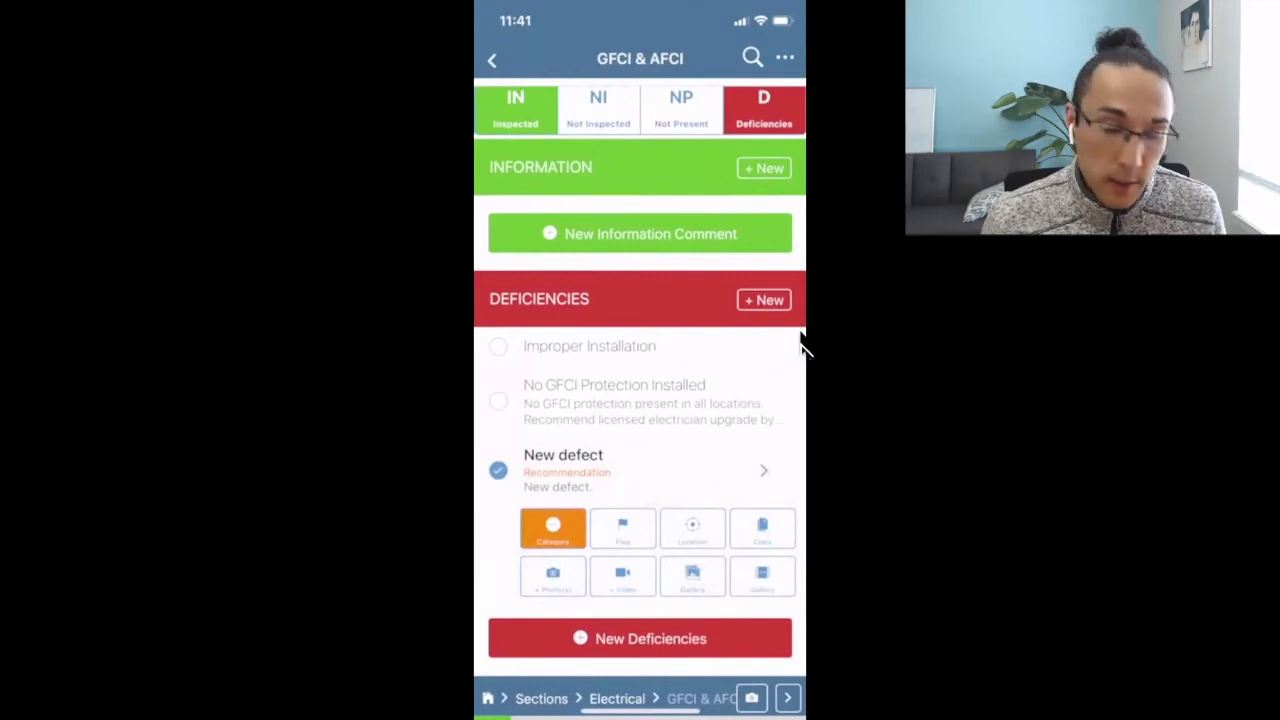
left_click(491, 58)
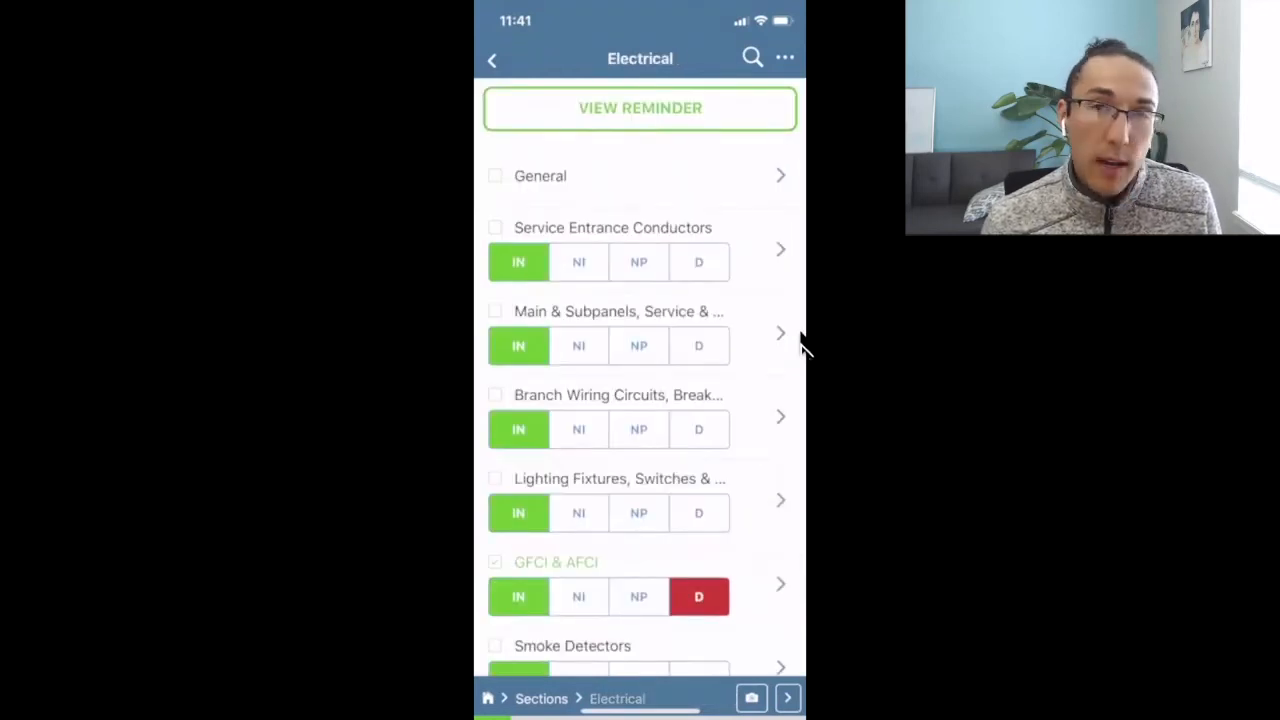
left_click(752, 57)
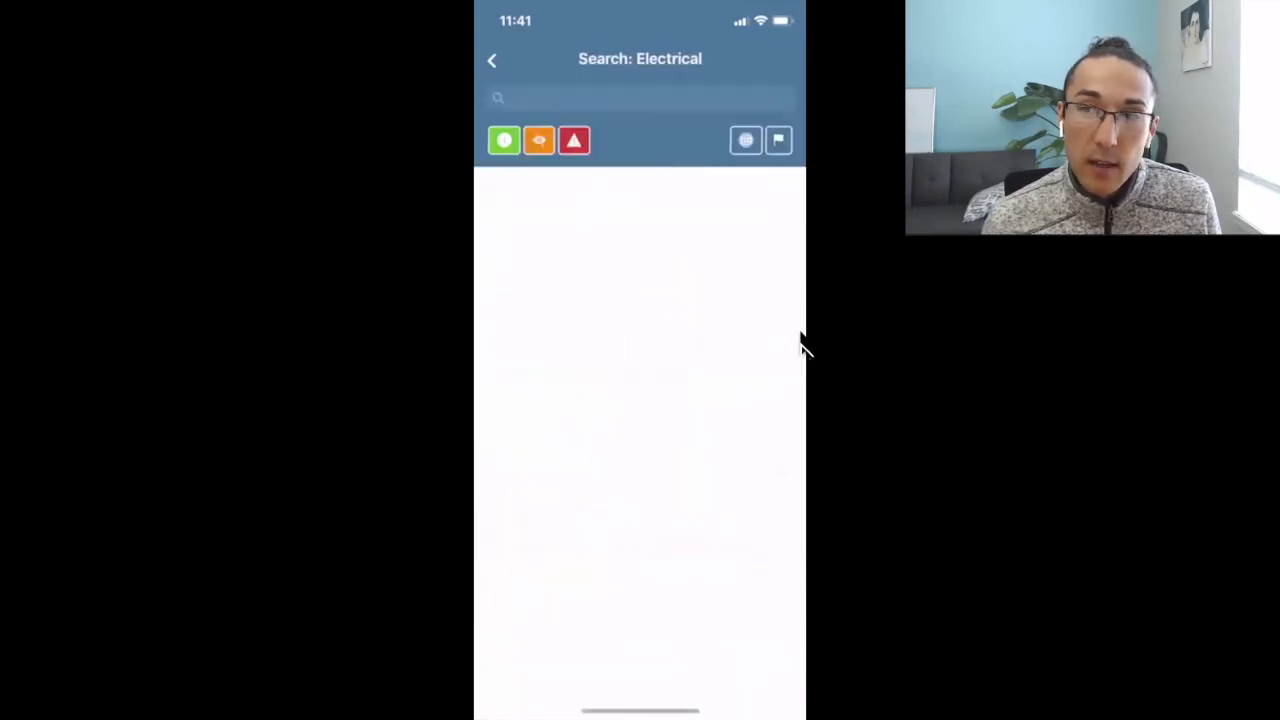
Step: Dismiss the Electrical search and return to the Sections list, now at 16% progress
left_click(640, 98)
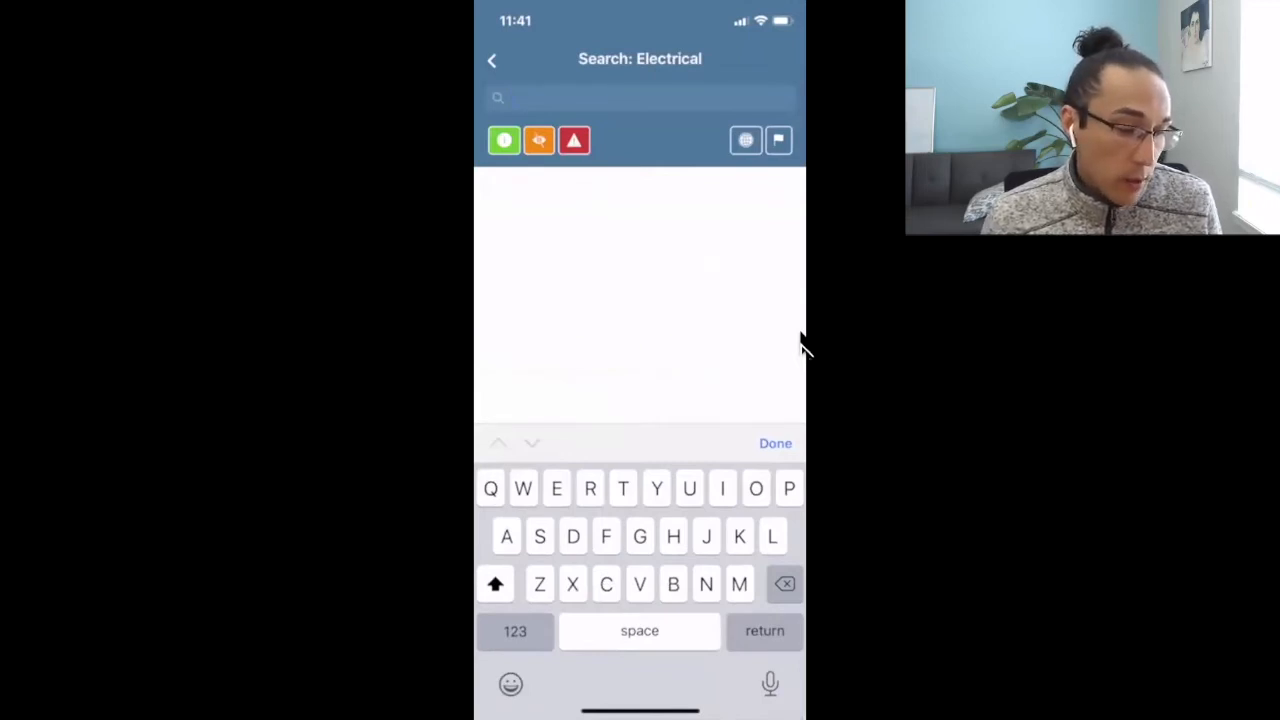
left_click(745, 140)
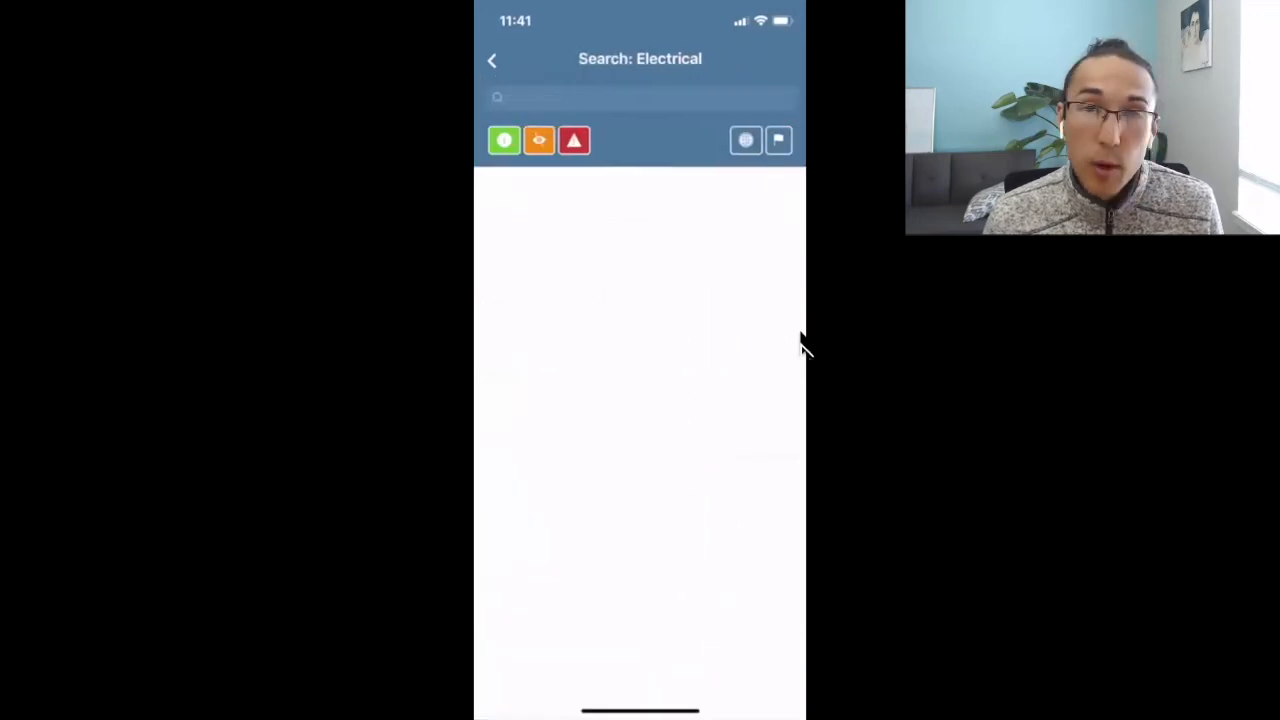
left_click(640, 97)
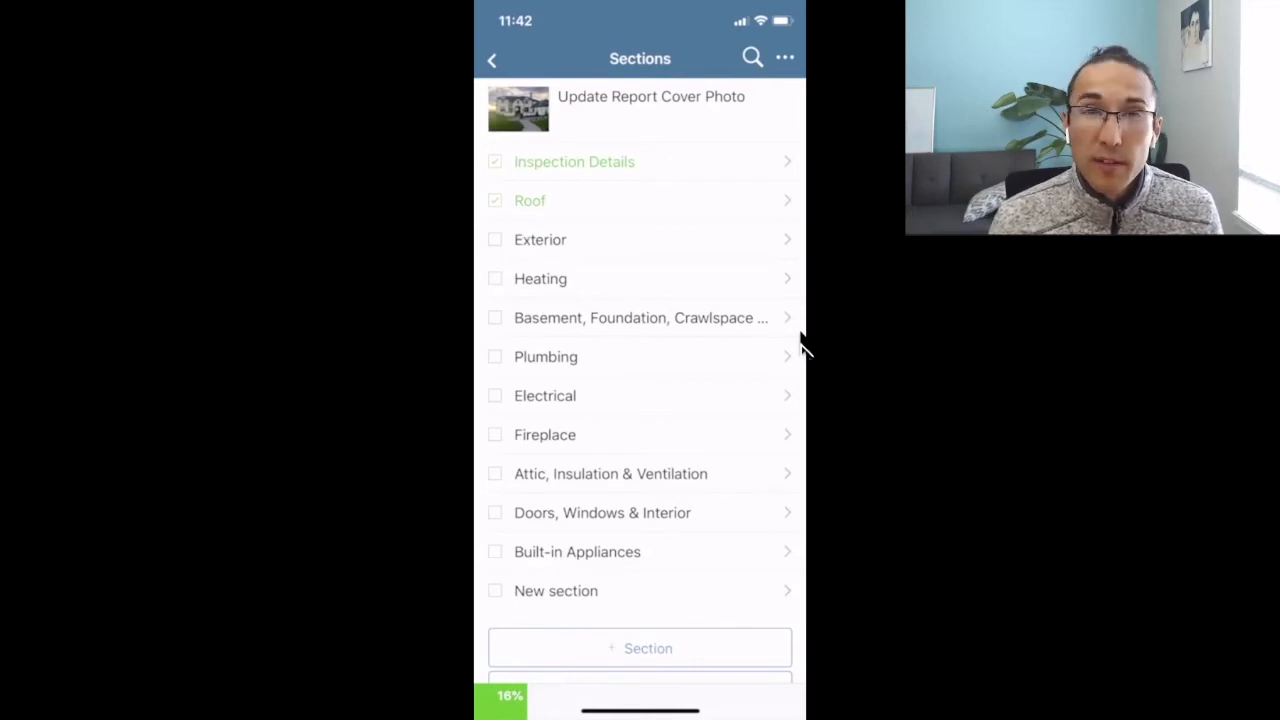
Step: Save the mobile inspection and switch to the web Dashboard showing today's 3:00 pm inspection
left_click(492, 58)
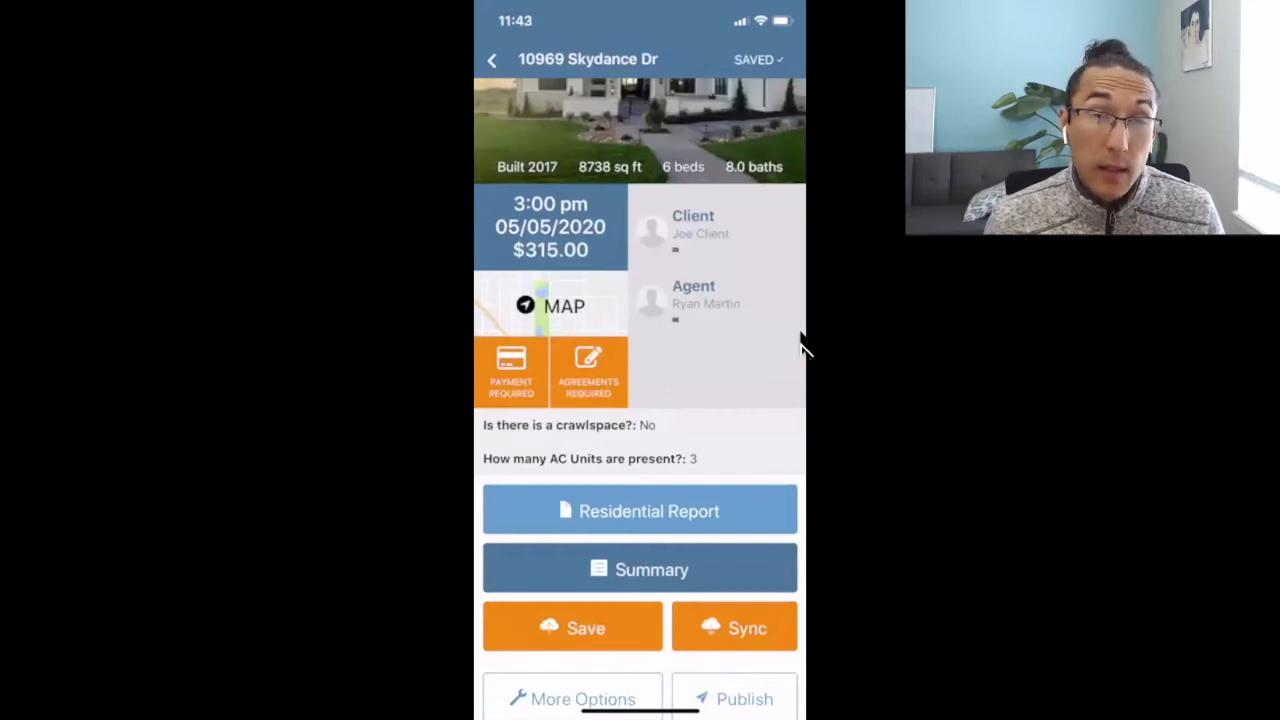
scroll("down", 3)
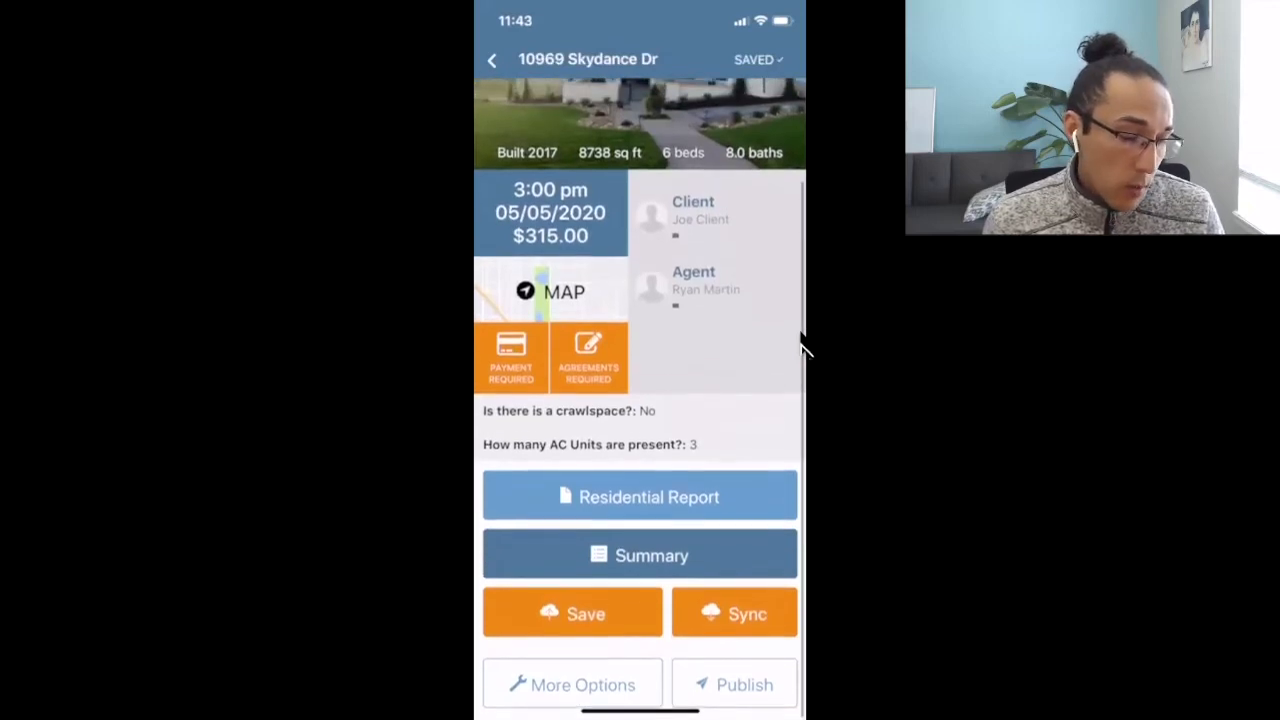
left_click(734, 613)
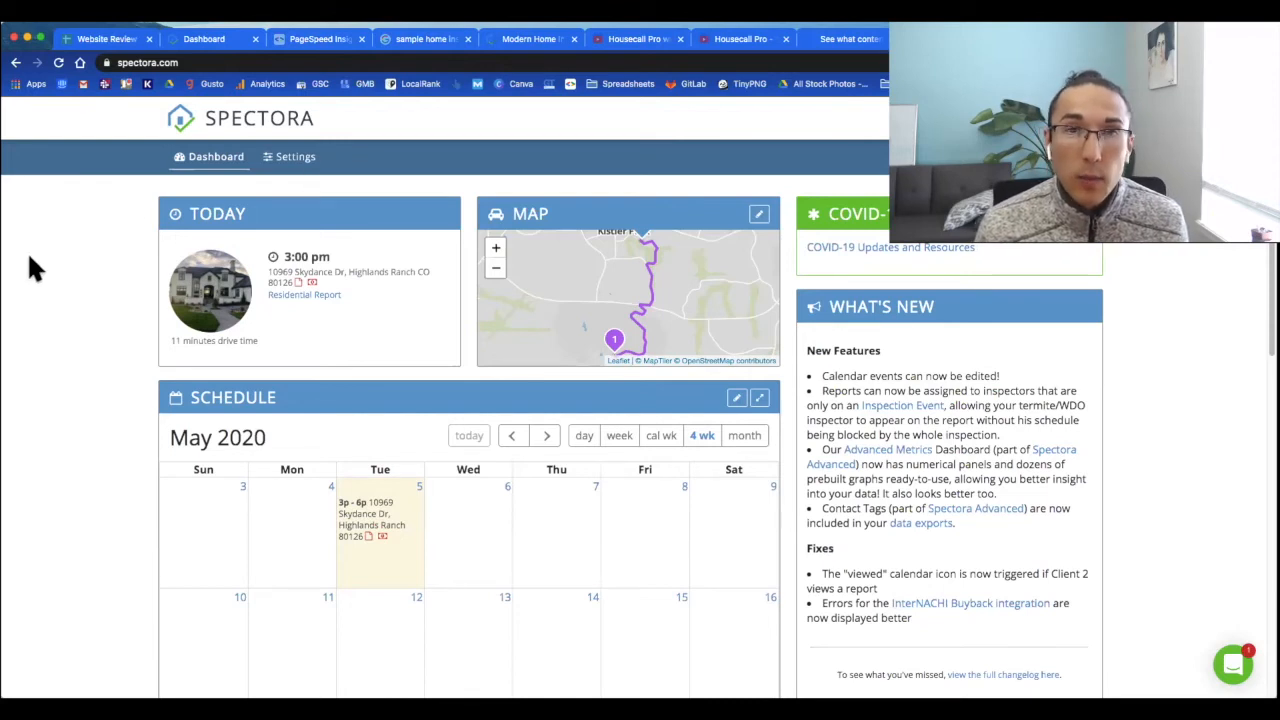
mouse_move(263, 263)
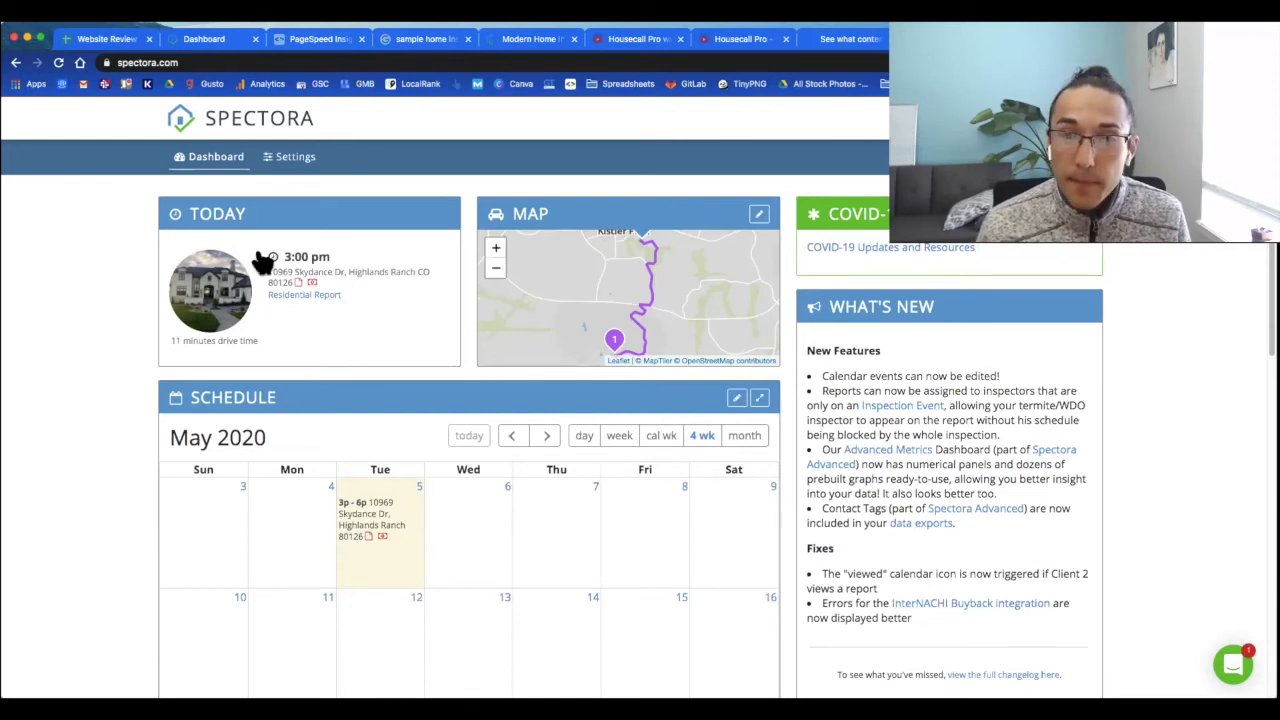
left_click(304, 294)
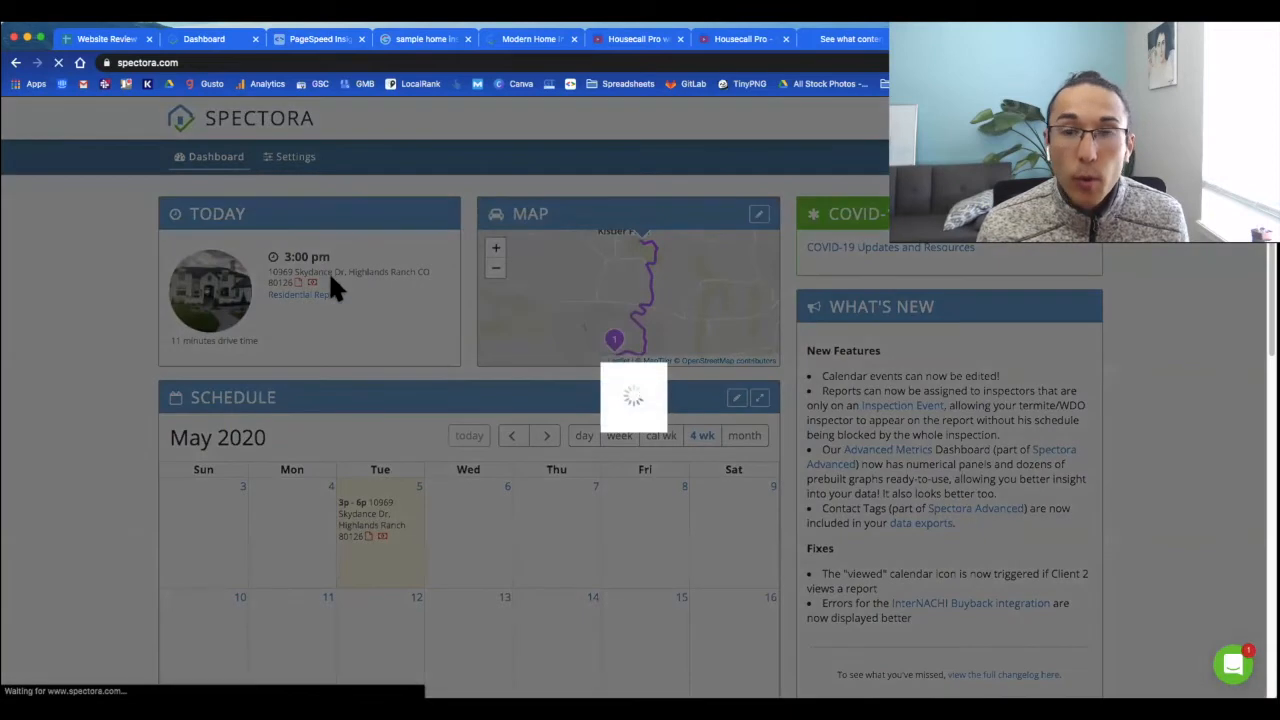
left_click(310, 290)
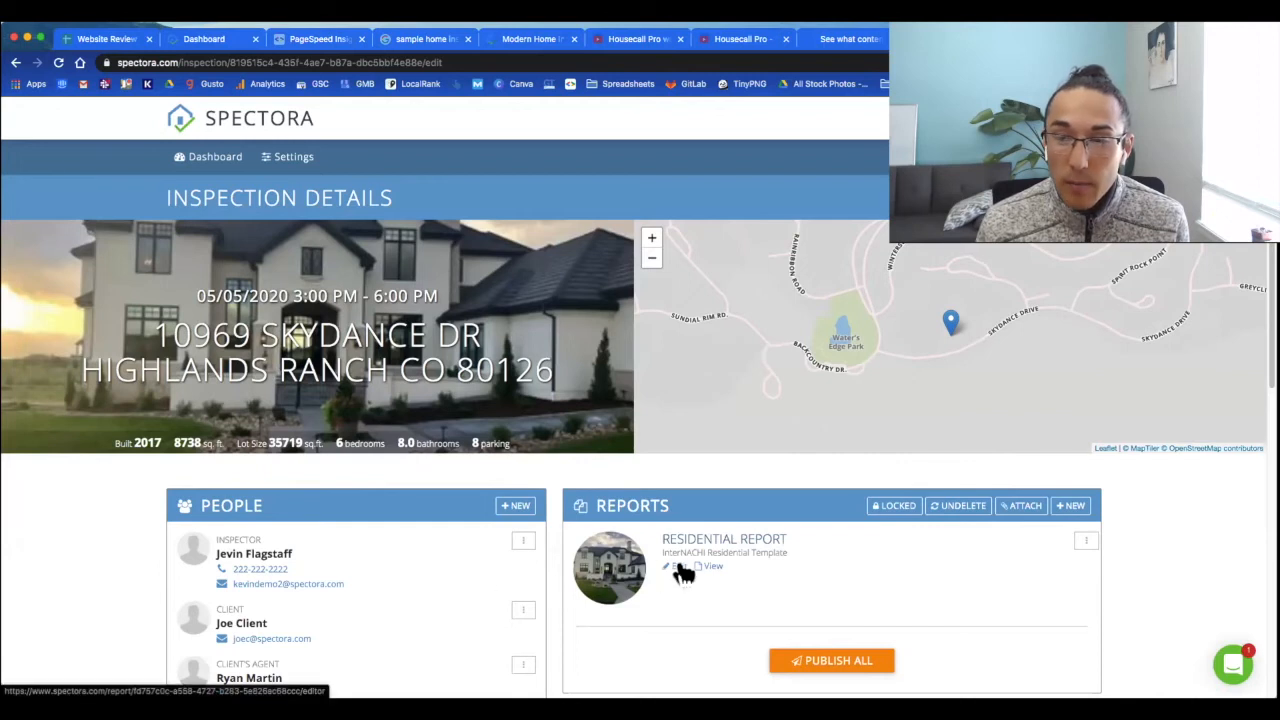
left_click(675, 566)
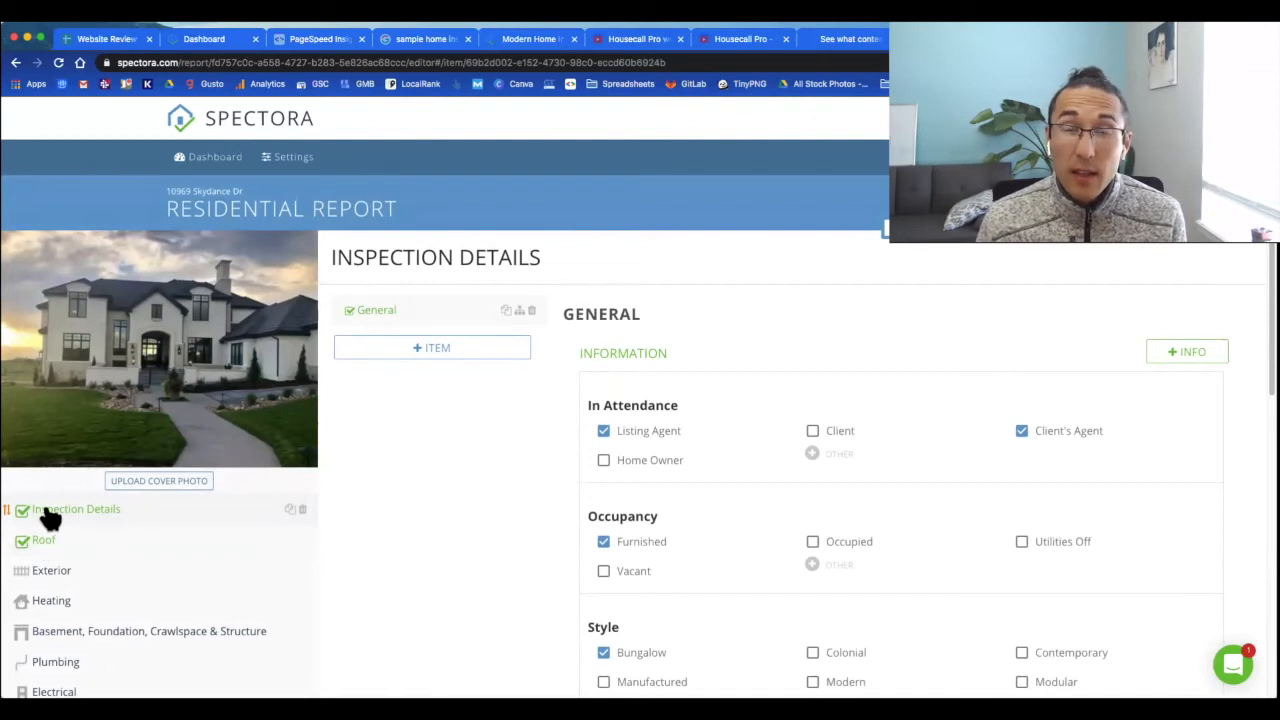
Step: Open Roof Coverings and scroll through its Damaged and Discoloration deficiencies
left_click(44, 540)
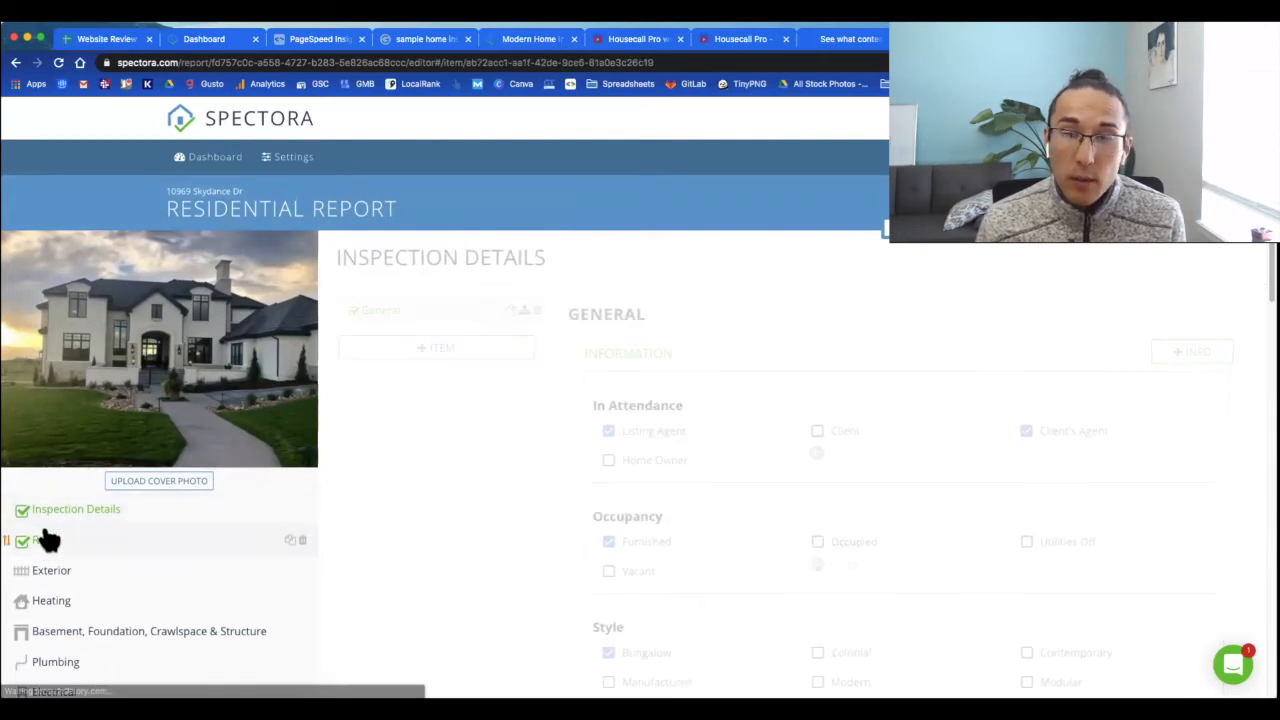
left_click(44, 540)
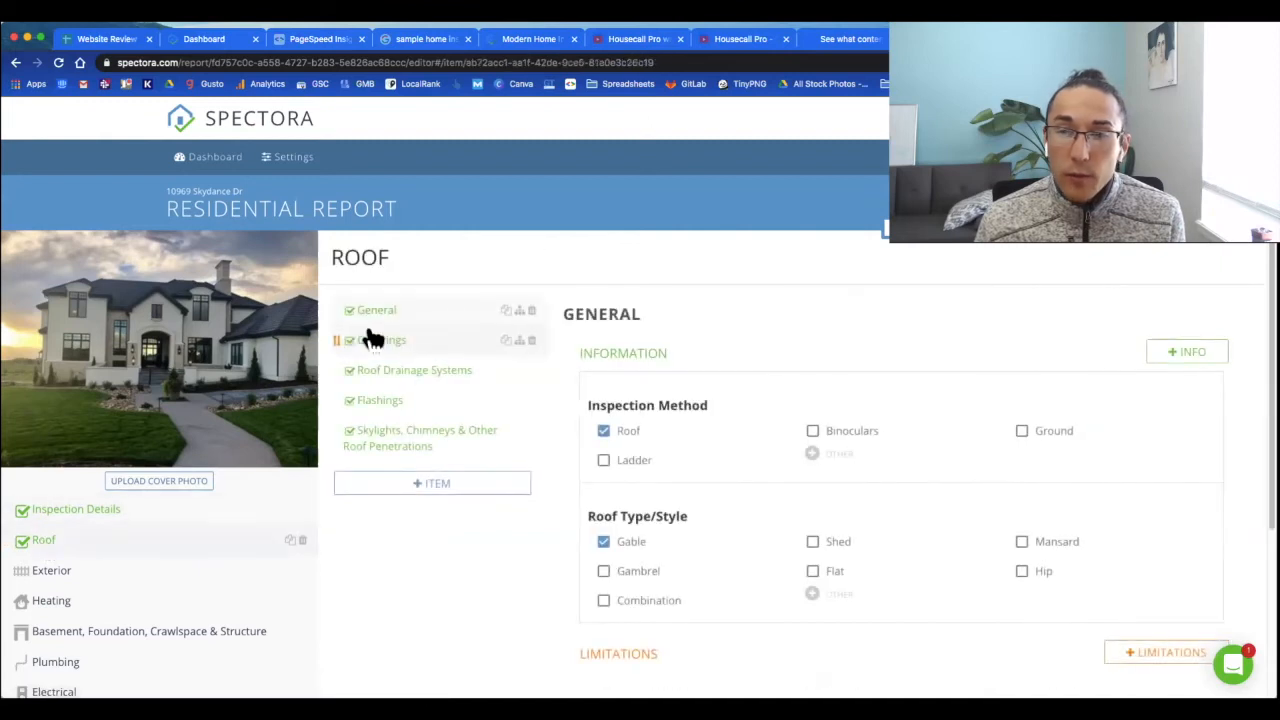
left_click(381, 340)
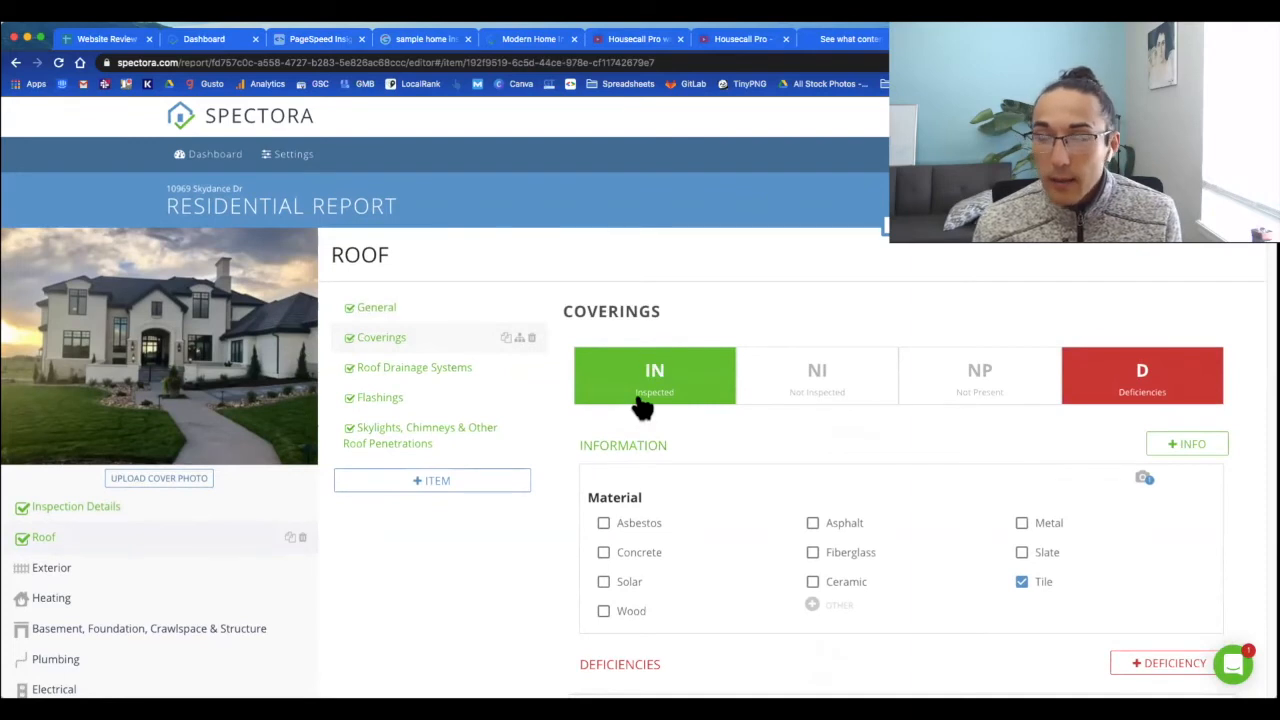
scroll("down", 3)
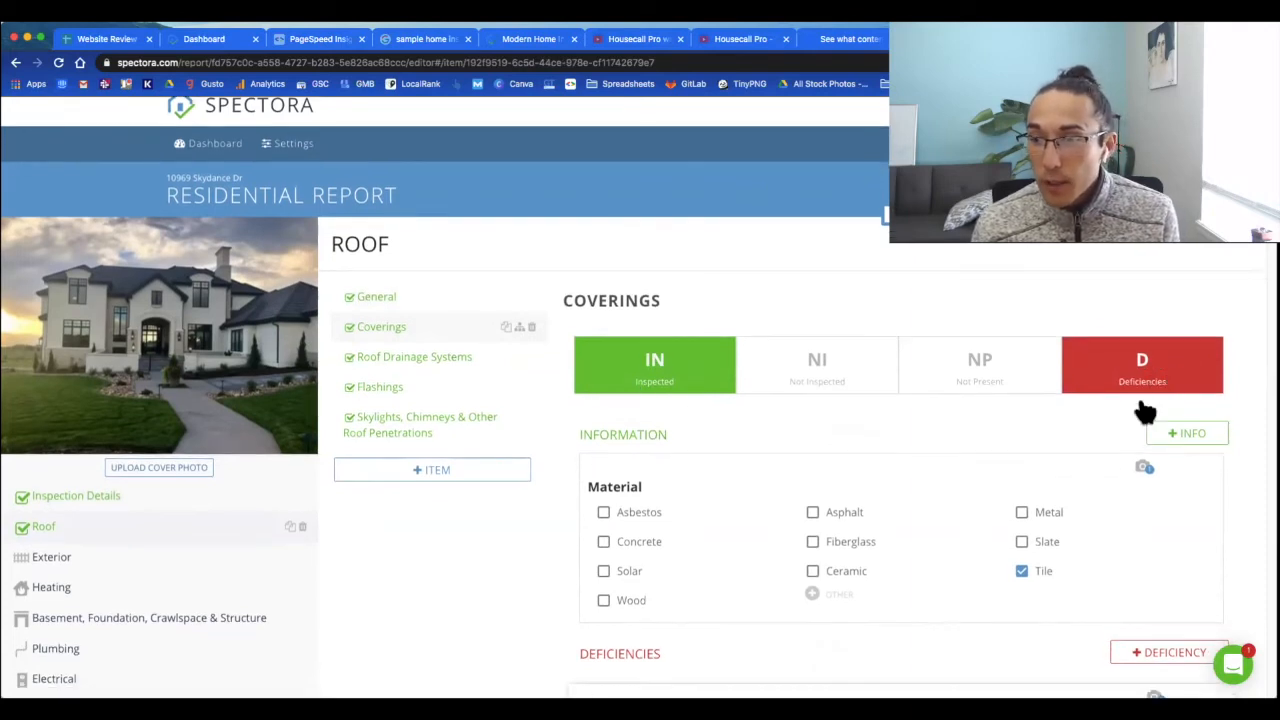
mouse_move(1117, 527)
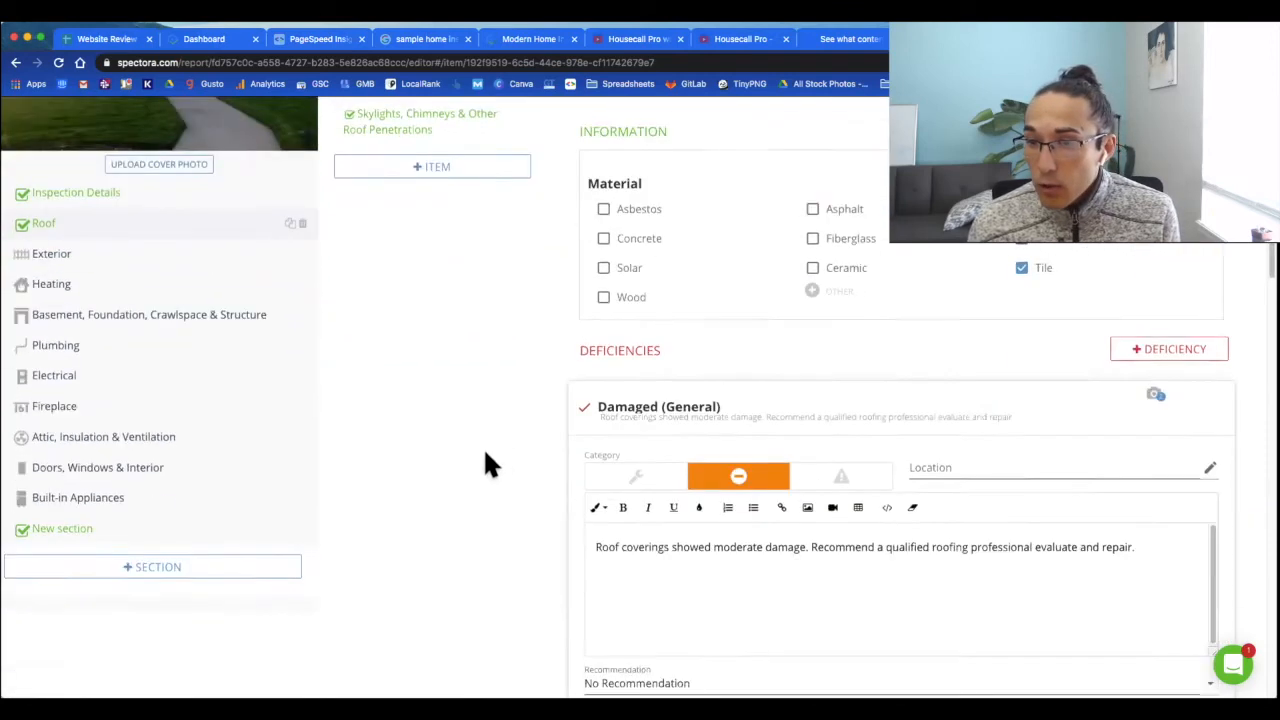
scroll("down", 3)
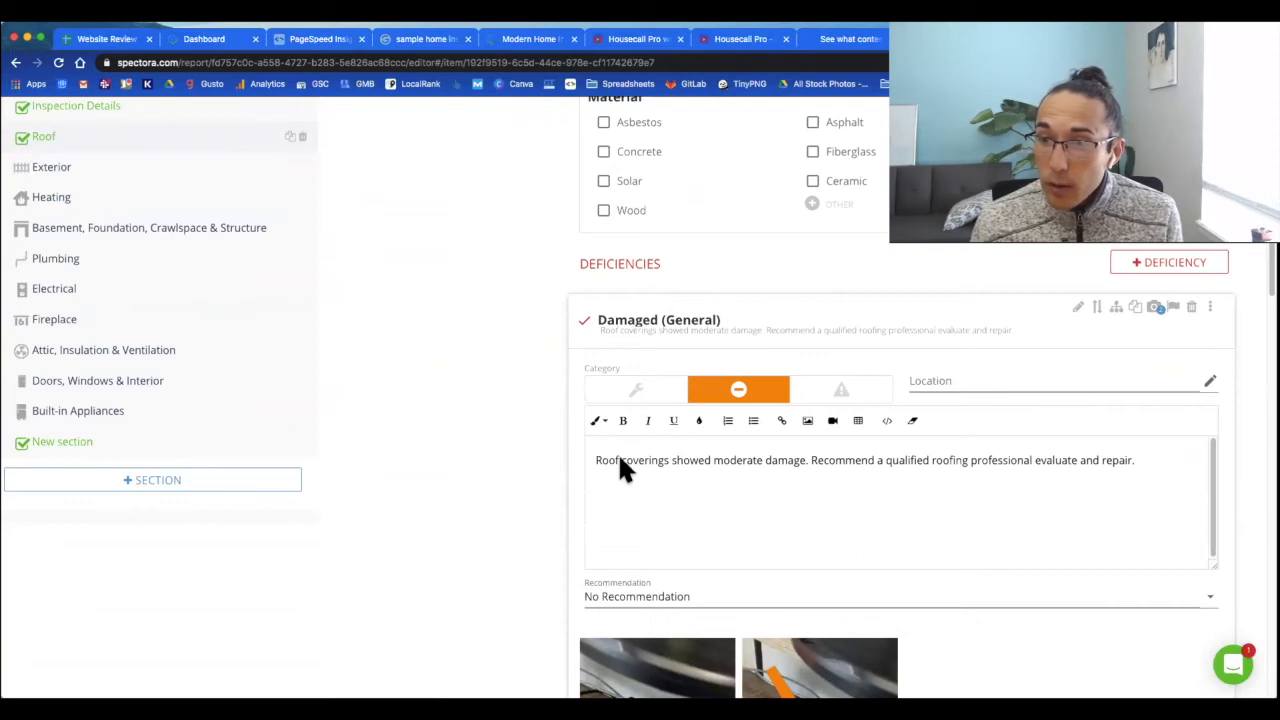
mouse_move(685, 448)
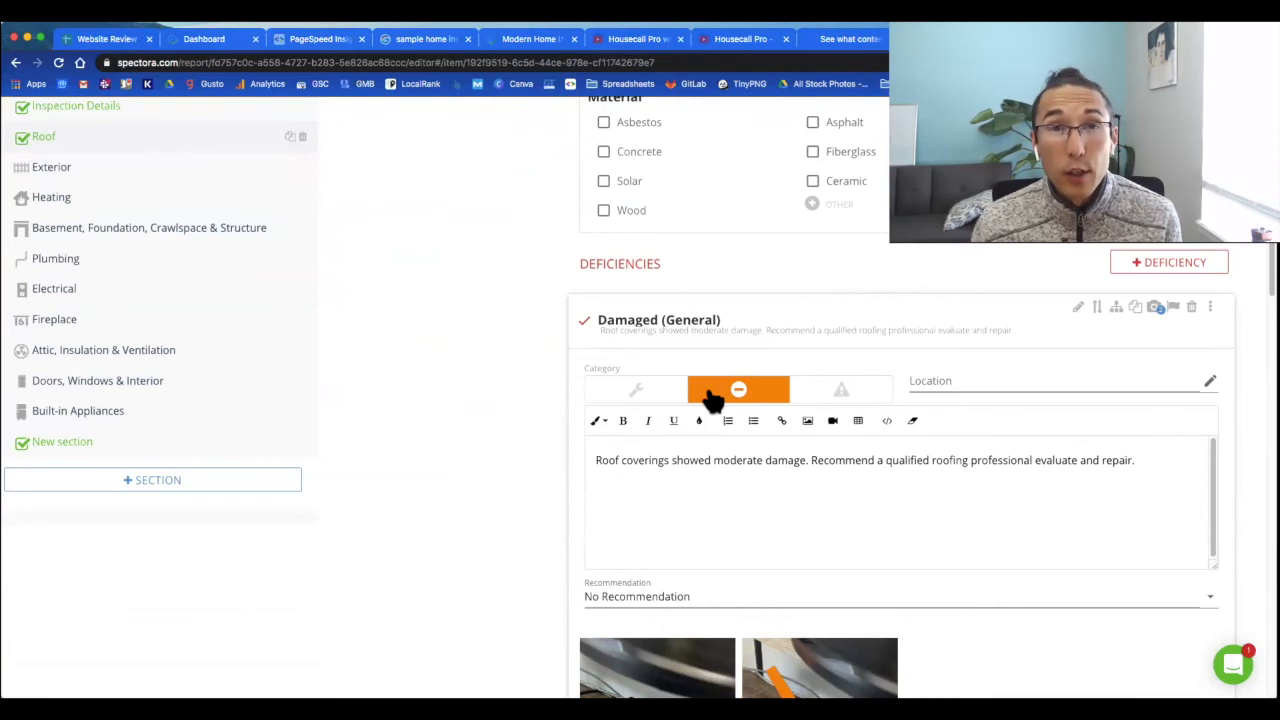
scroll("down", 3)
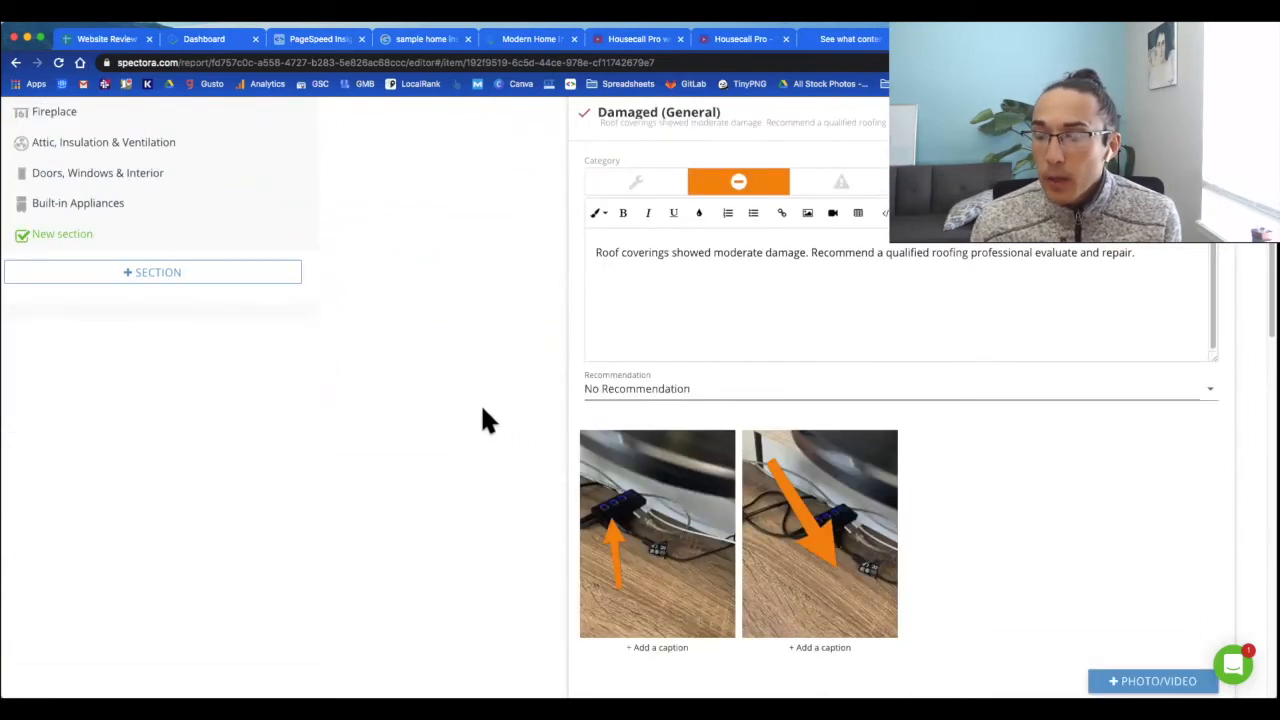
scroll("down", 3)
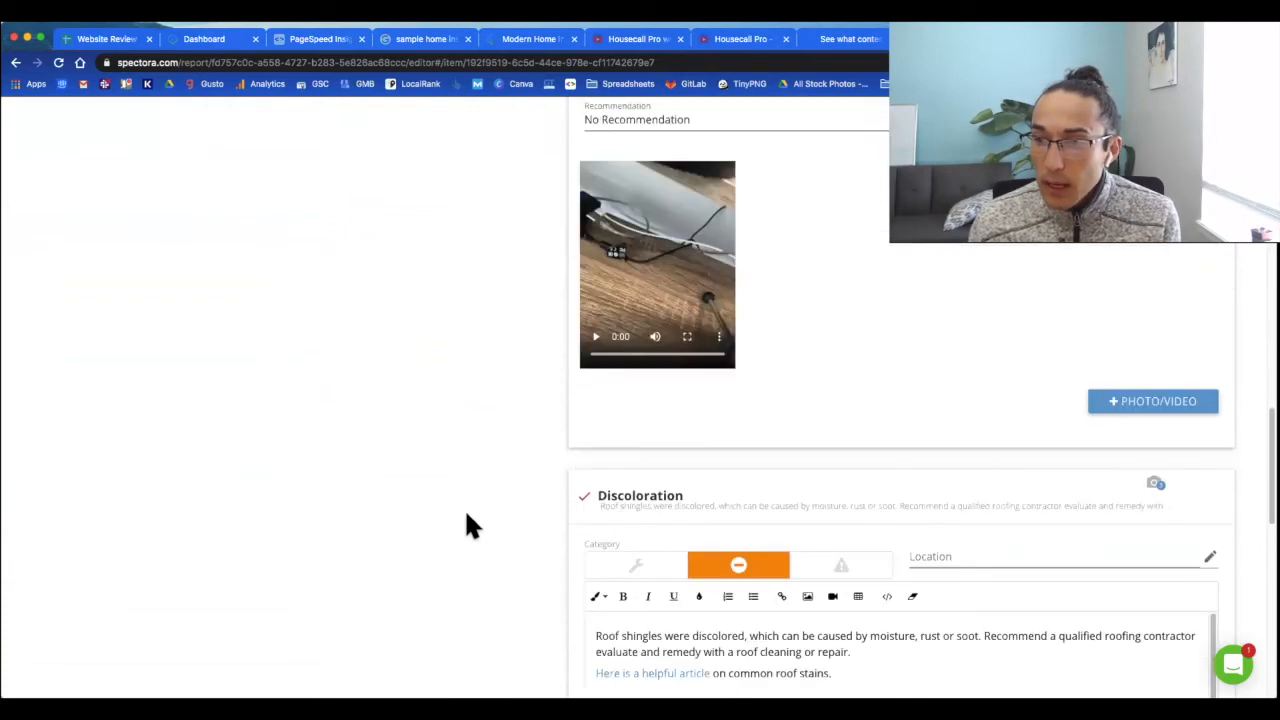
mouse_move(1173, 483)
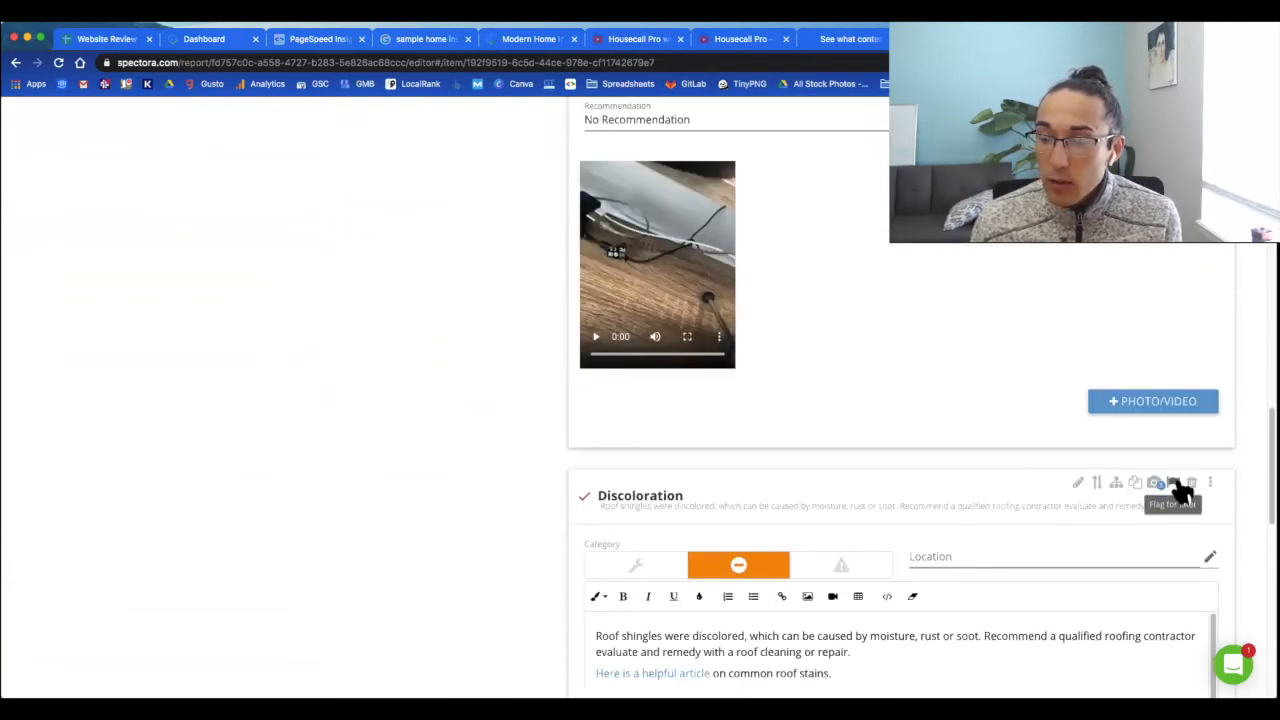
Step: Flag the Discoloration comment for later, then remove that flag again
left_click(1174, 483)
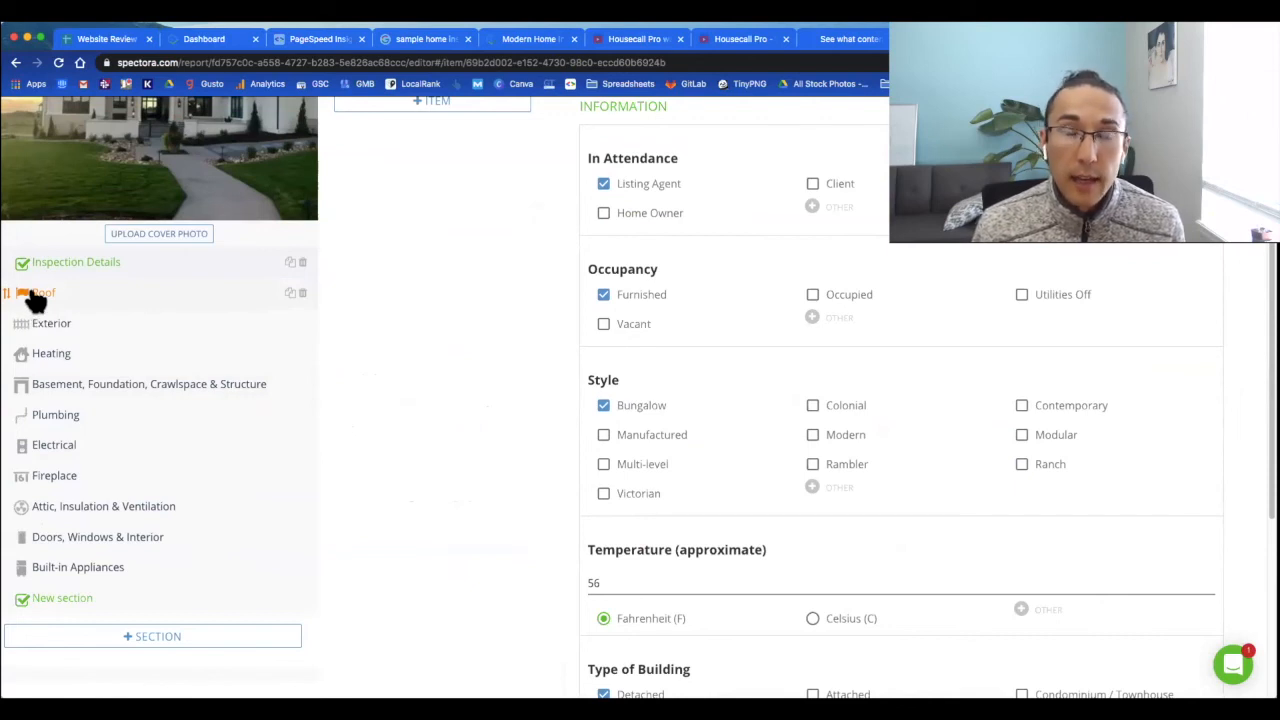
left_click(40, 292)
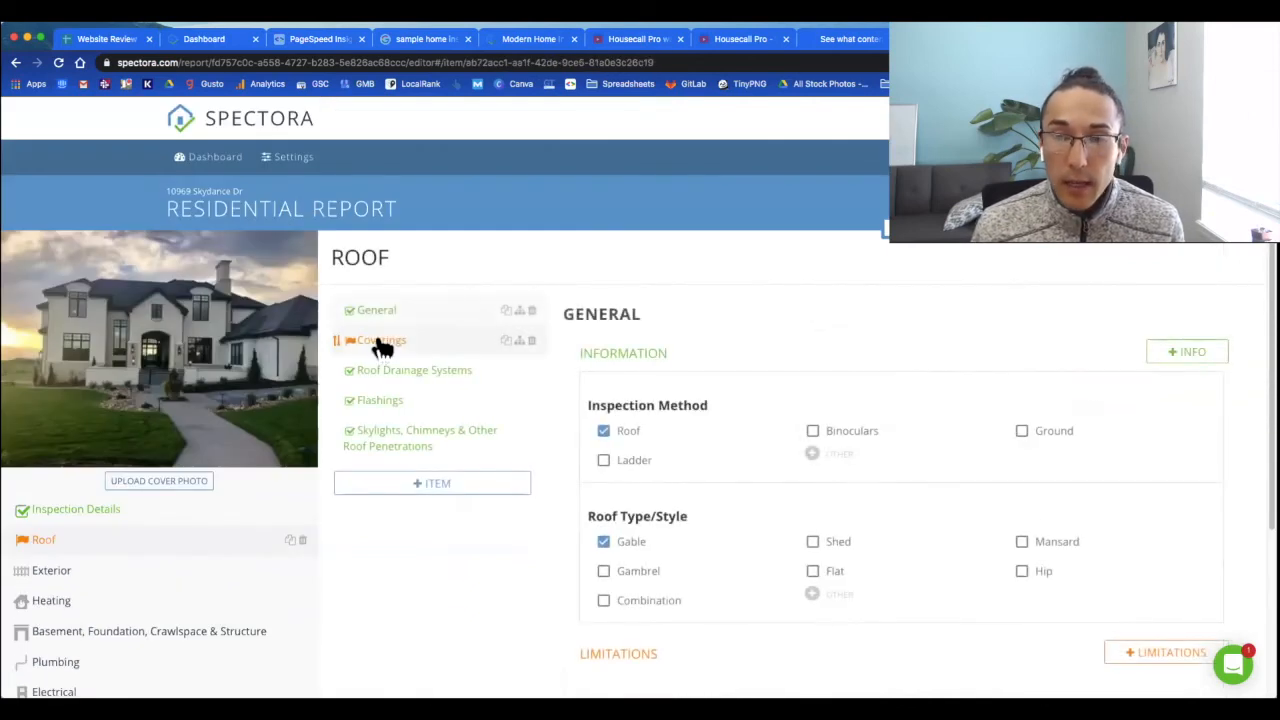
left_click(380, 340)
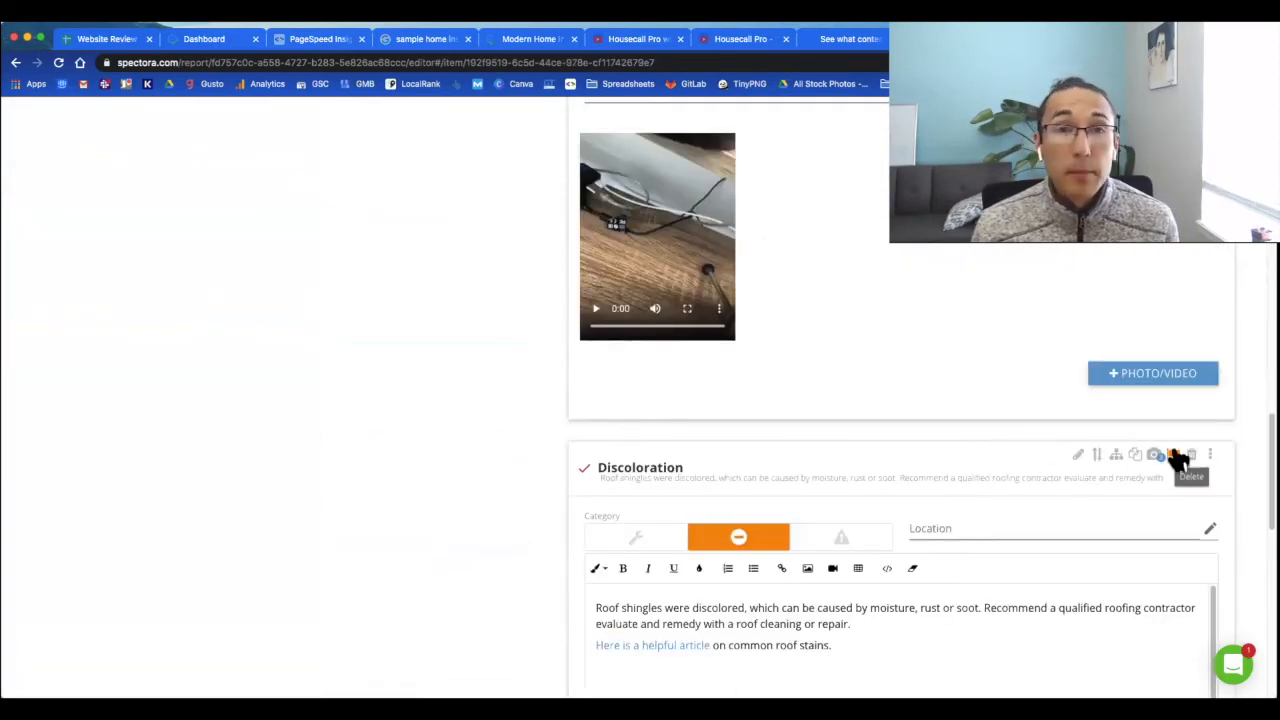
mouse_move(1173, 454)
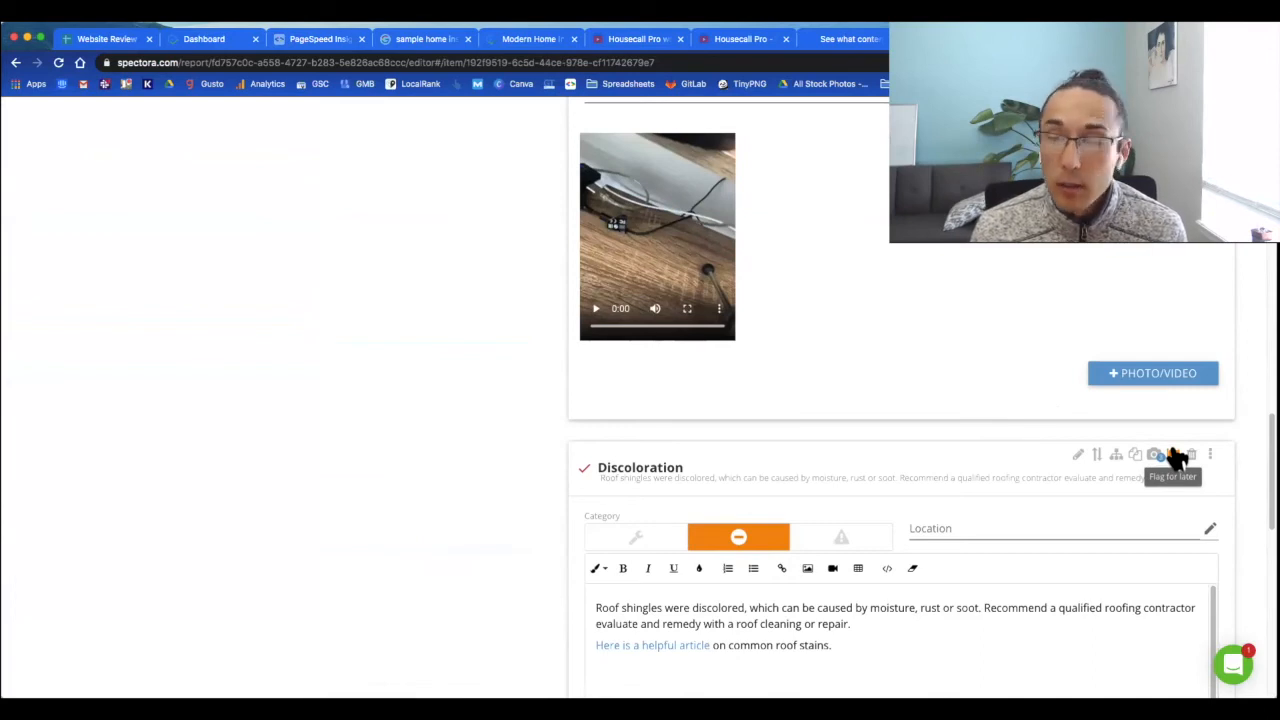
left_click(1173, 455)
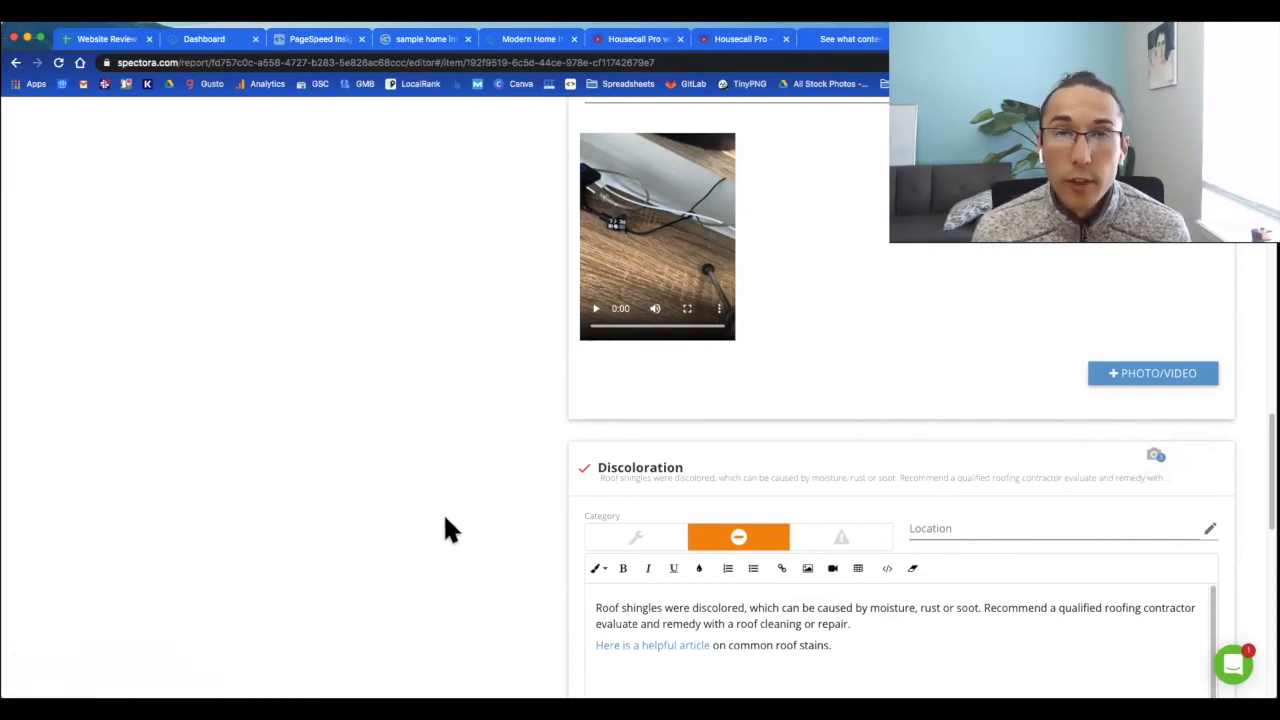
mouse_move(483, 487)
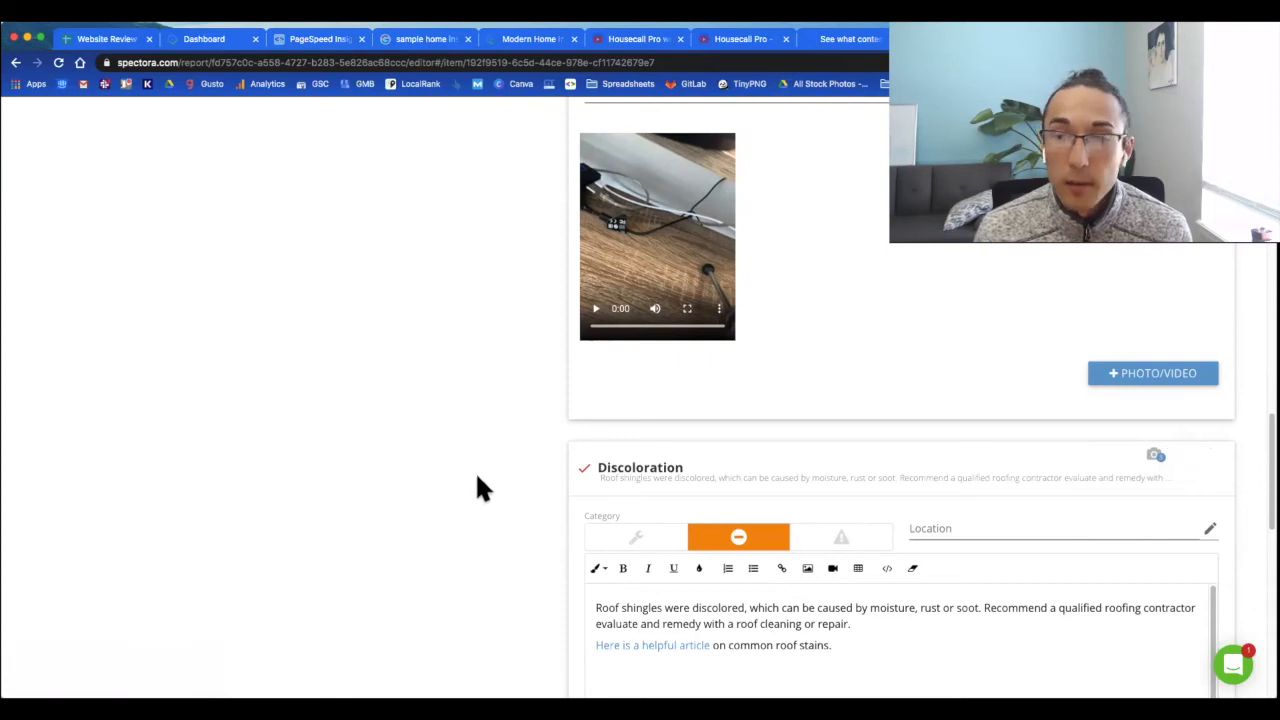
scroll("up", 3)
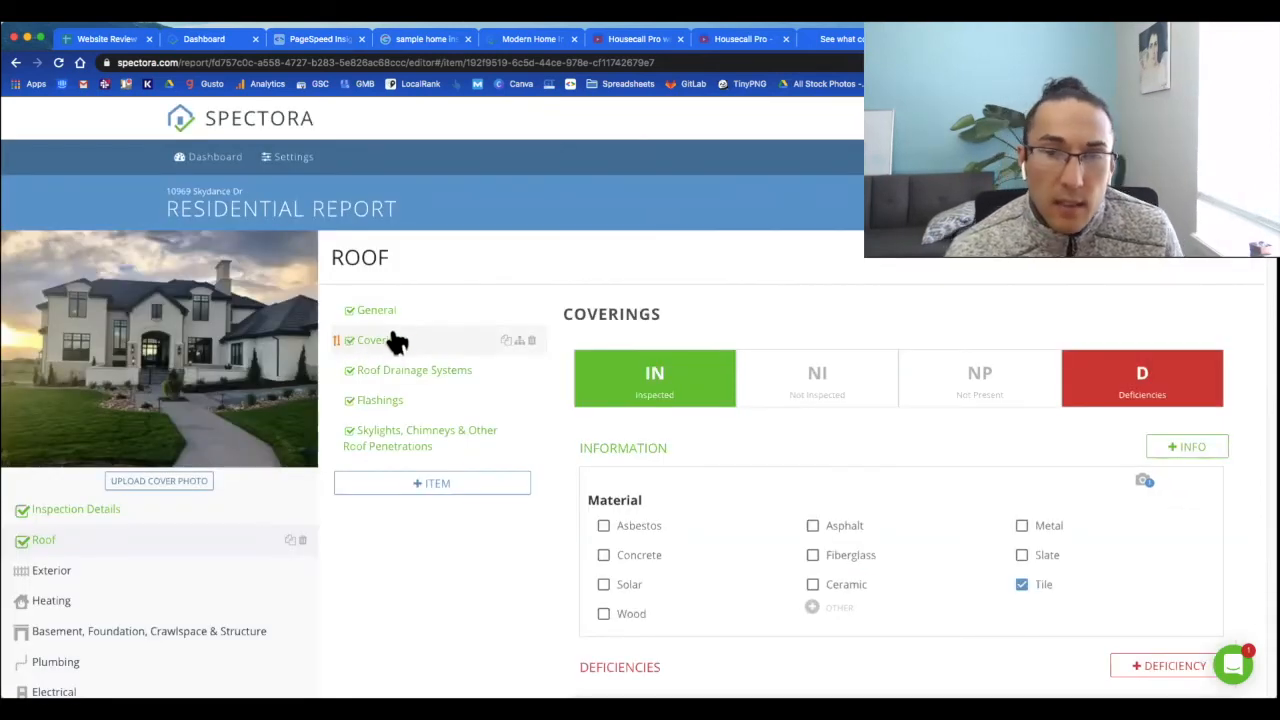
mouse_move(345, 352)
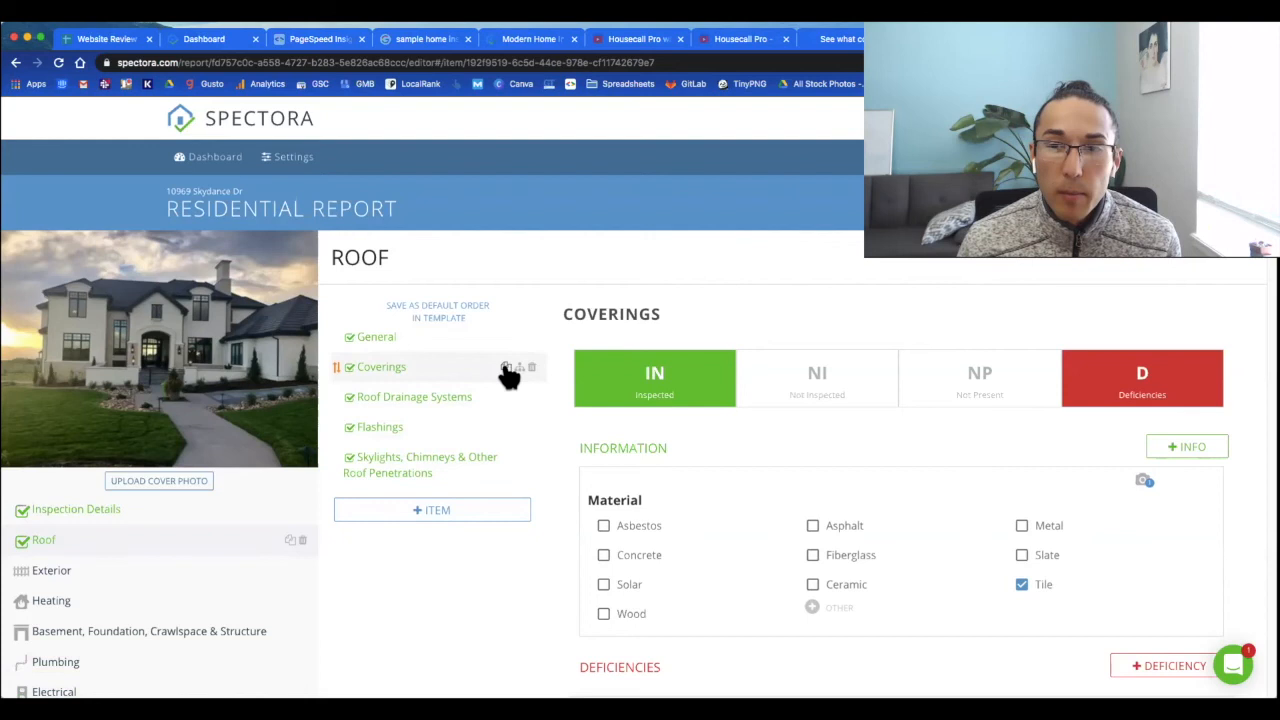
mouse_move(519, 375)
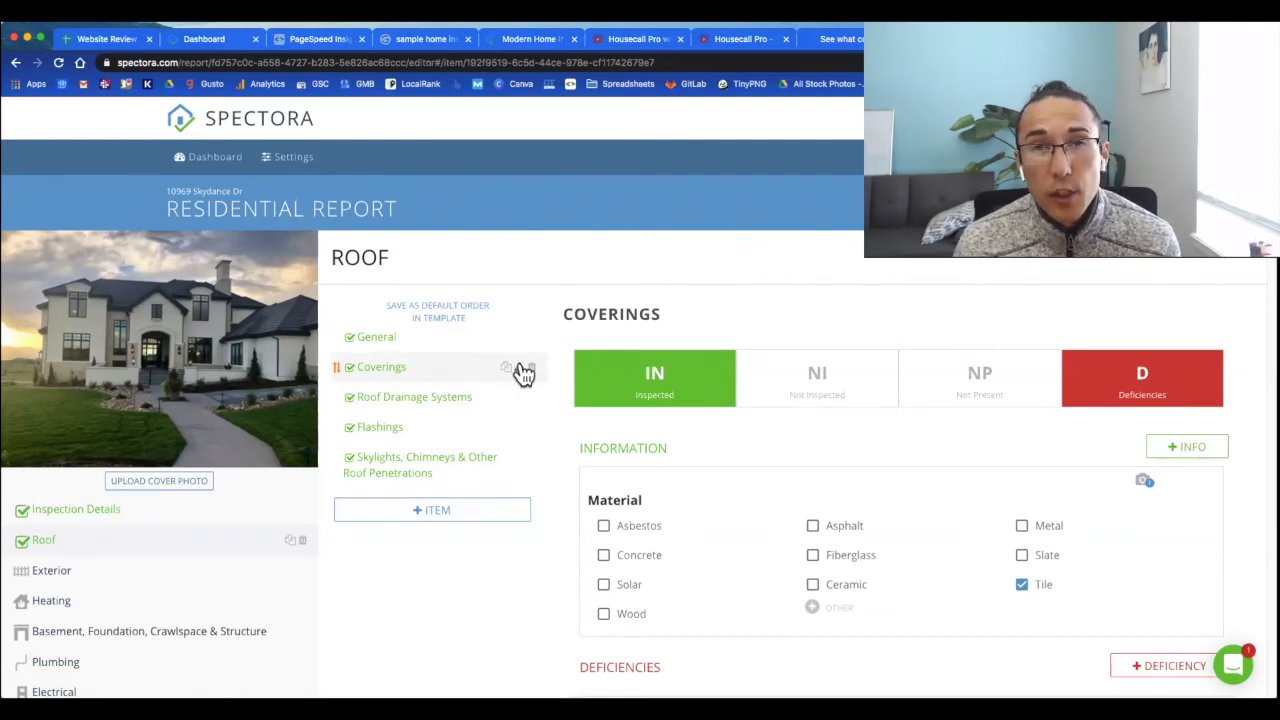
mouse_move(563, 413)
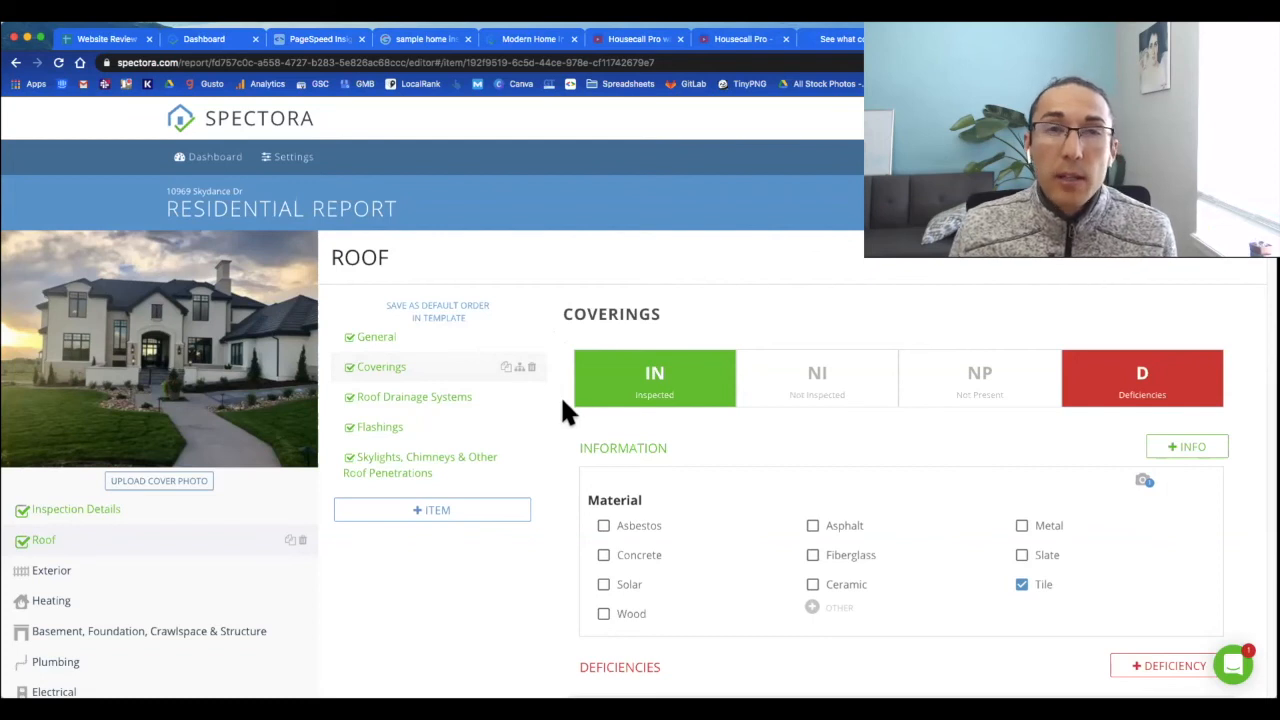
mouse_move(1124, 461)
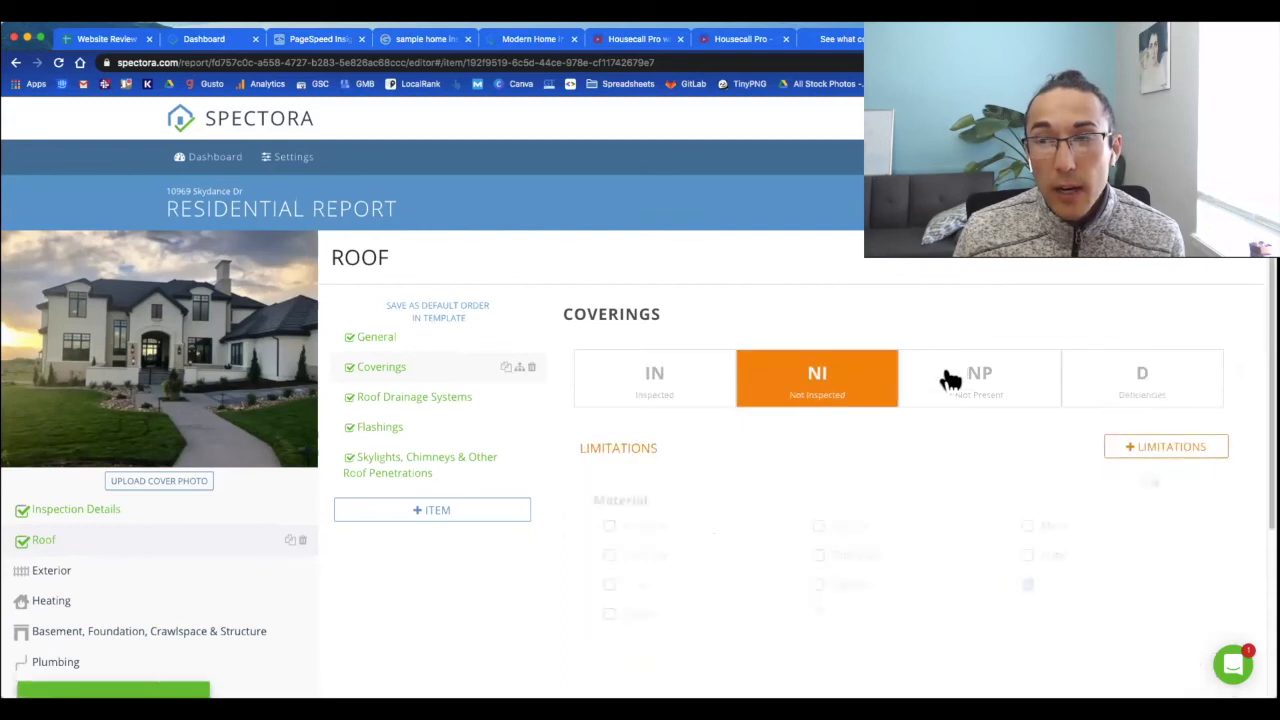
left_click(654, 378)
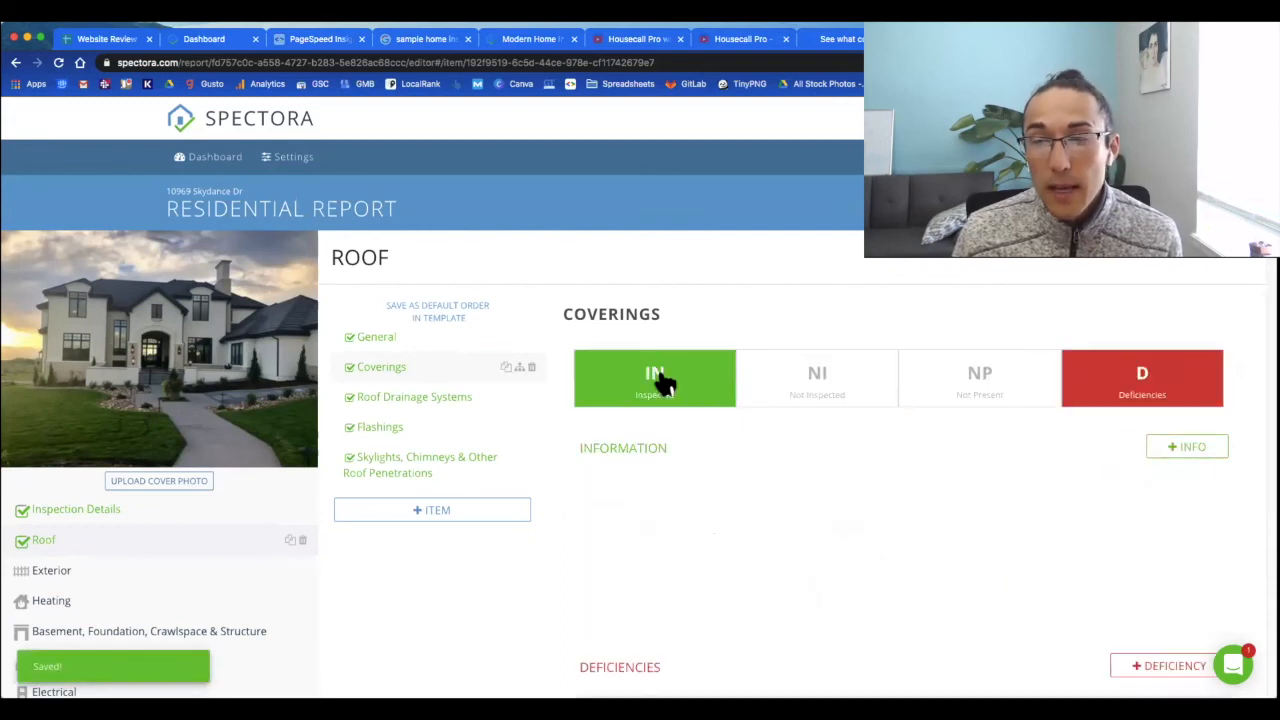
left_click(654, 378)
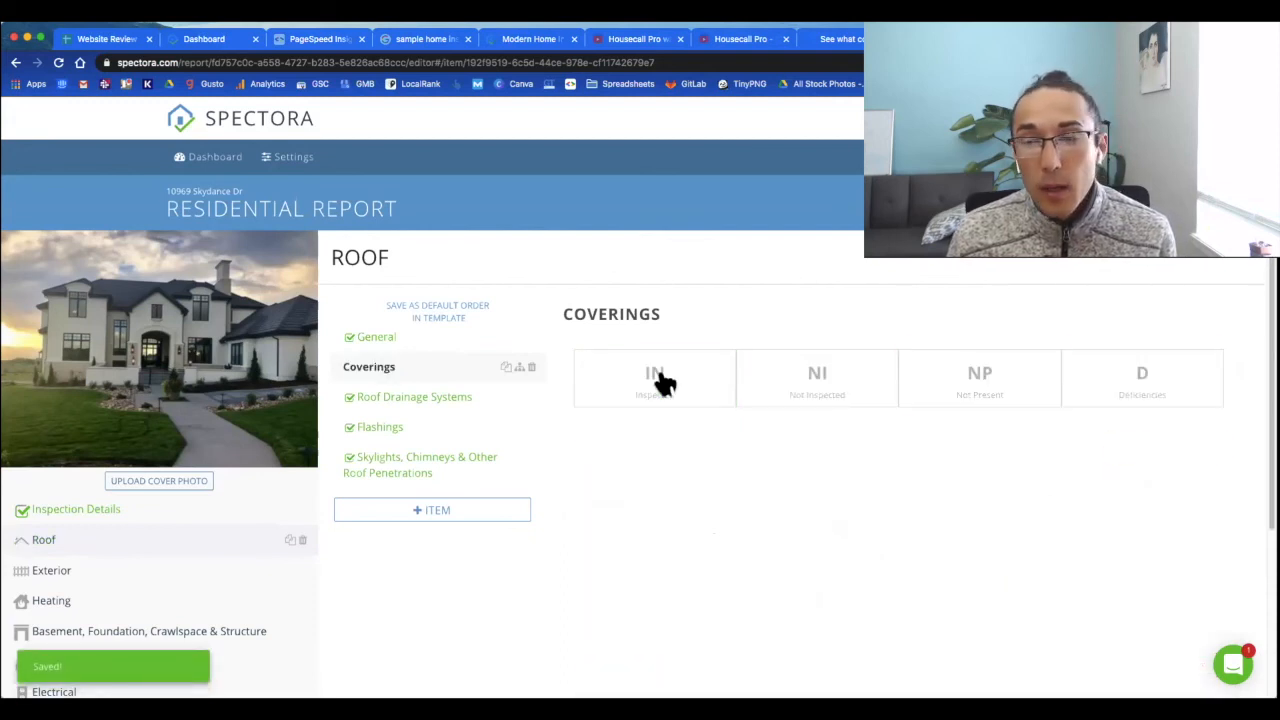
left_click(654, 378)
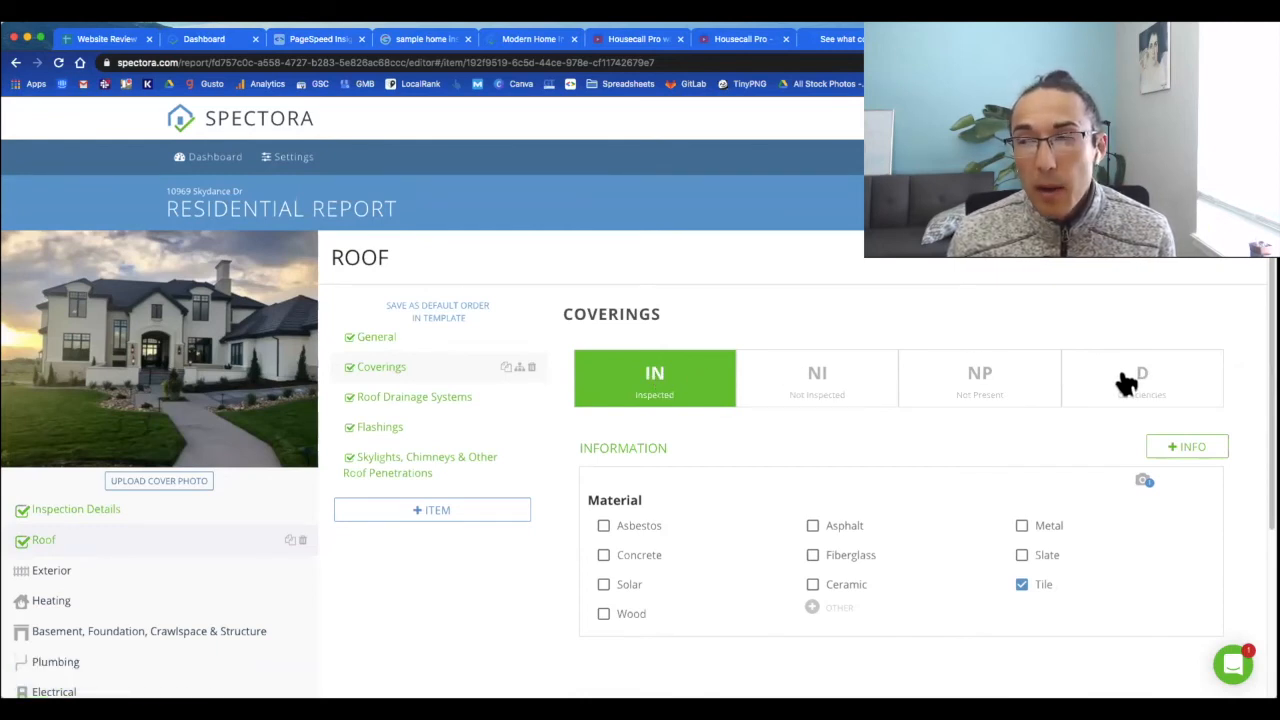
left_click(1142, 378)
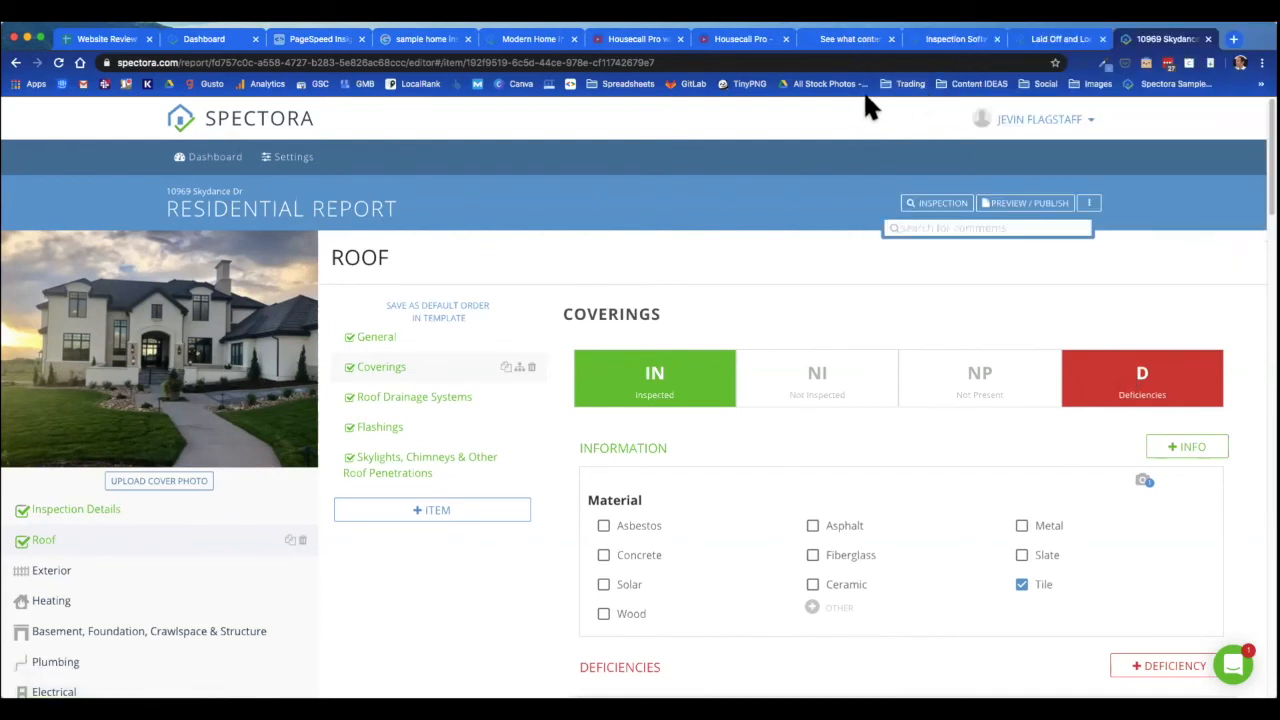
mouse_move(1060, 175)
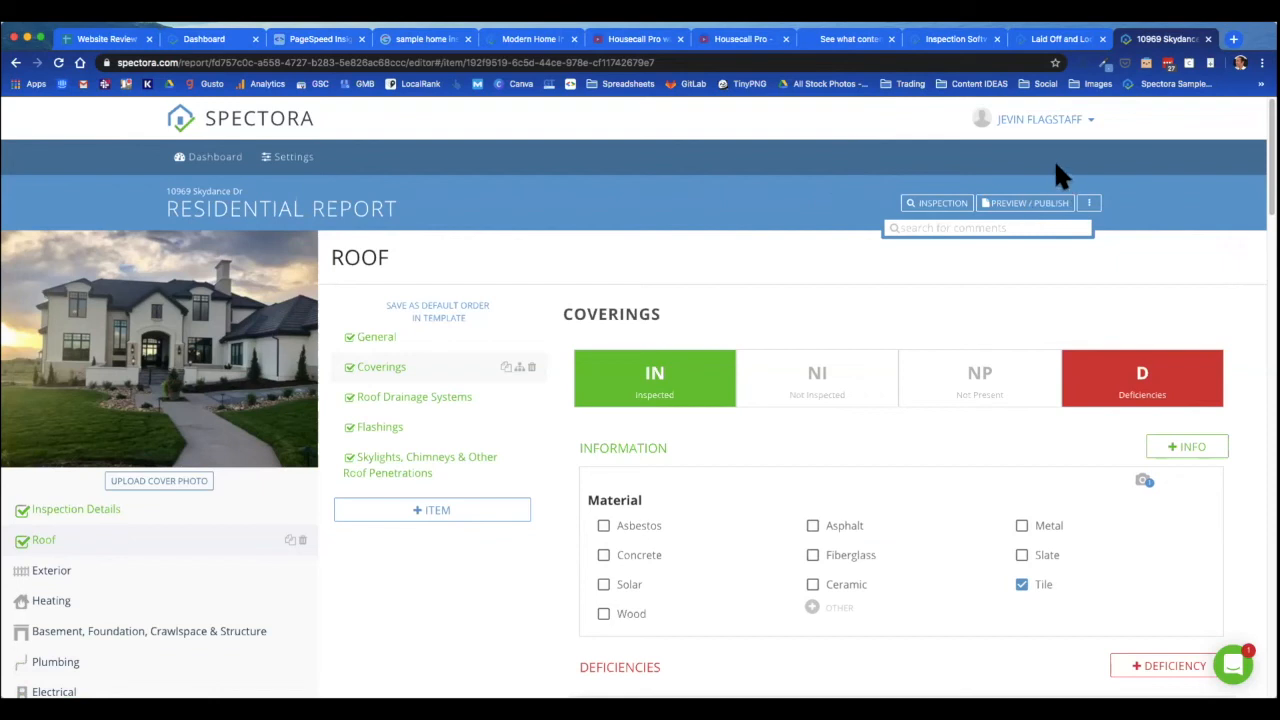
Step: Open the Preview / Publish view and scroll past the summary to the Roof overview
left_click(1029, 203)
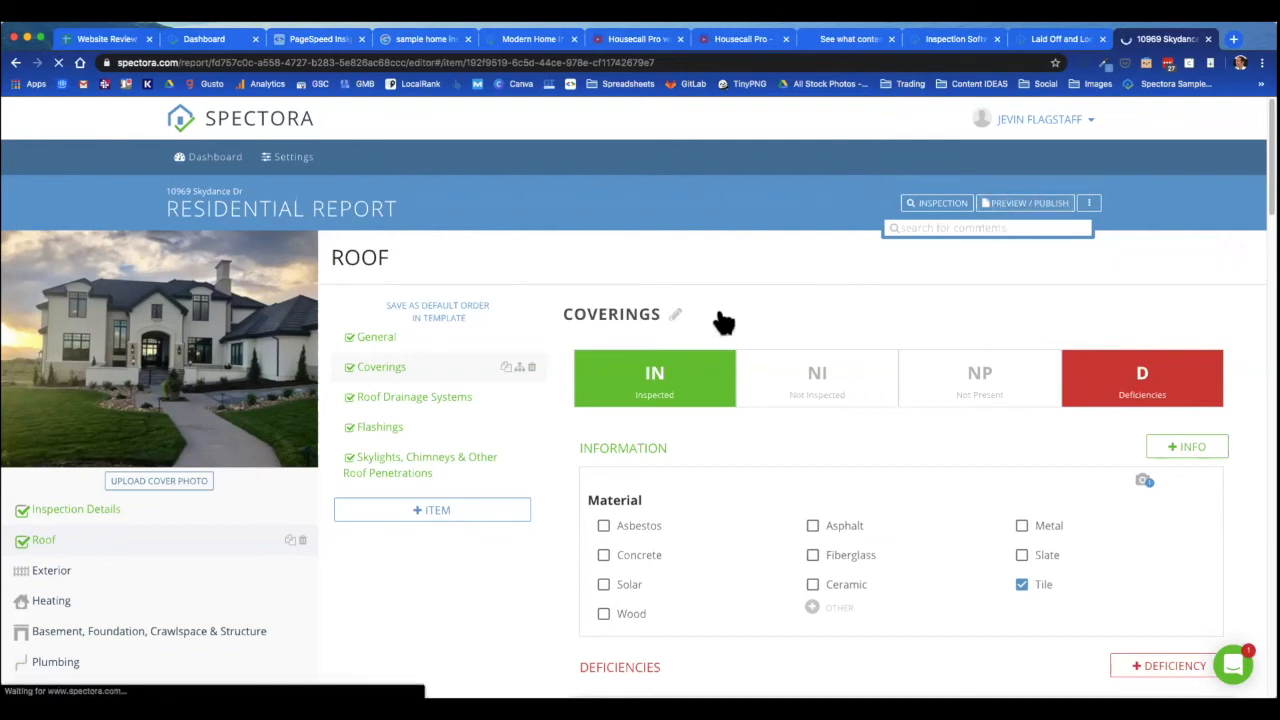
left_click(1024, 203)
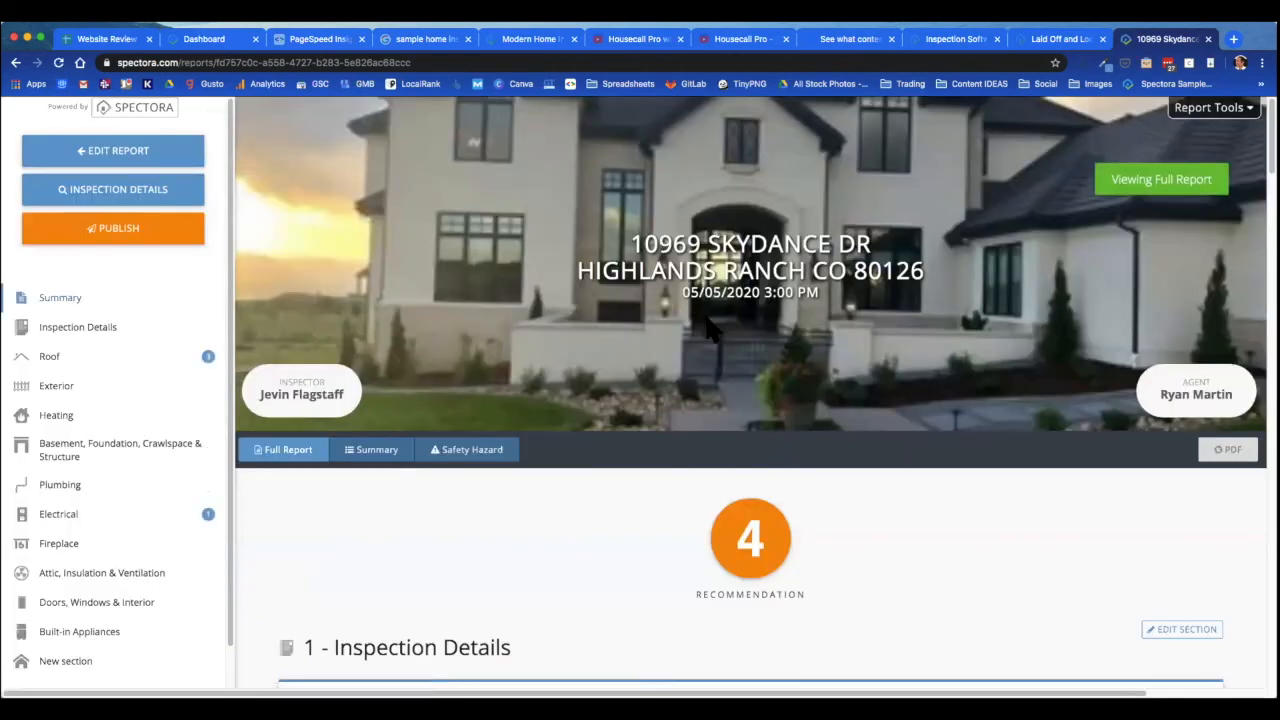
scroll("down", 3)
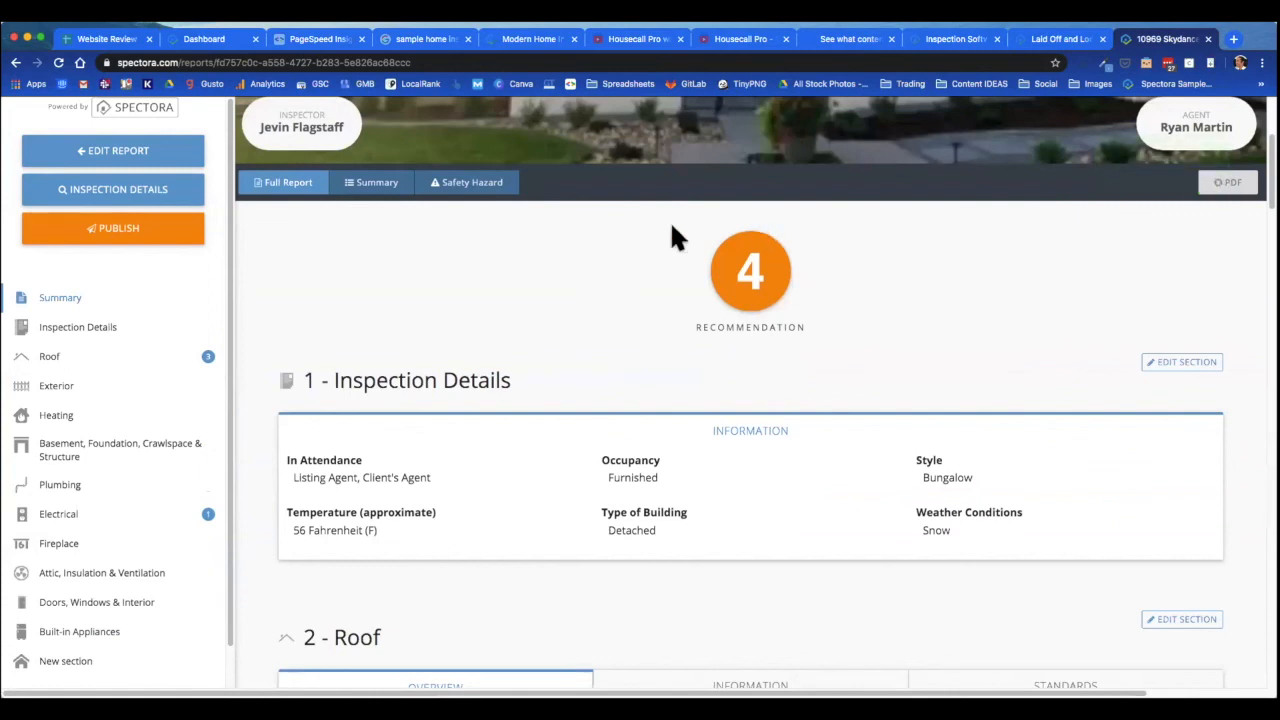
mouse_move(728, 278)
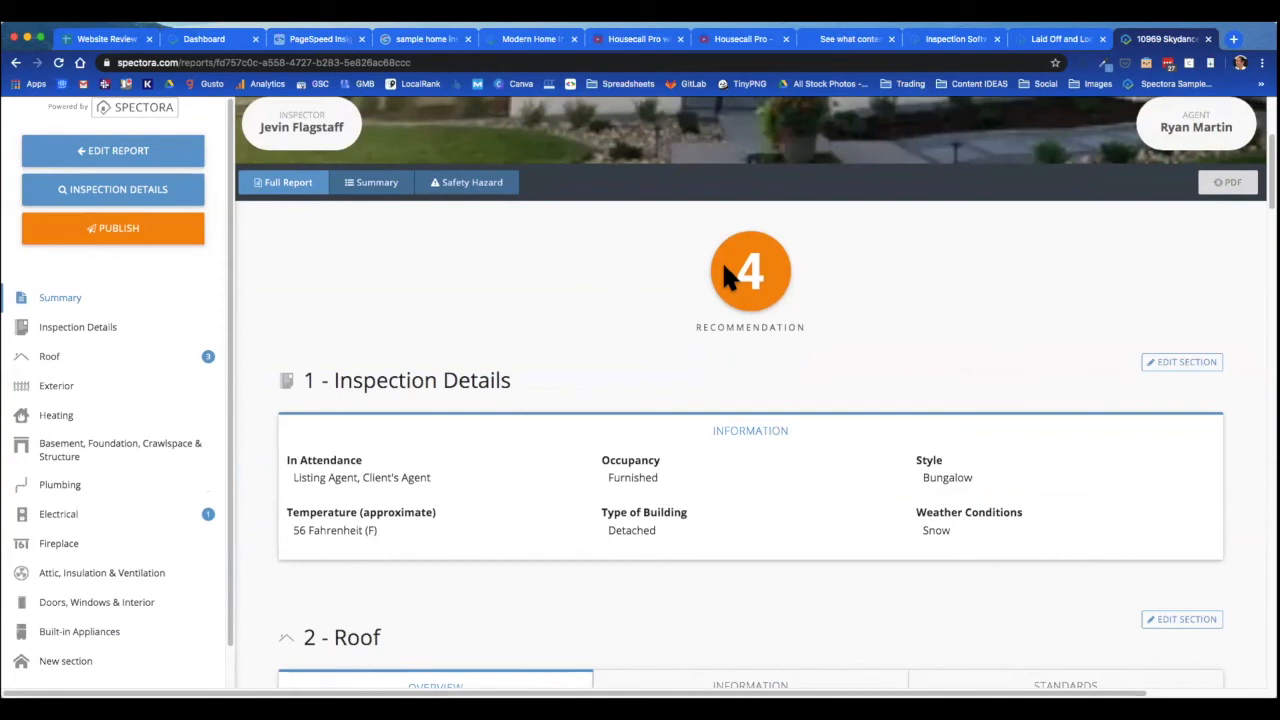
scroll("down", 3)
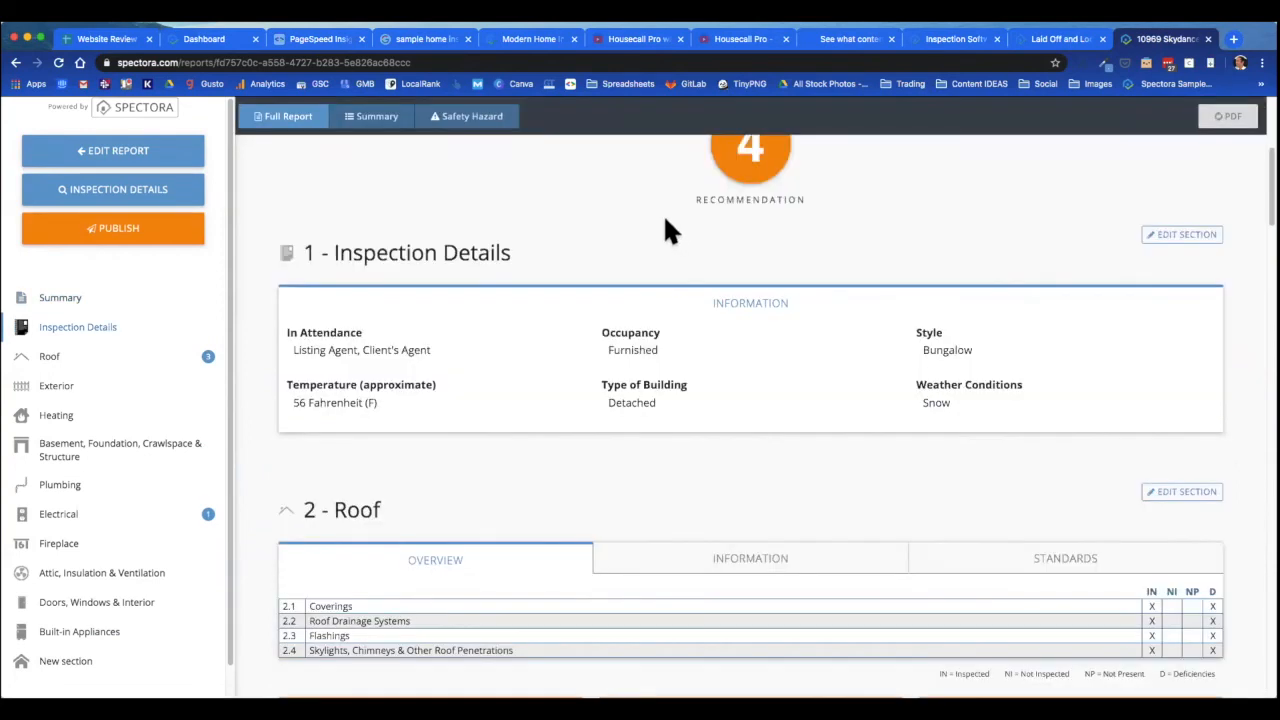
mouse_move(591, 252)
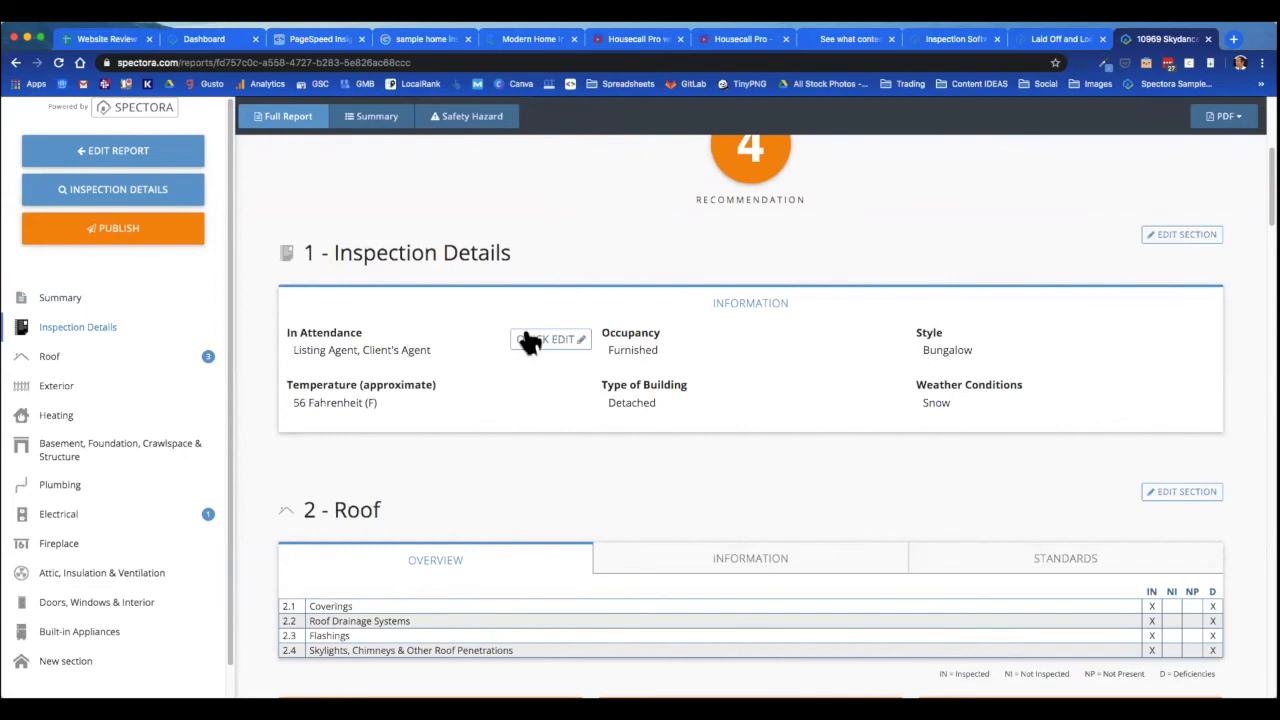
left_click(555, 339)
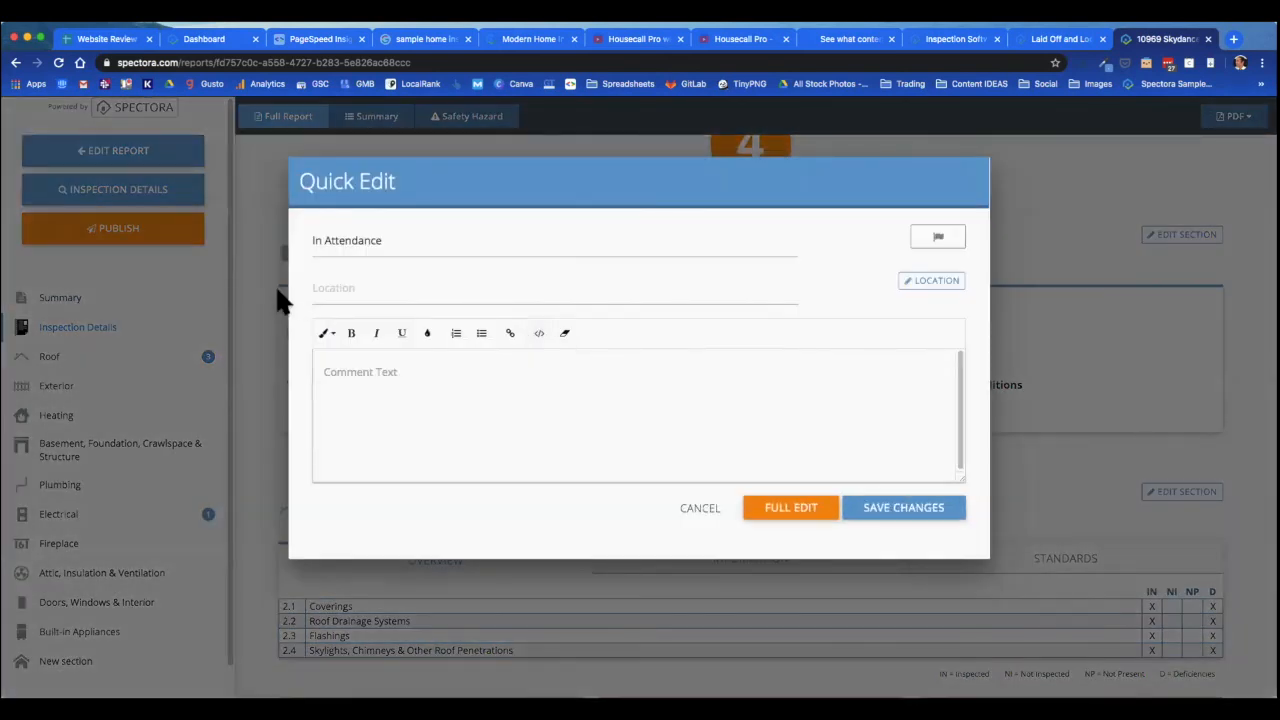
left_click(700, 507)
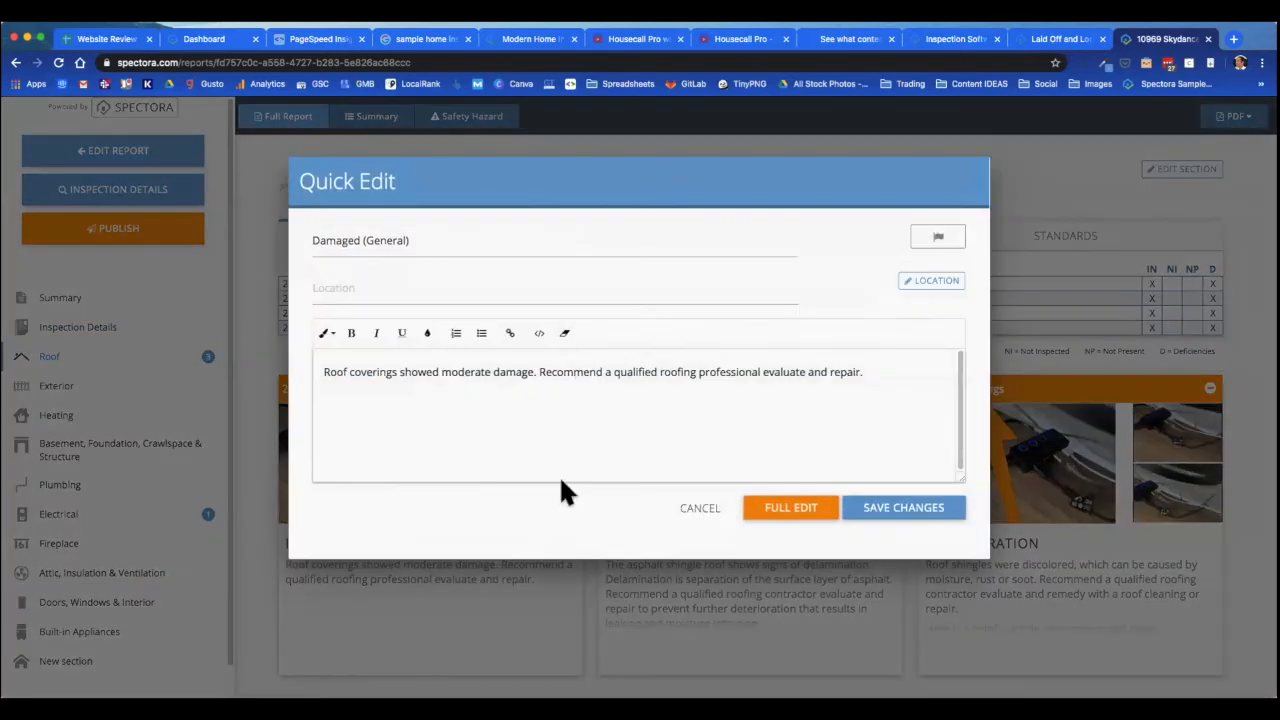
triple_click(592, 371)
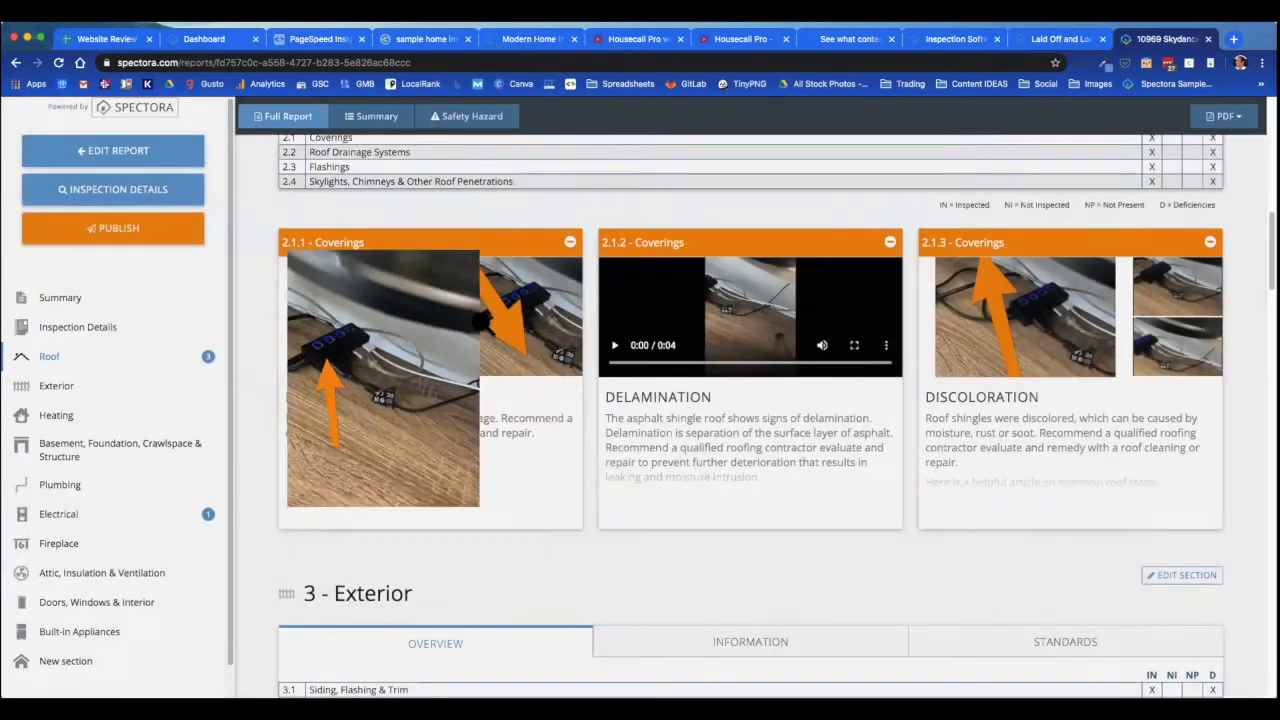
scroll("down", 3)
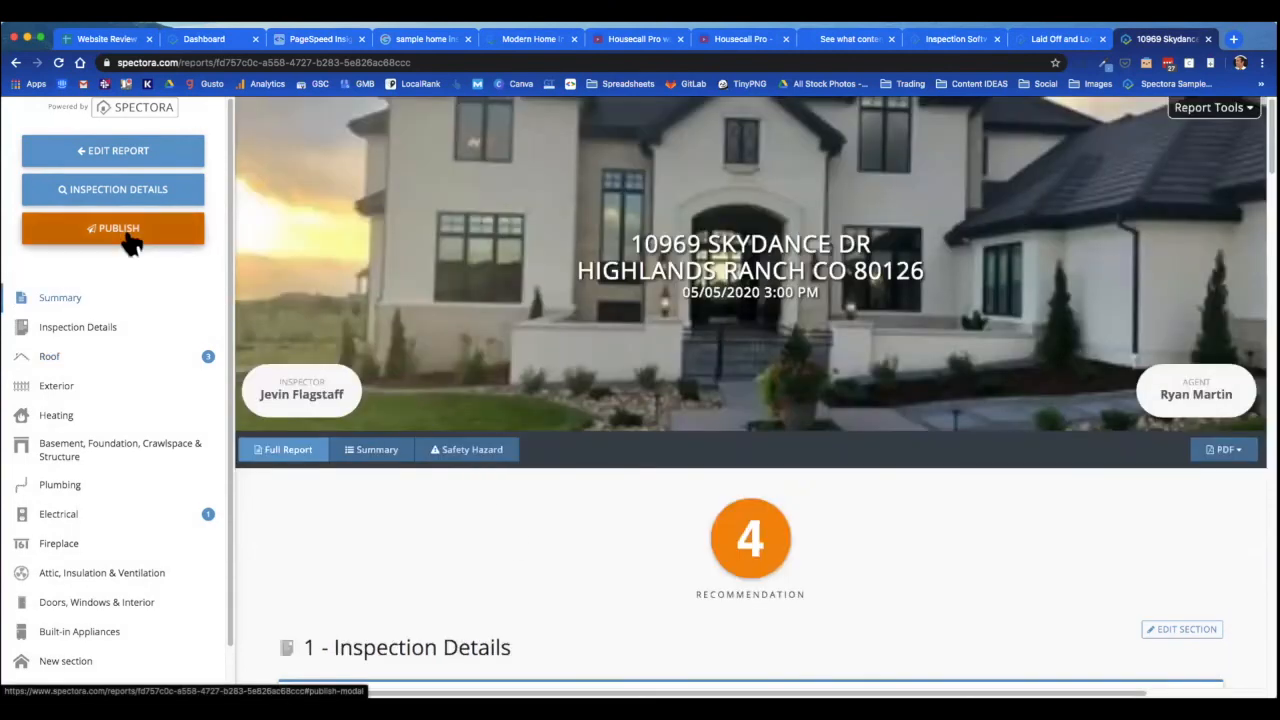
Step: Review the client and agent publish emails, then Send All
left_click(113, 228)
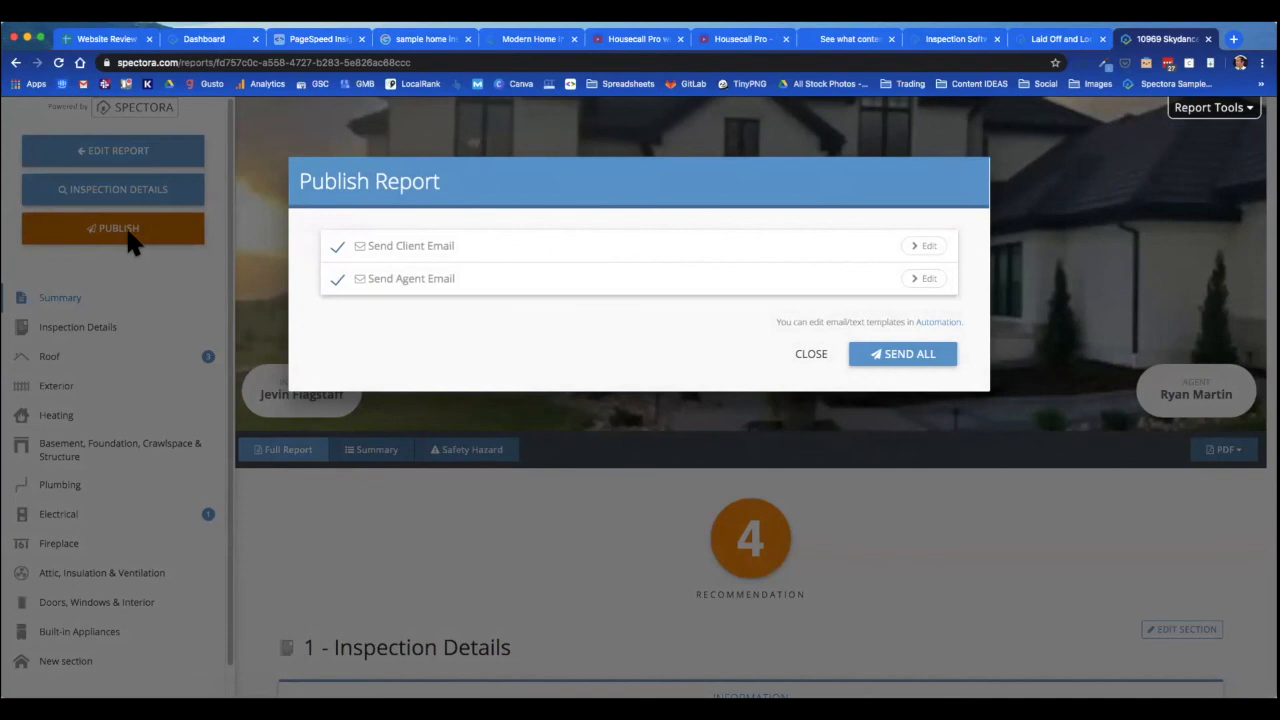
left_click(928, 245)
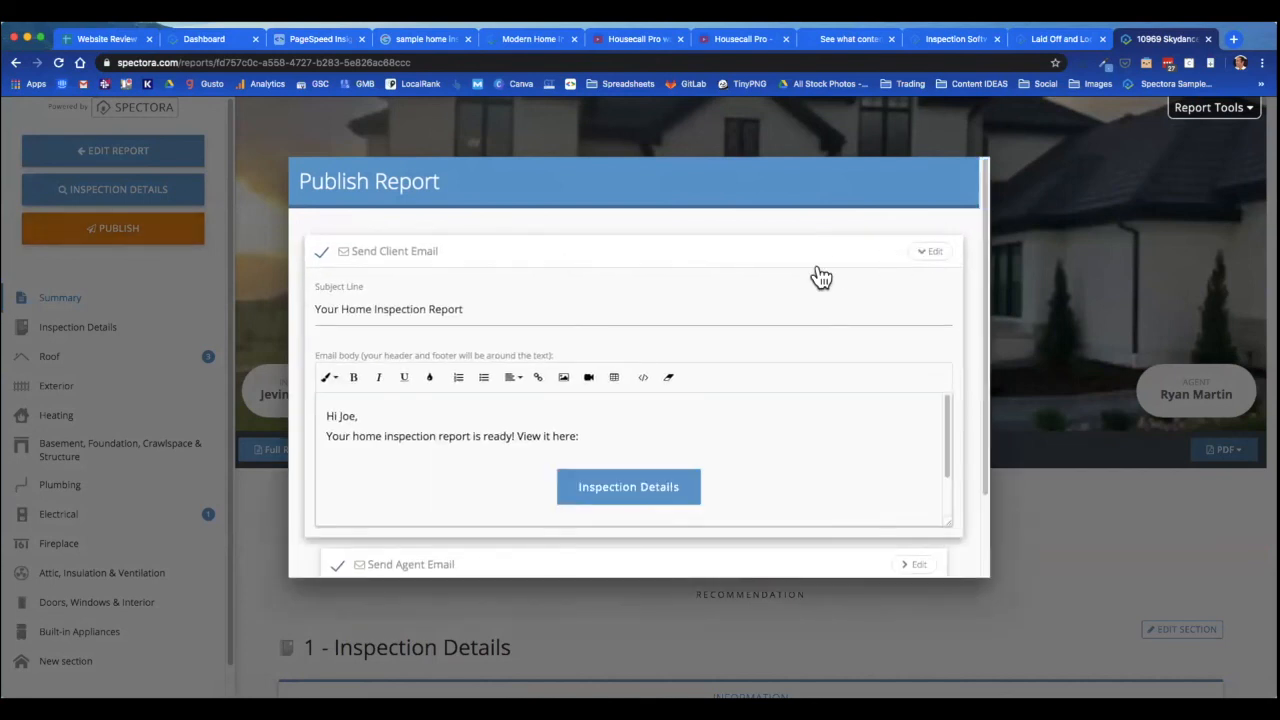
left_click(933, 251)
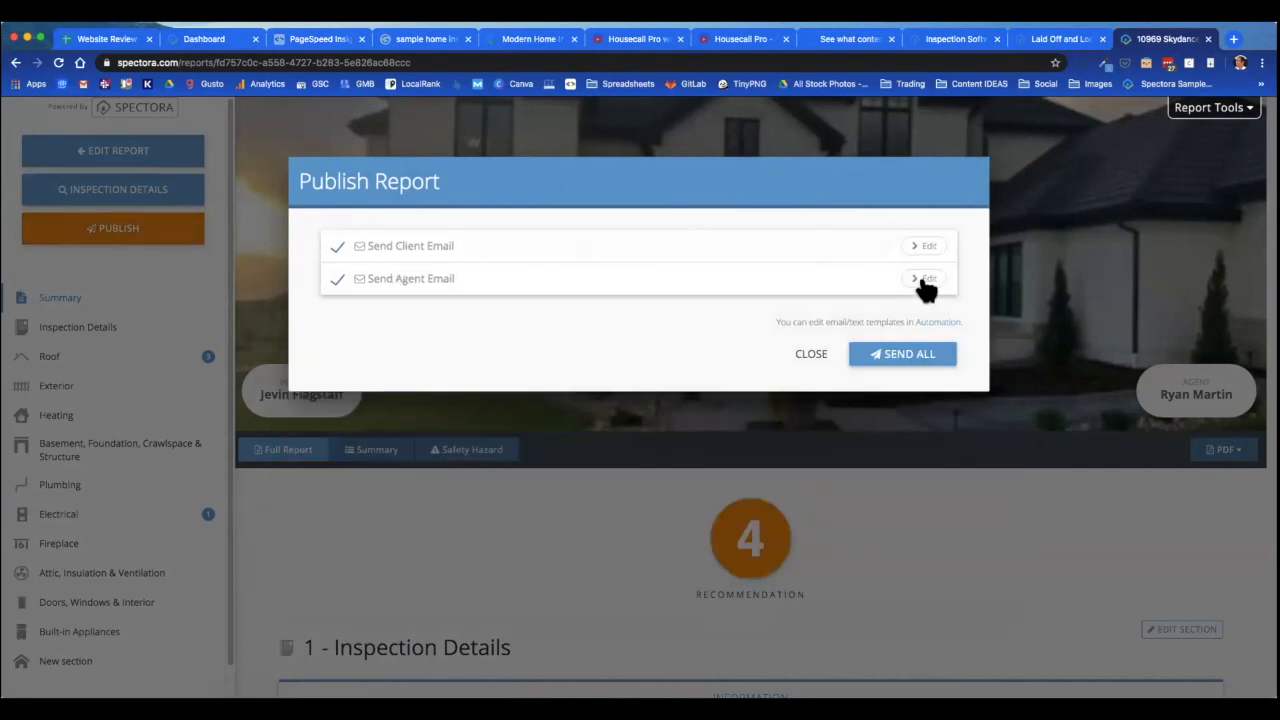
left_click(928, 278)
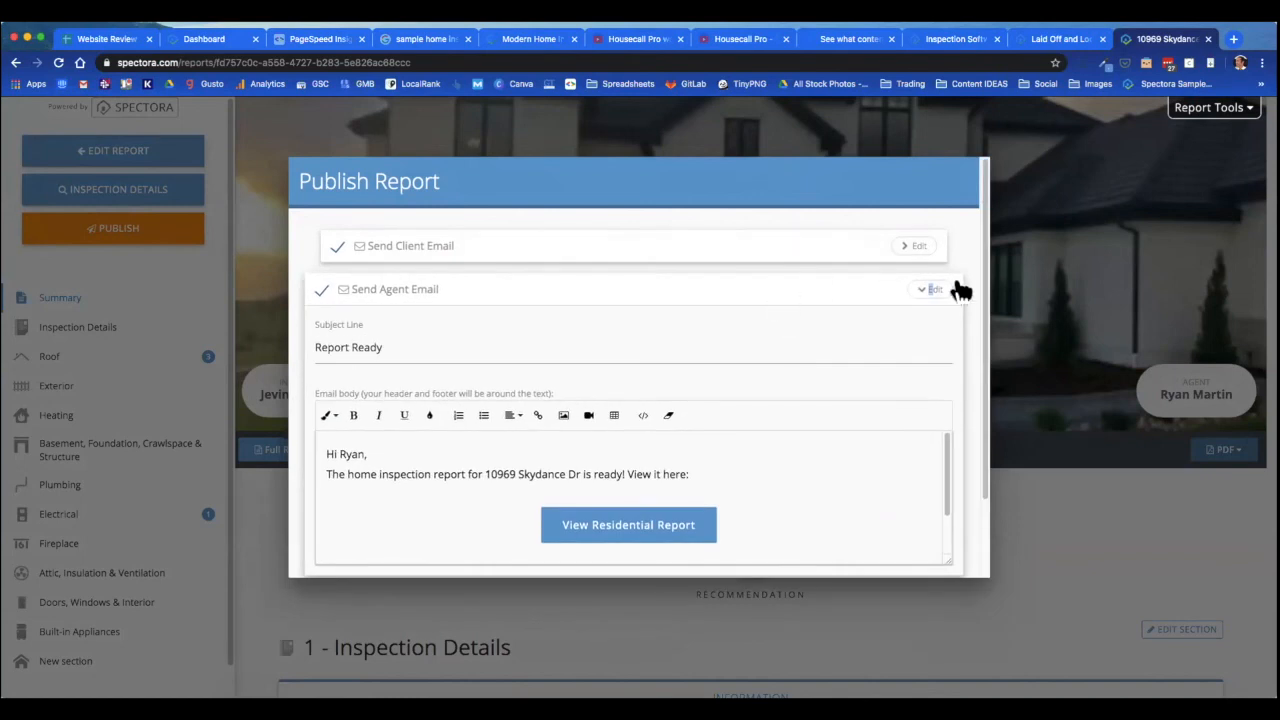
left_click(921, 289)
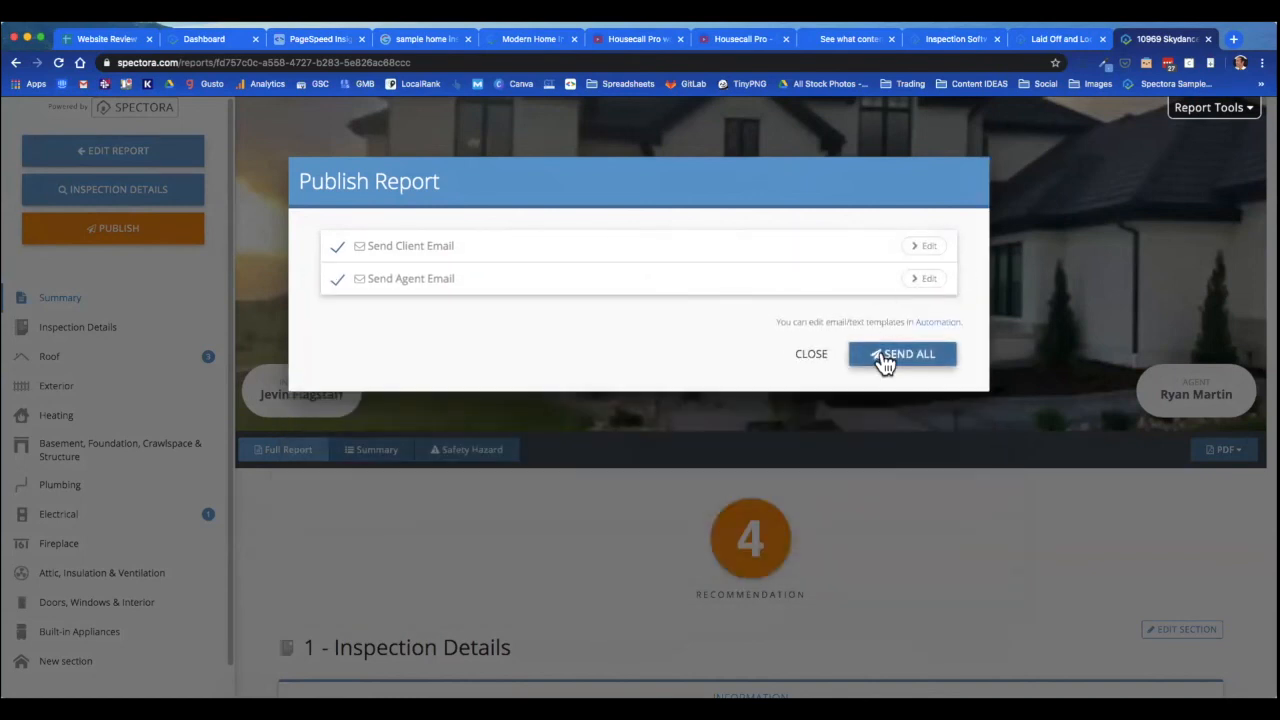
left_click(901, 353)
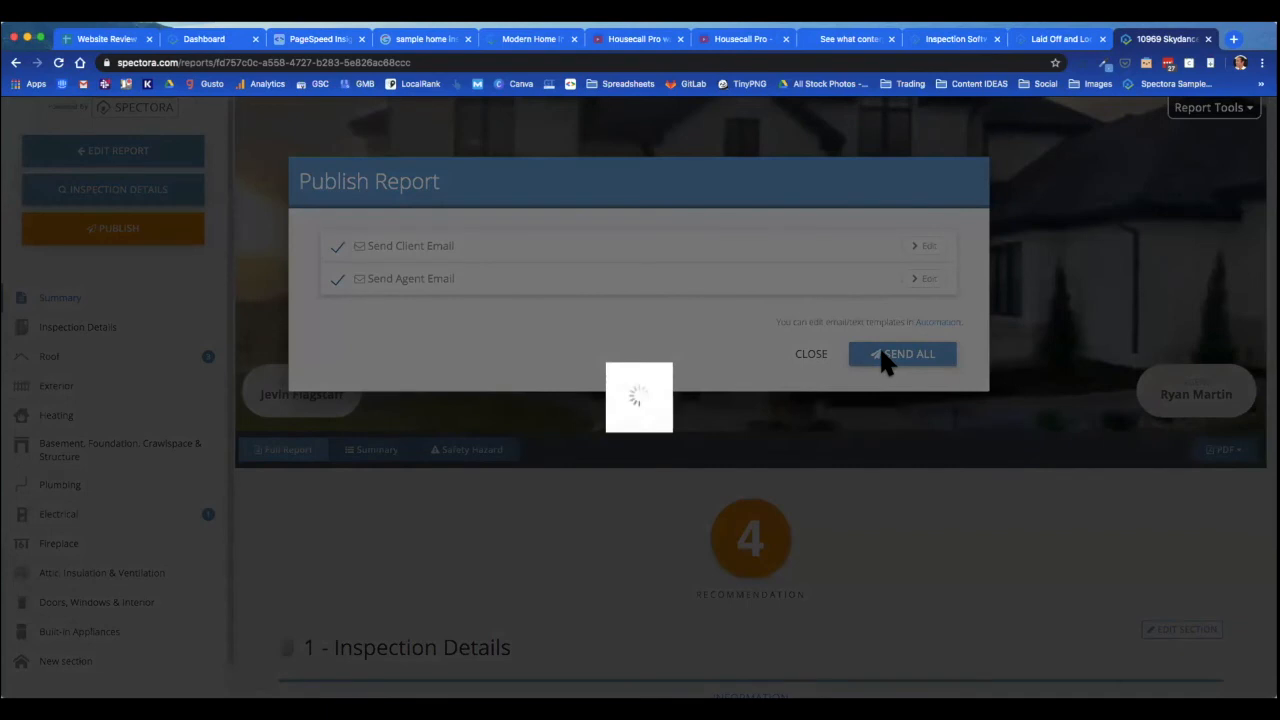
Step: Let Send All finish so the Skydance Dr report is published to client and agent
left_click(901, 353)
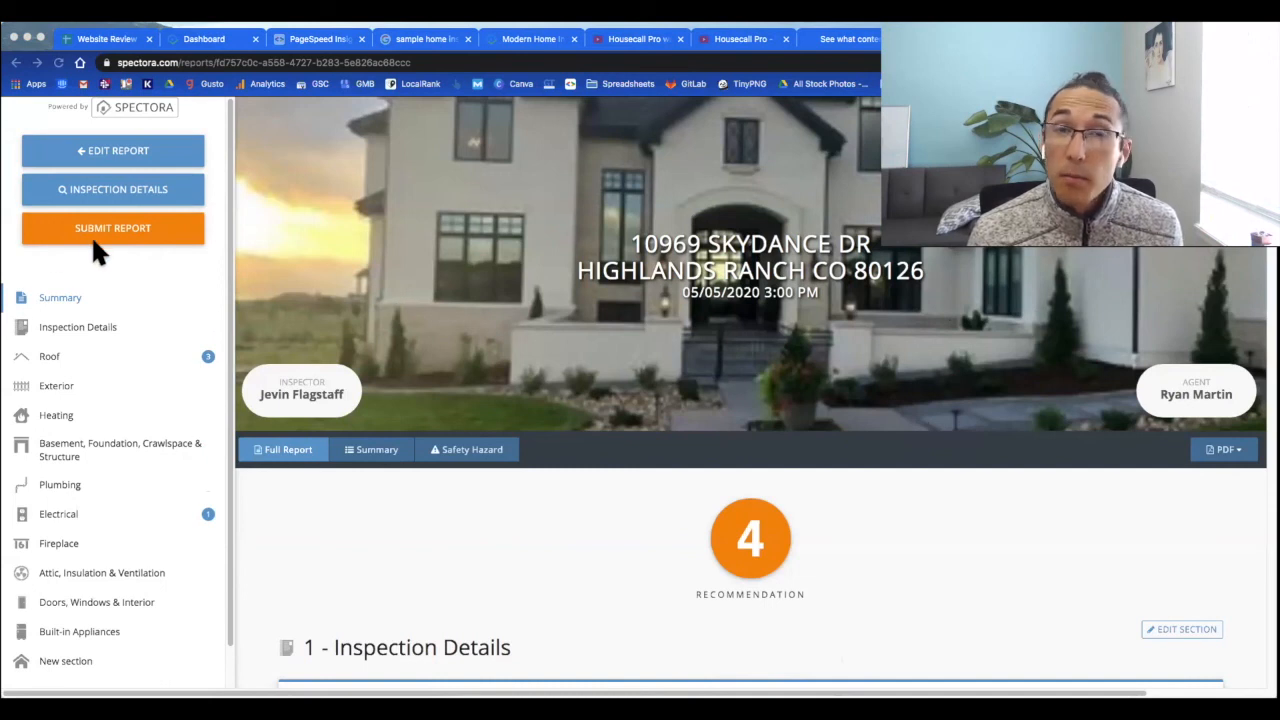
mouse_move(110, 250)
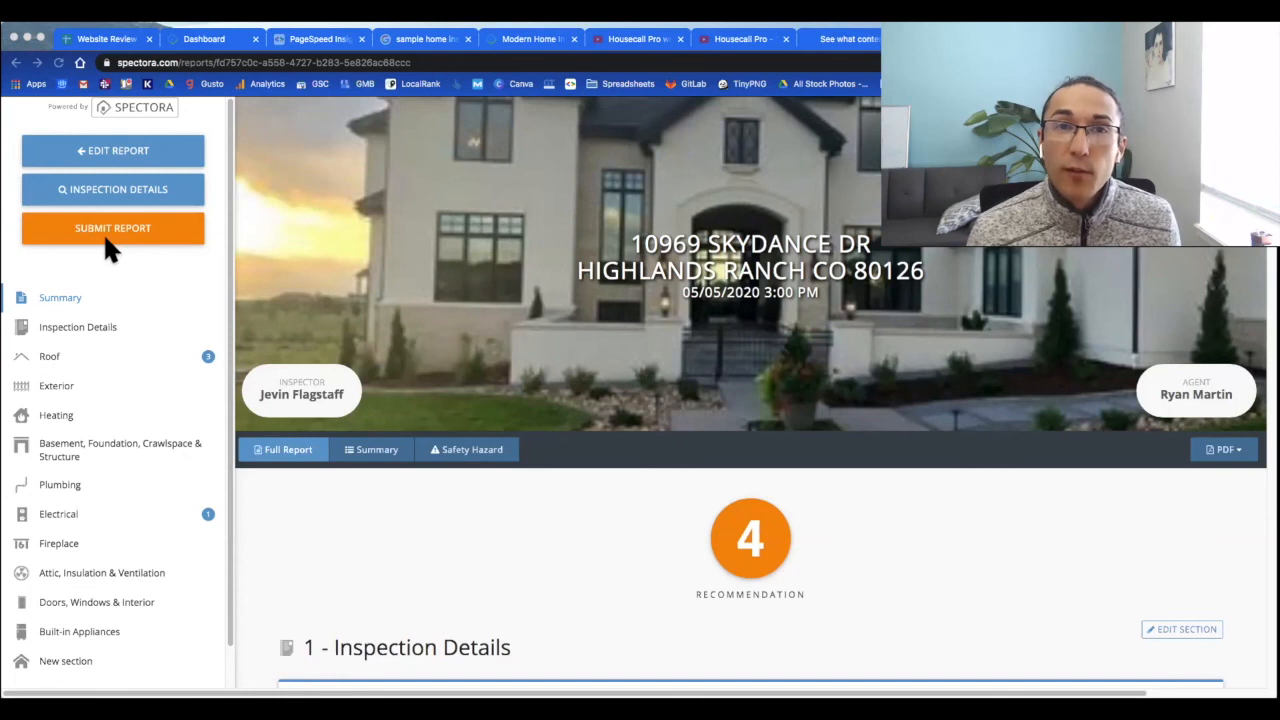
mouse_move(315, 270)
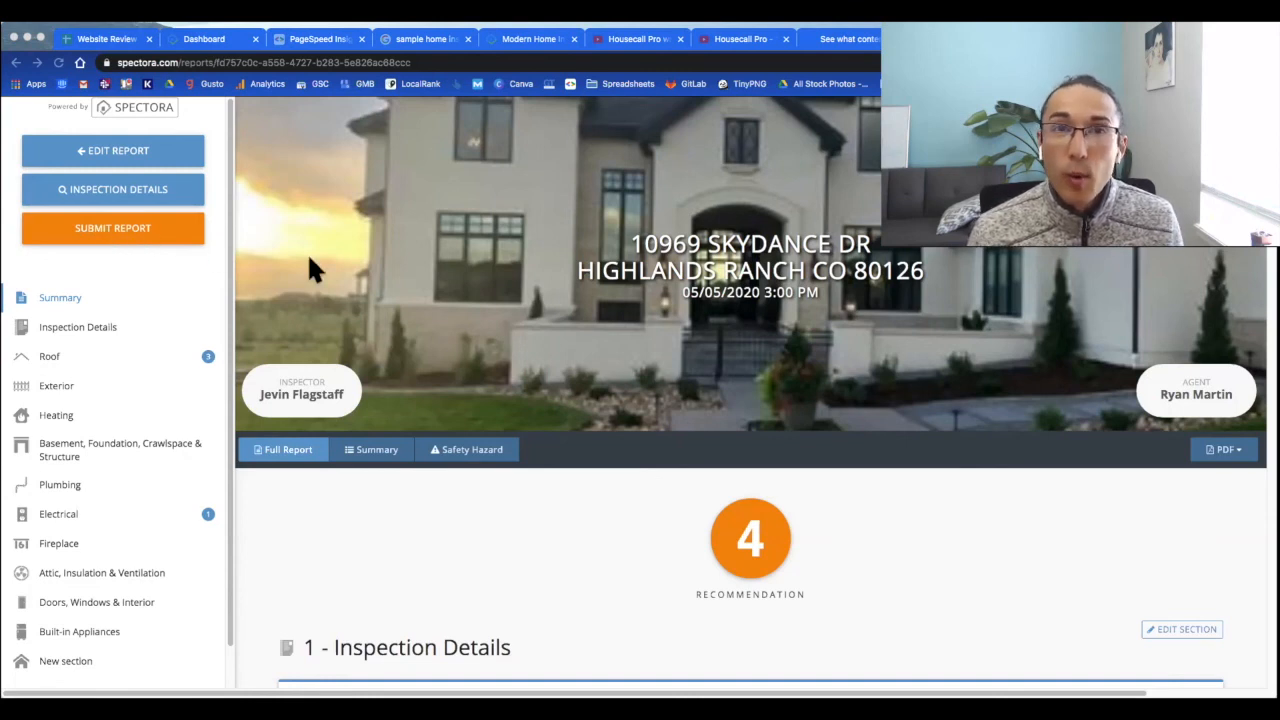